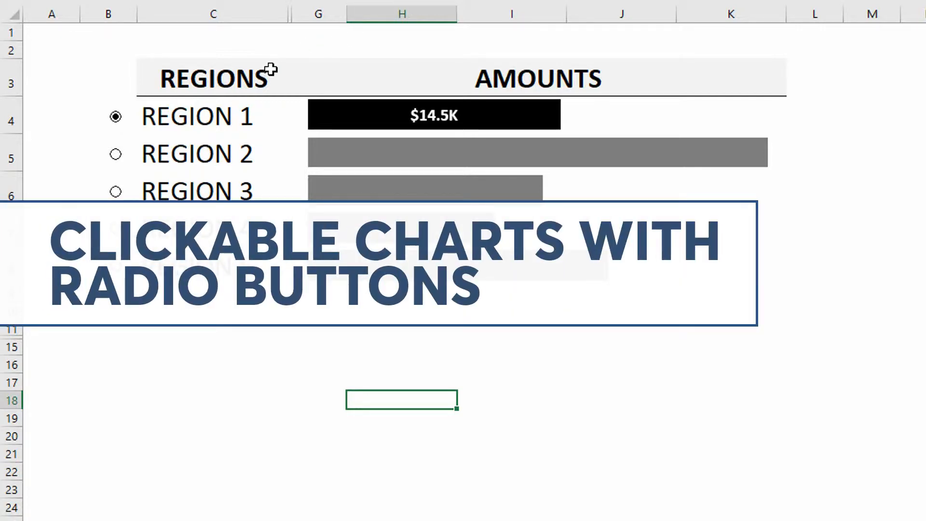
mouse_move(117, 155)
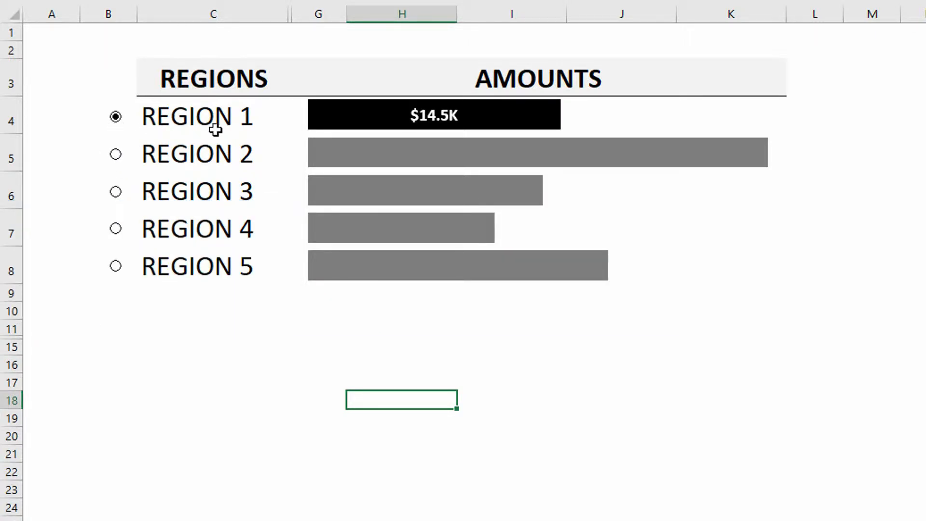
mouse_move(497, 127)
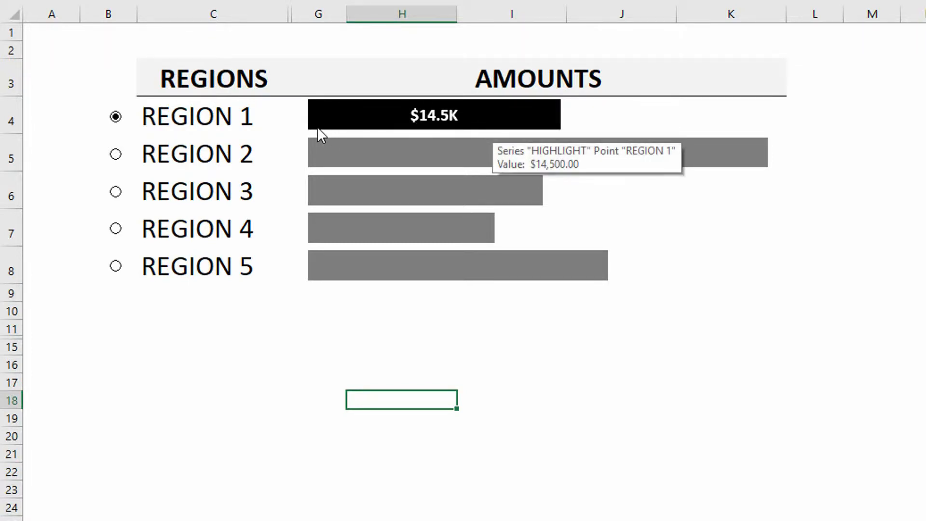
Pick Region 2, then Region 3, so Region 3's bar turns black showing $13.5K
click(116, 155)
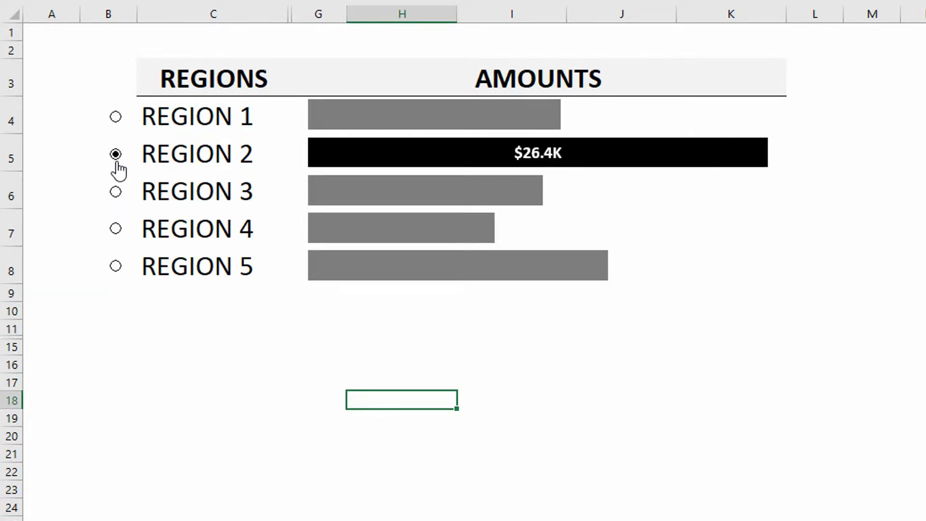
mouse_move(569, 168)
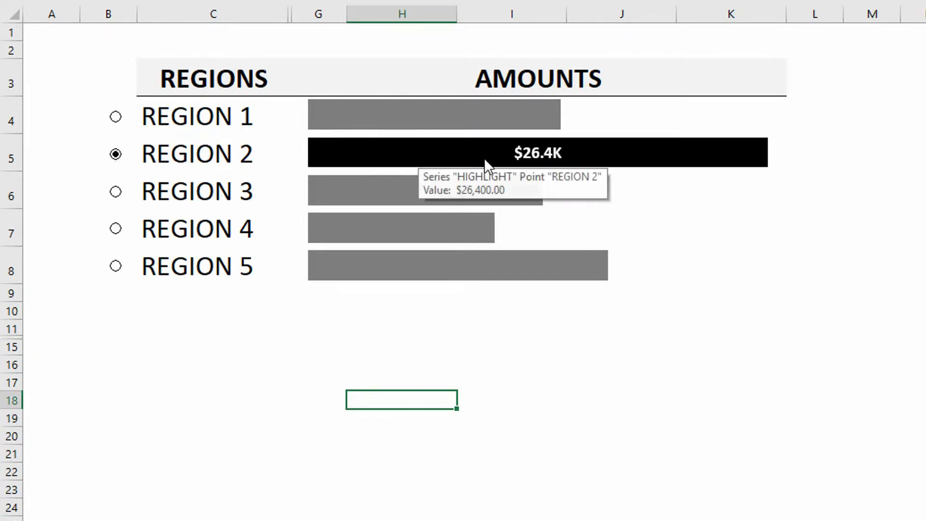
mouse_move(115, 192)
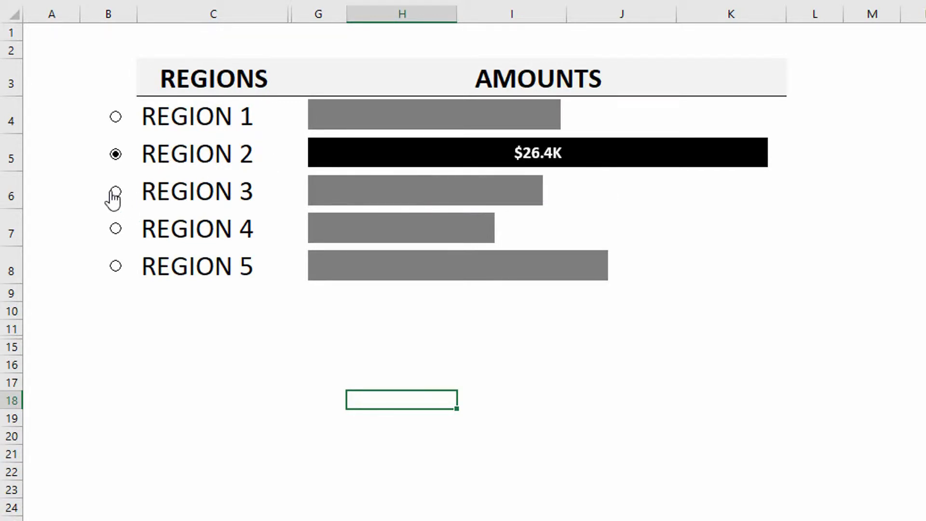
click(116, 191)
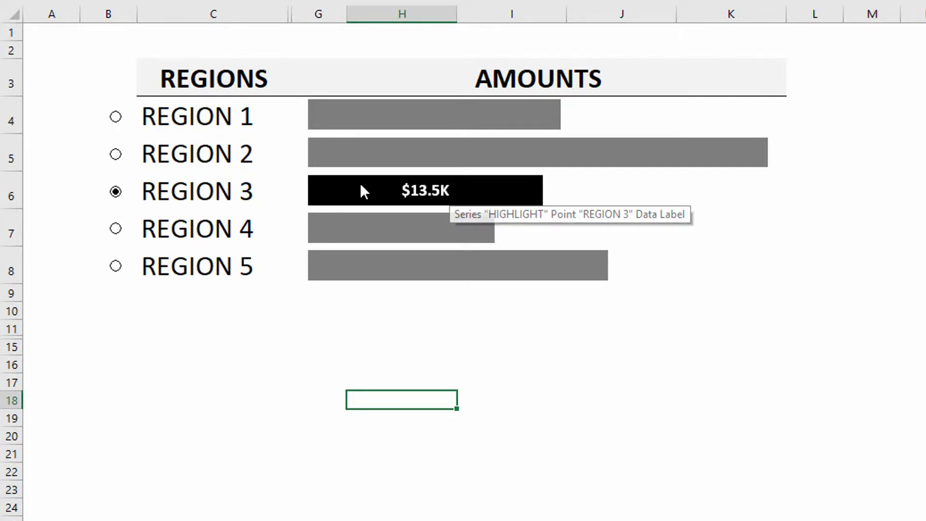
mouse_move(323, 171)
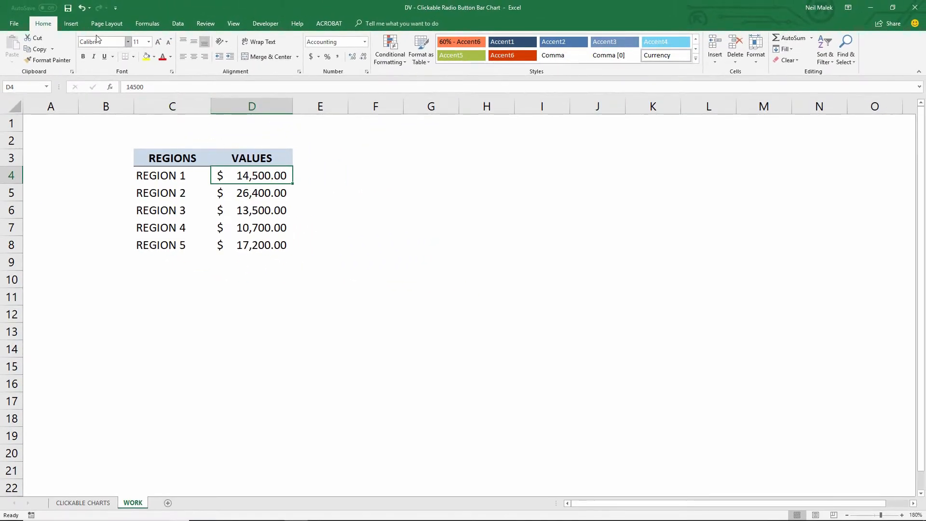
Insert a 2-D clustered bar chart of the five region values and select it
click(70, 23)
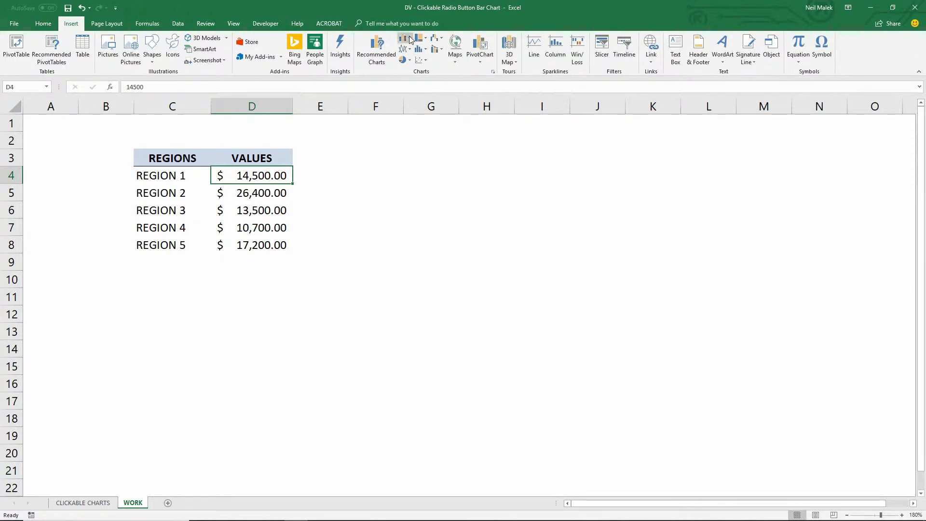
click(405, 44)
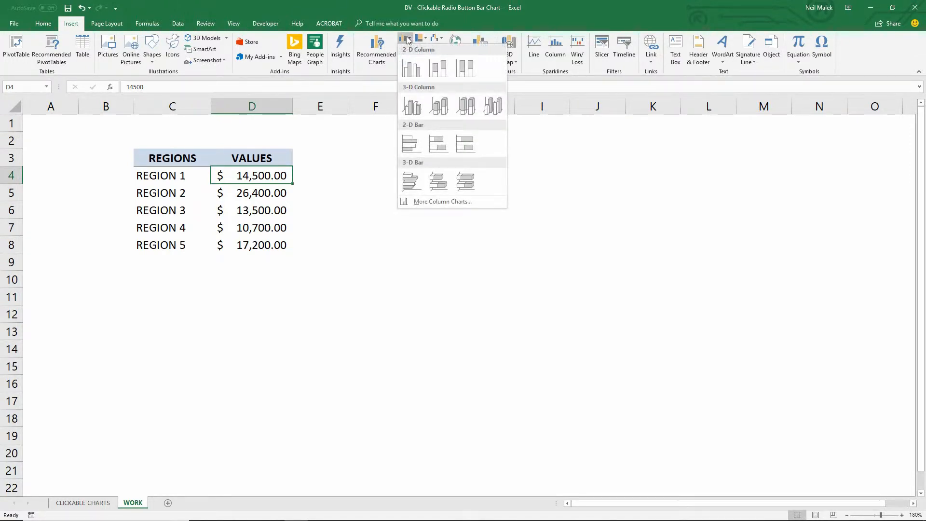
click(411, 143)
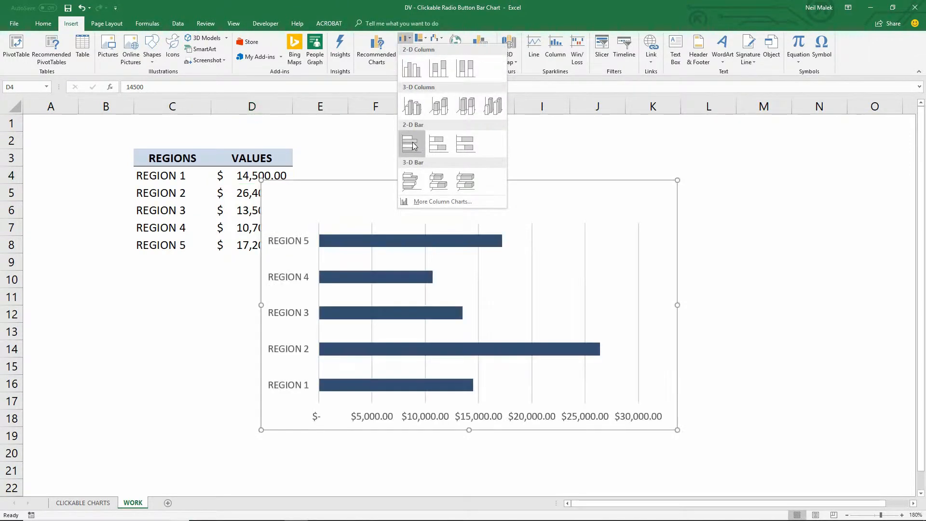
click(412, 144)
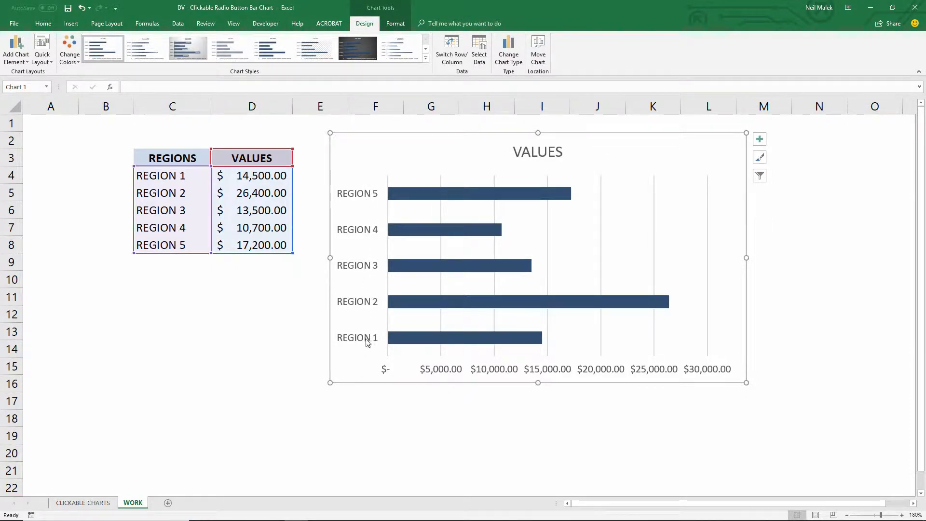
mouse_move(378, 229)
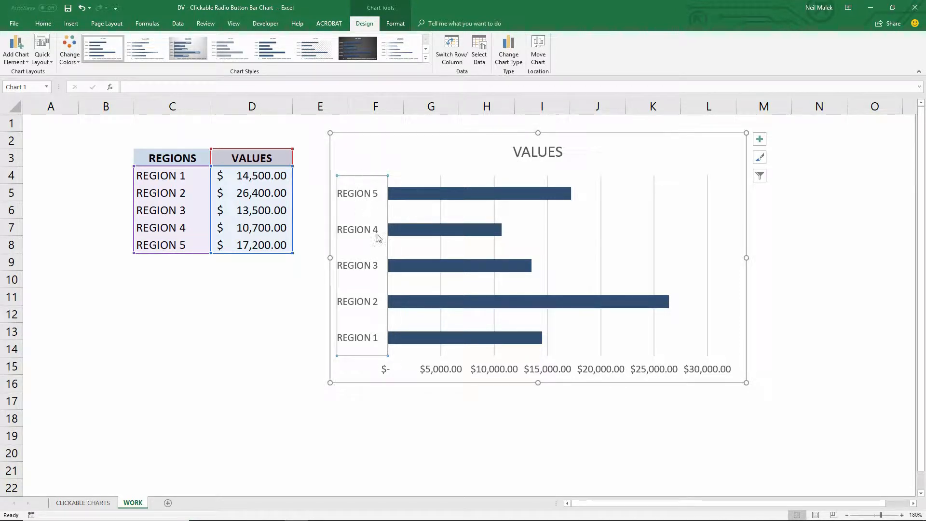
mouse_move(372, 326)
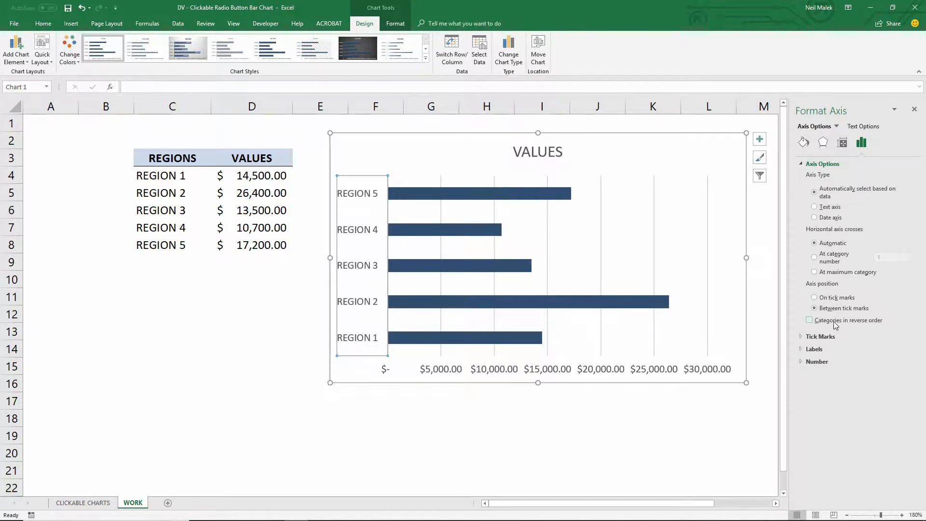
Tick Categories in reverse order on the vertical axis
click(810, 319)
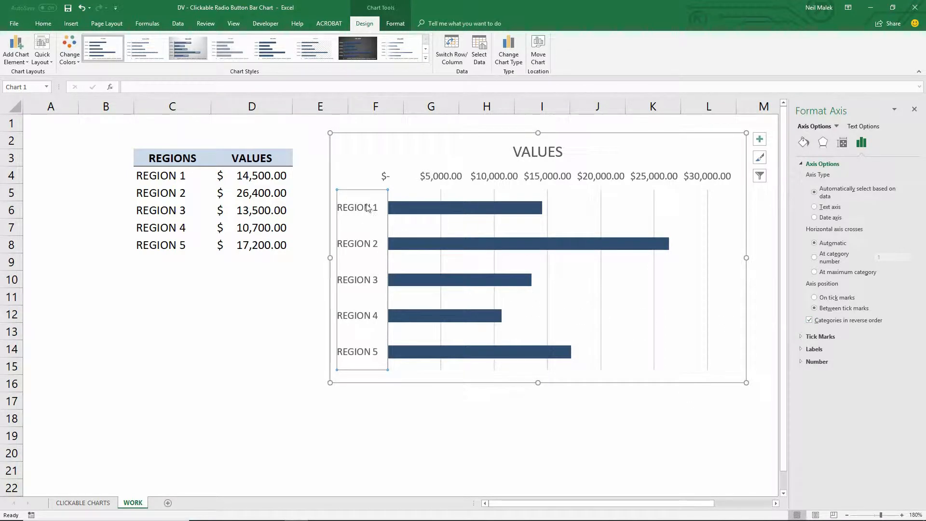
mouse_move(371, 373)
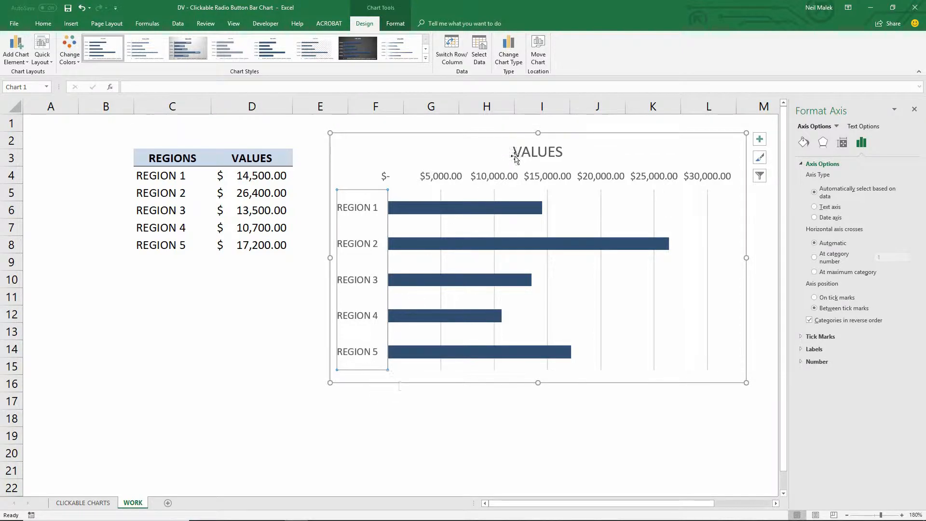
Select the chart title so it can be deleted
click(537, 151)
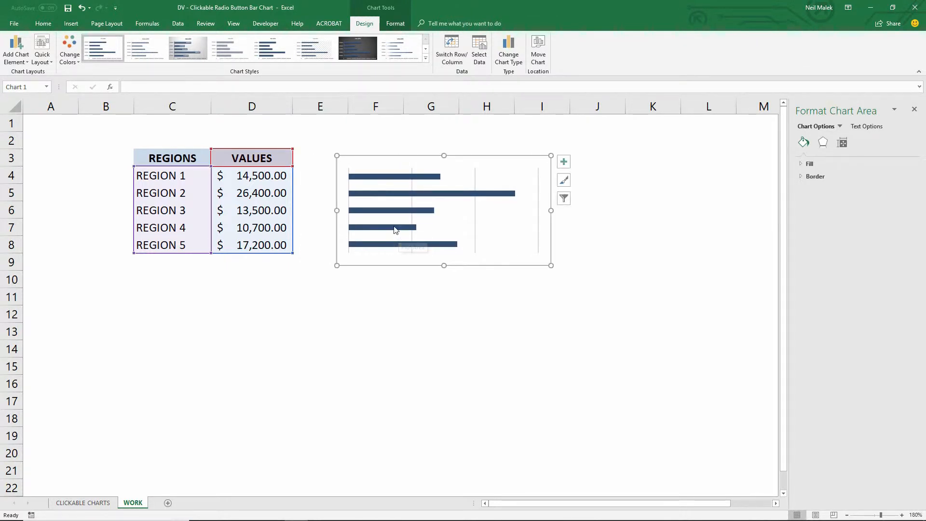
mouse_move(396, 230)
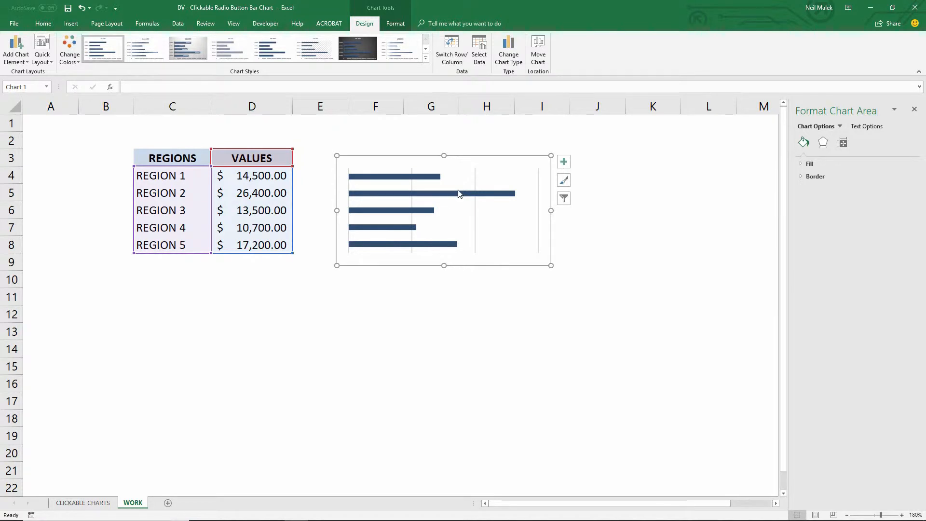
mouse_move(458, 193)
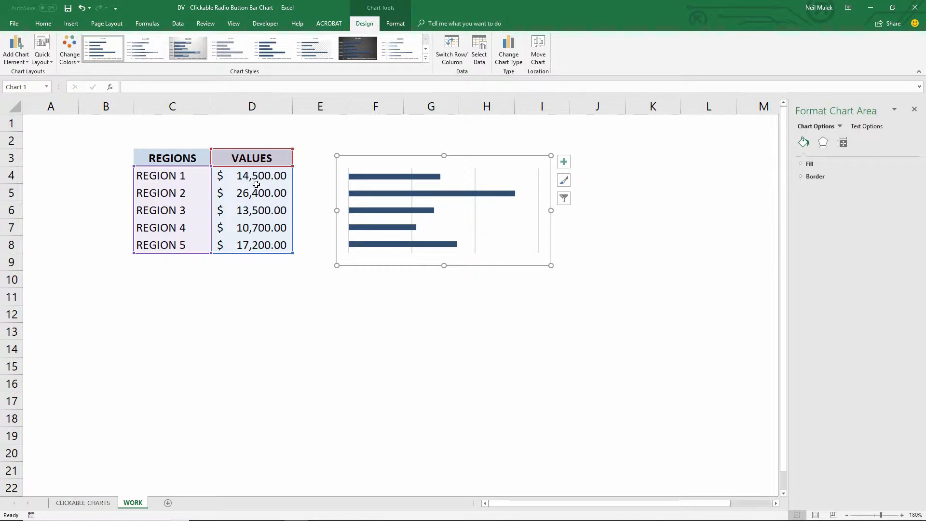
mouse_move(270, 184)
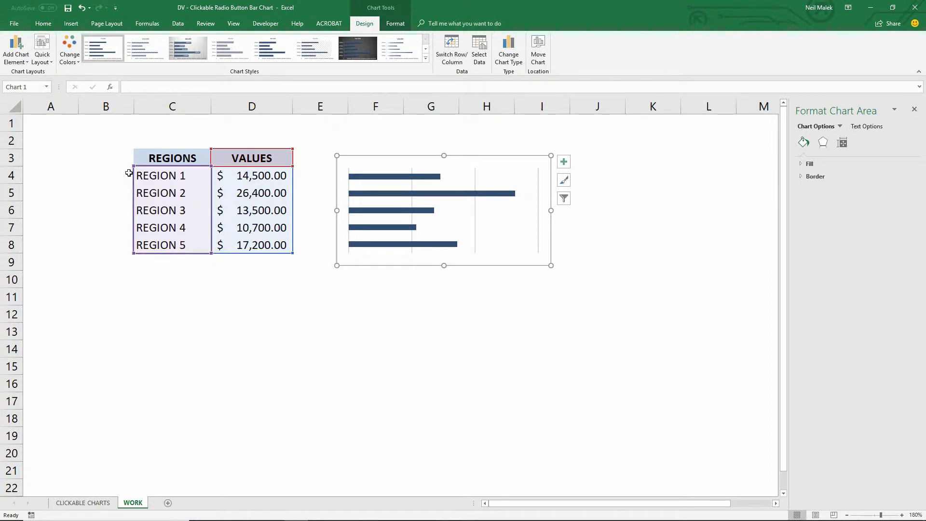
Confirm Developer is checked under Customize the Ribbon and show the Developer tab
click(105, 175)
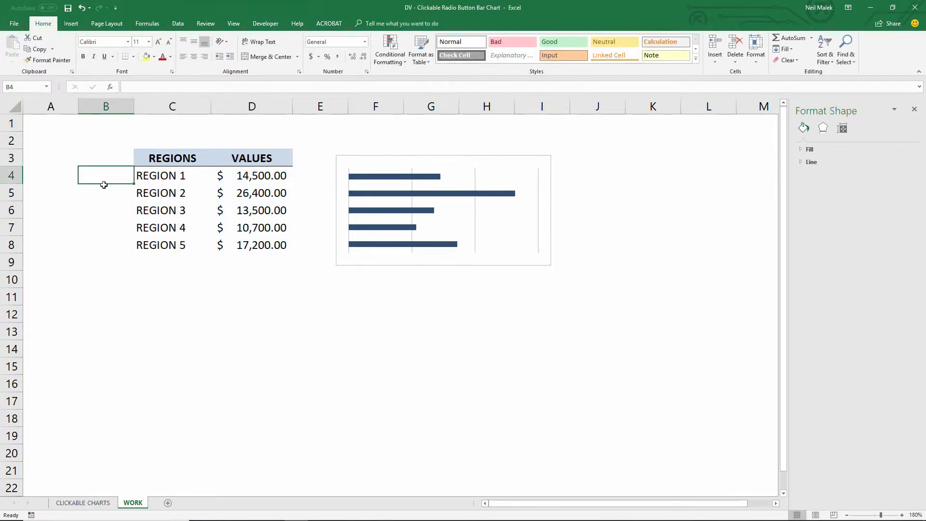
mouse_move(103, 188)
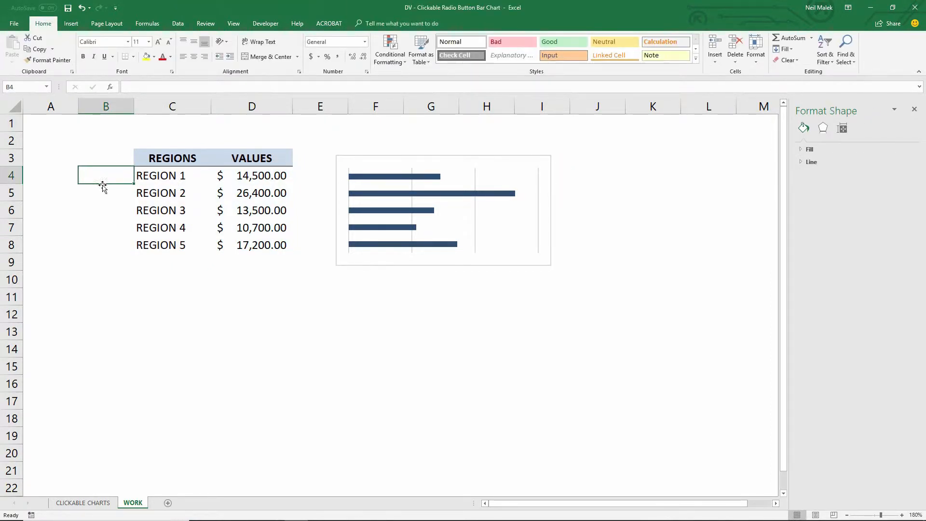
click(265, 23)
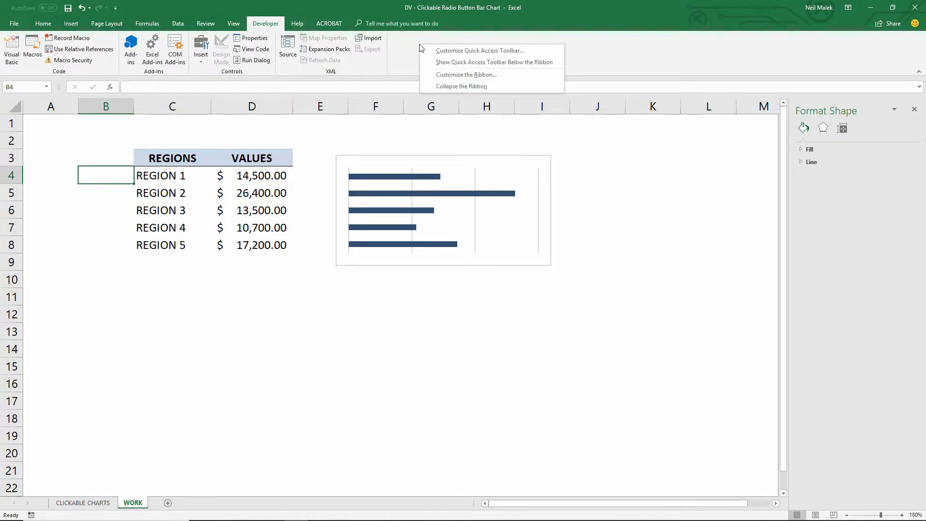
mouse_move(422, 59)
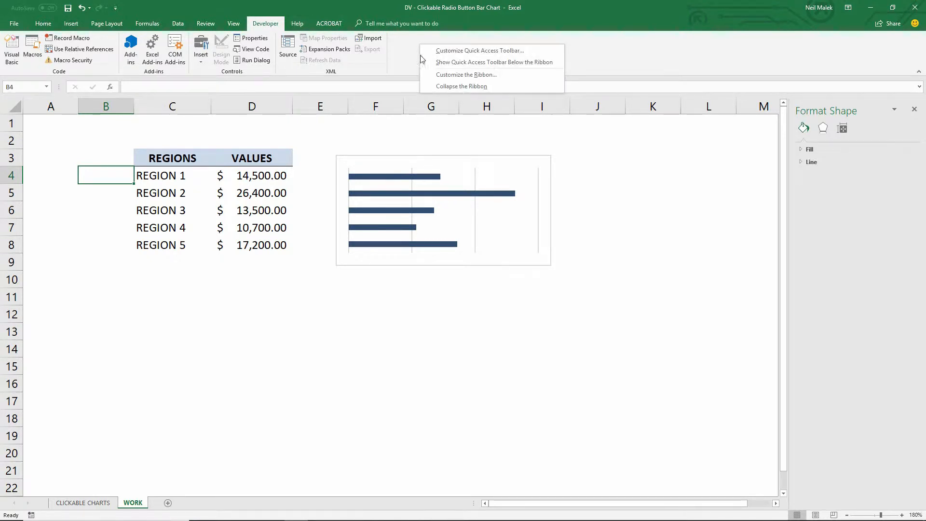
mouse_move(467, 74)
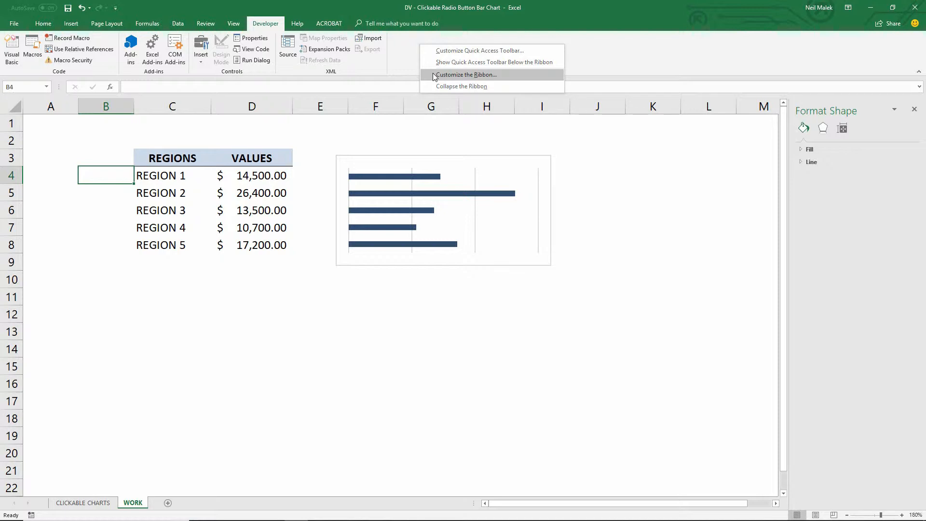
click(467, 74)
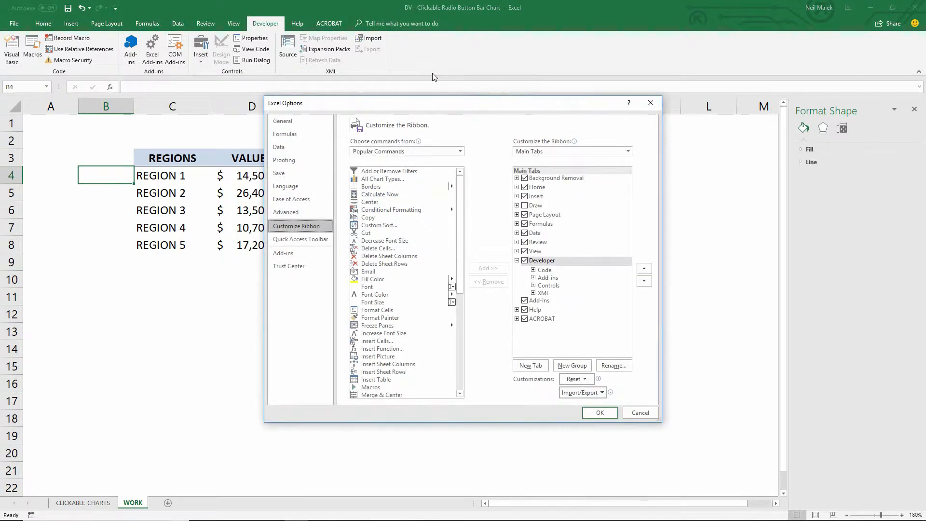
click(541, 260)
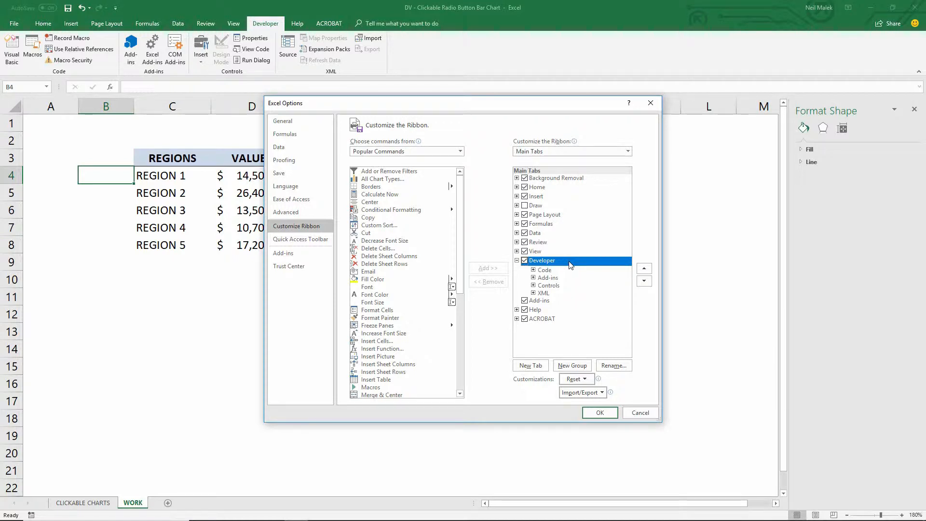
mouse_move(560, 260)
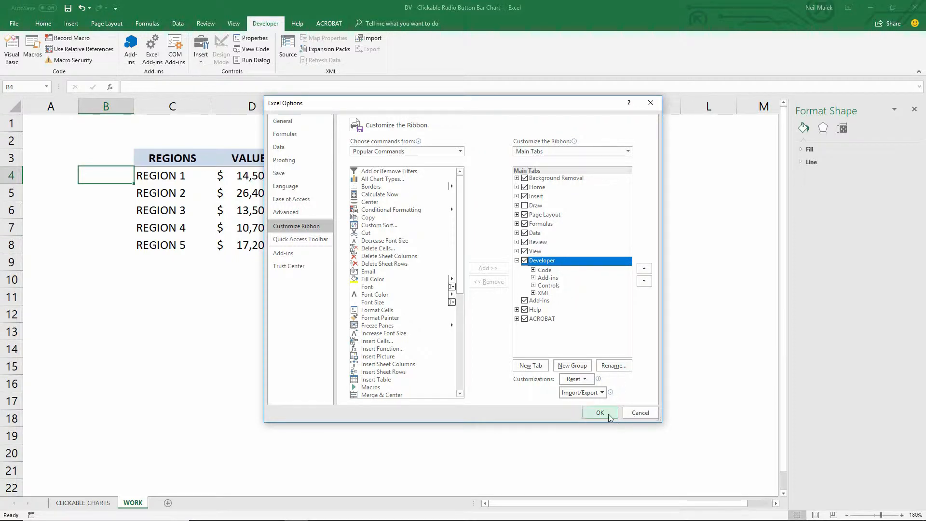
click(600, 413)
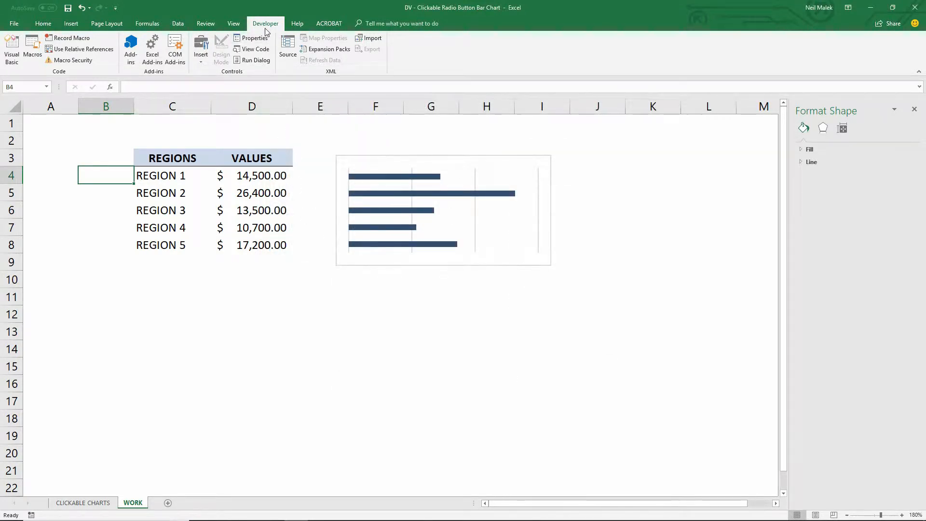
Draw a Form Controls option button in cell B4 beside REGION 1
click(201, 48)
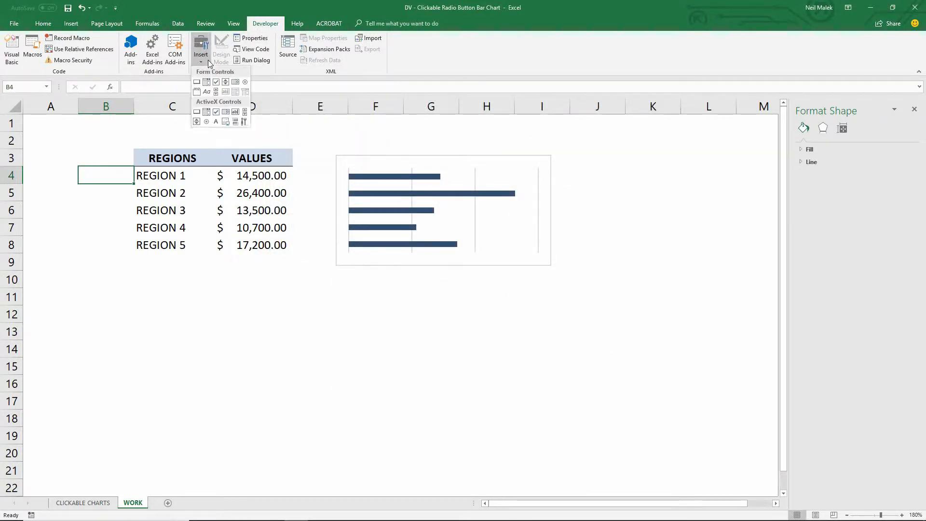
mouse_move(235, 82)
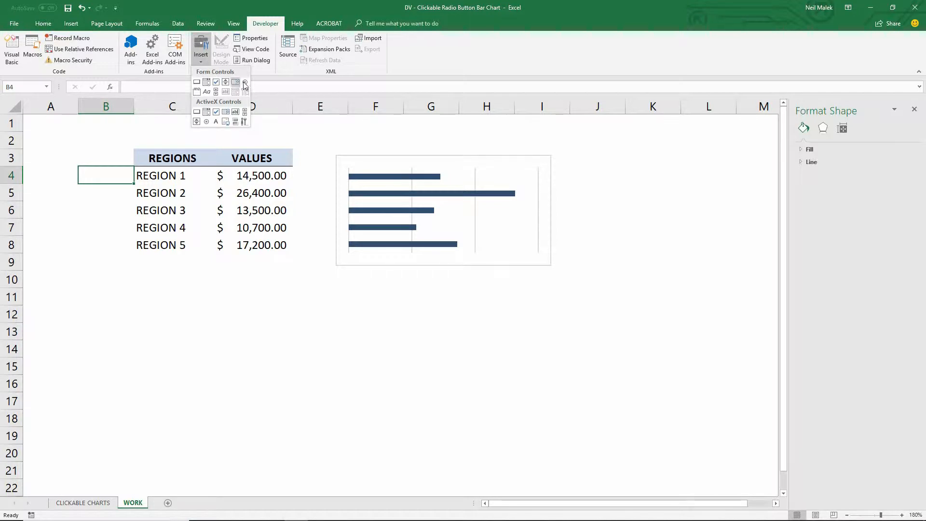
mouse_move(245, 82)
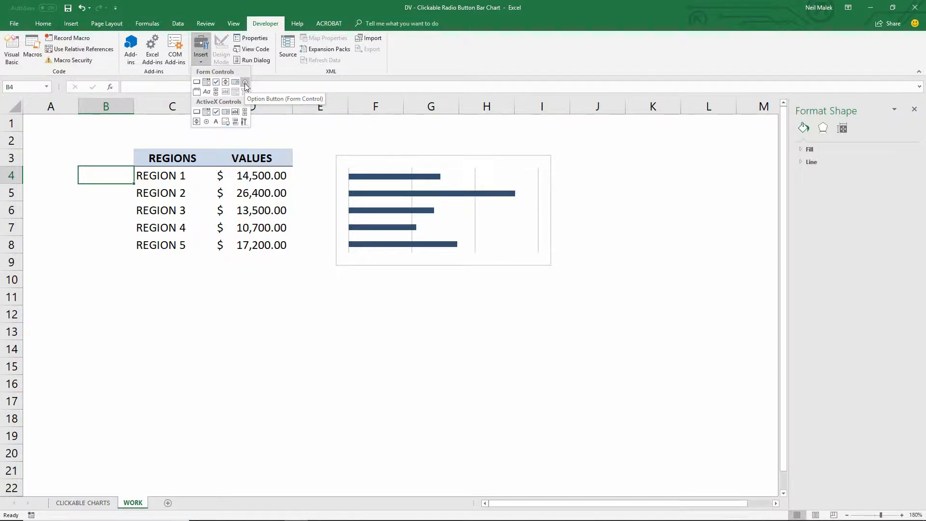
click(244, 82)
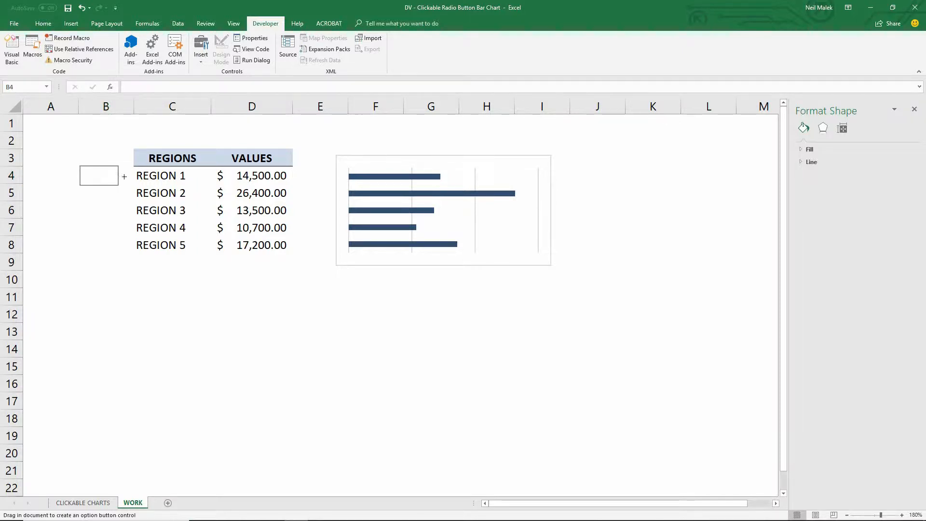
drag(83, 165, 130, 186)
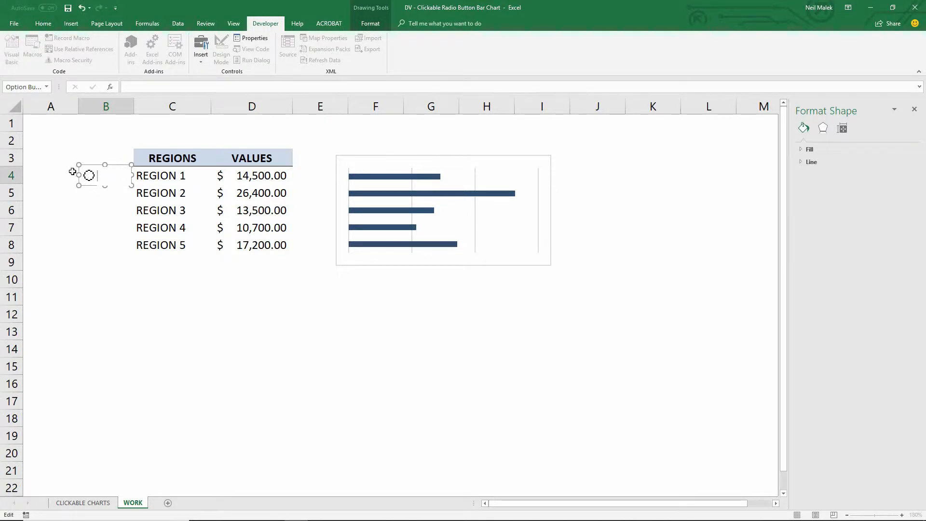
mouse_move(121, 173)
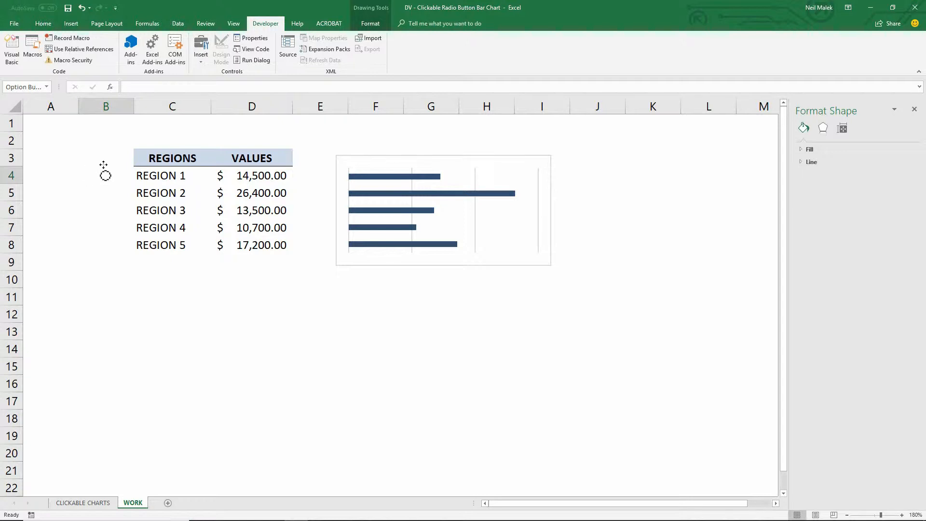
Copy the option button beside REGION 2 through REGION 5, one per row
click(105, 172)
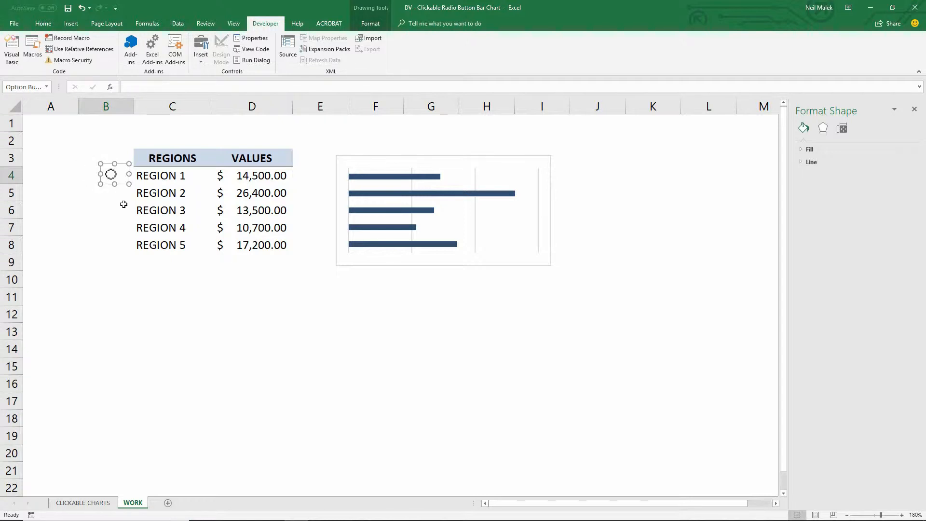
mouse_move(117, 196)
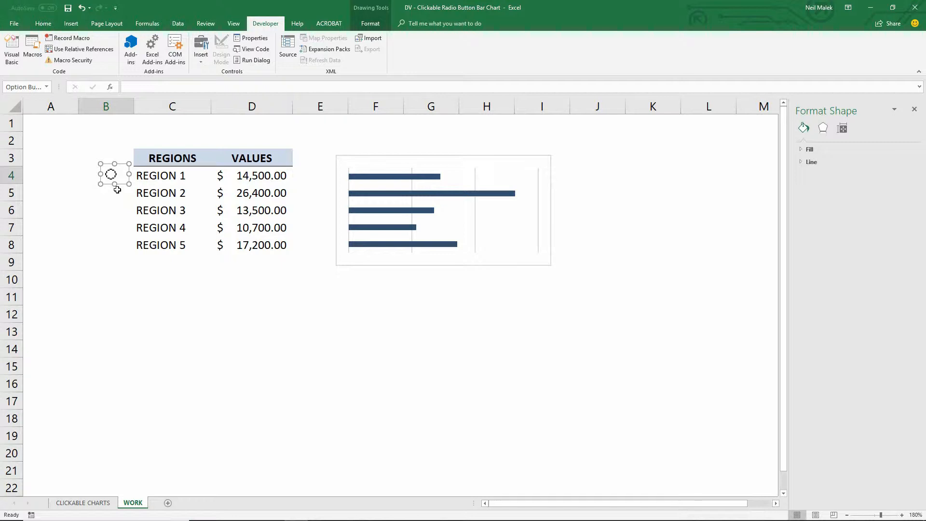
mouse_move(118, 185)
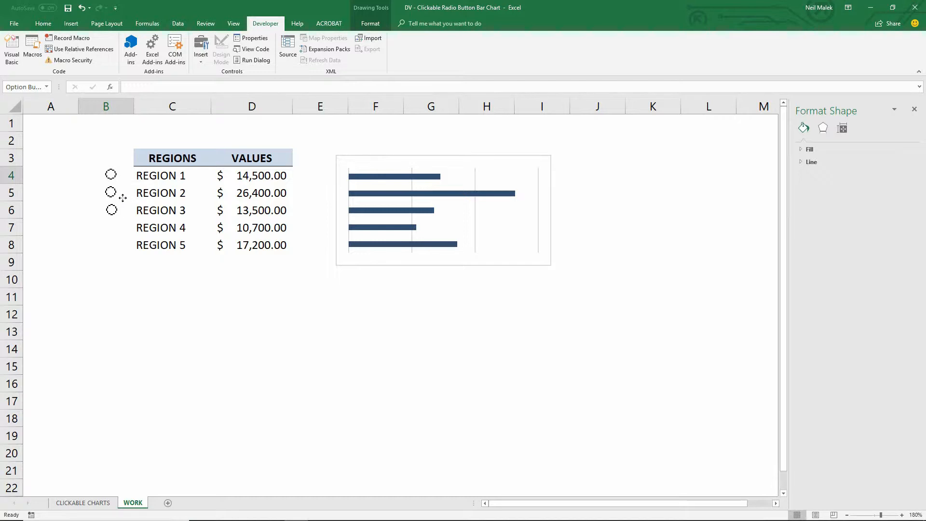
click(111, 192)
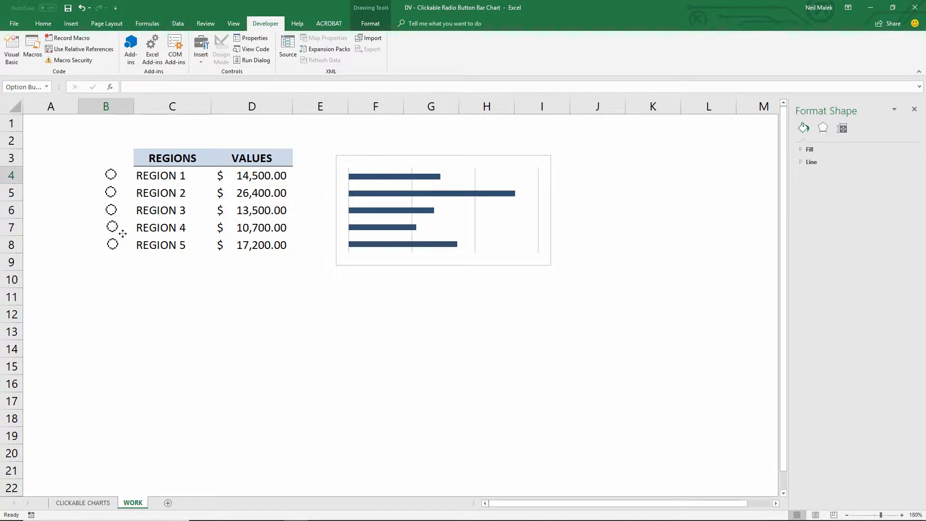
click(113, 242)
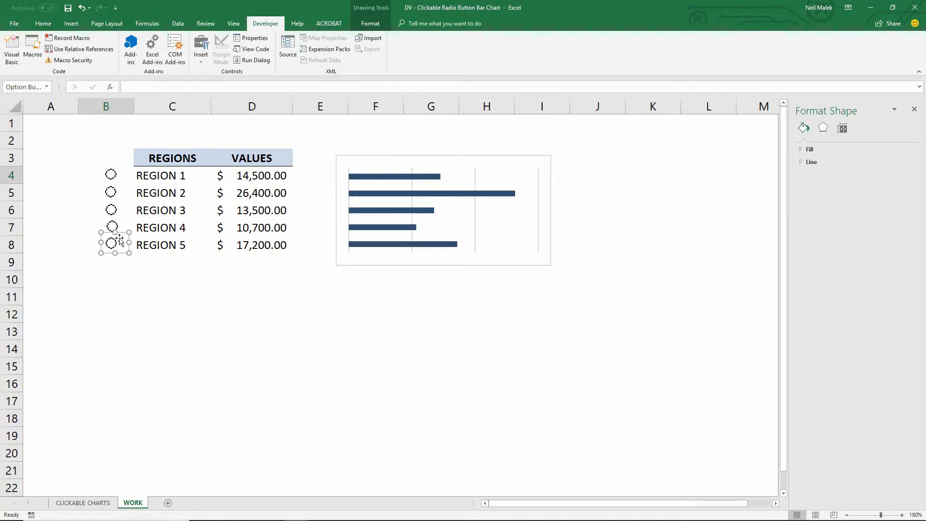
Center-align all five option buttons, deselect them, then reselect Region 1's button
right_click(112, 242)
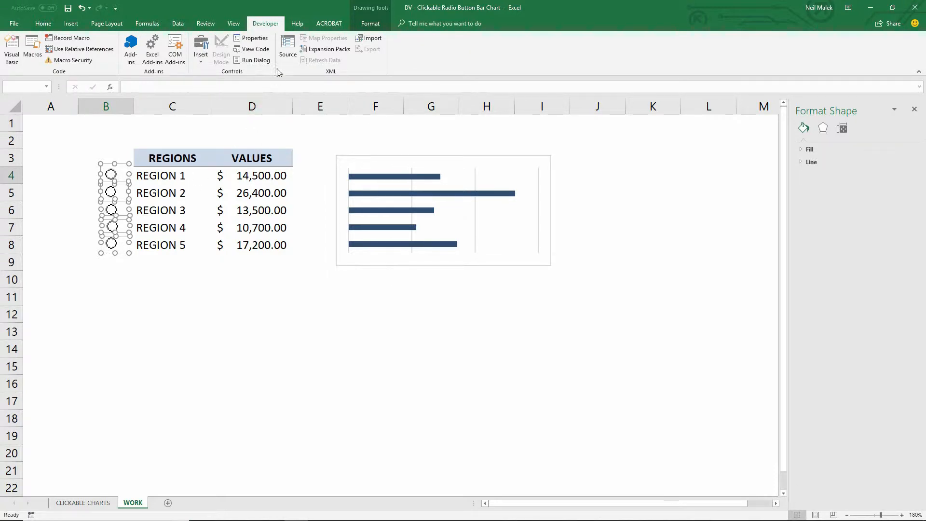
click(371, 23)
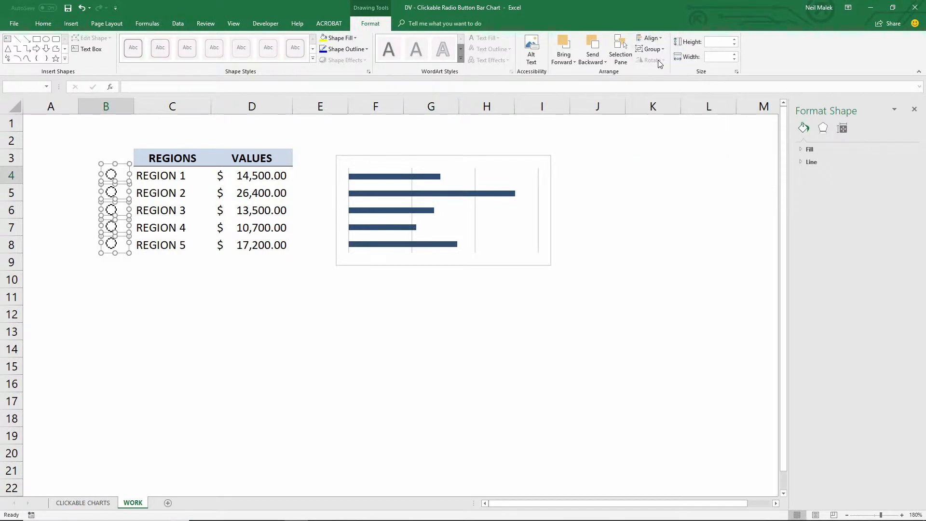
click(650, 37)
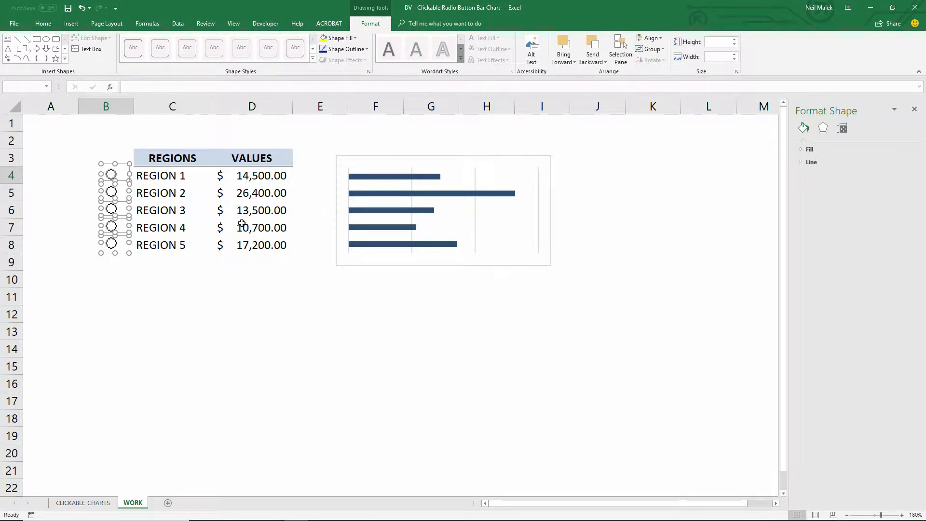
mouse_move(61, 195)
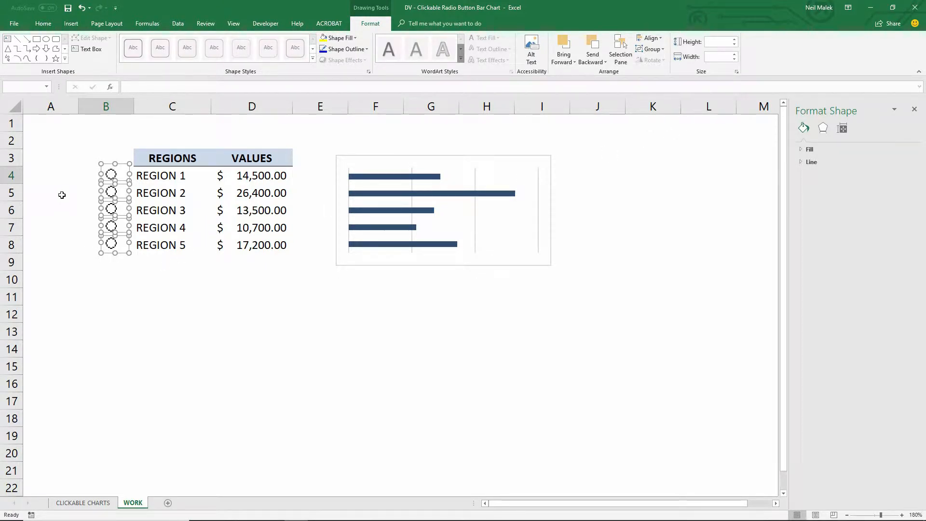
click(50, 192)
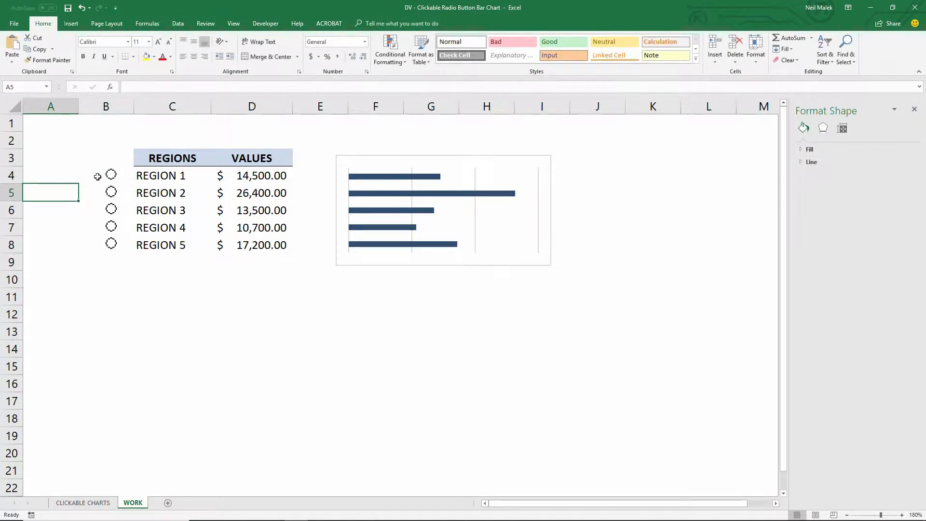
click(111, 175)
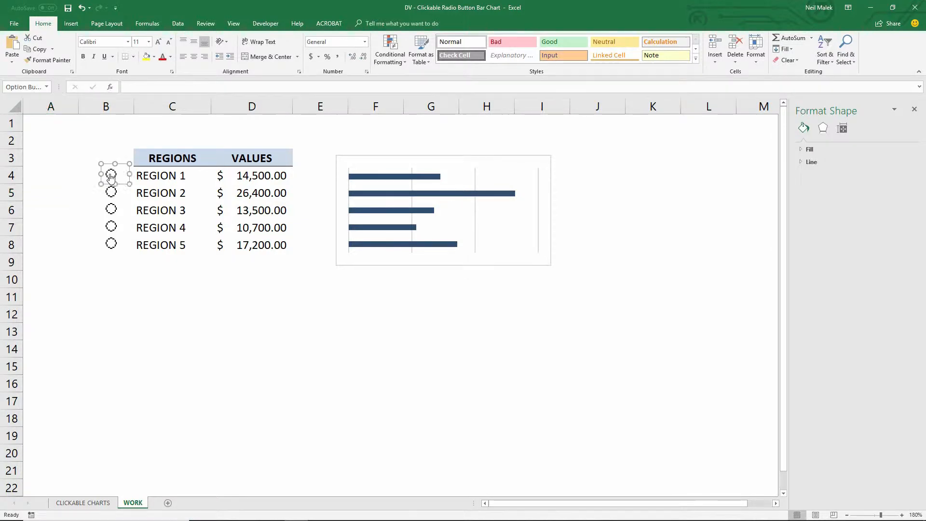
Set the option buttons' cell link to $C$13 and check Region 2's button uses it
right_click(111, 176)
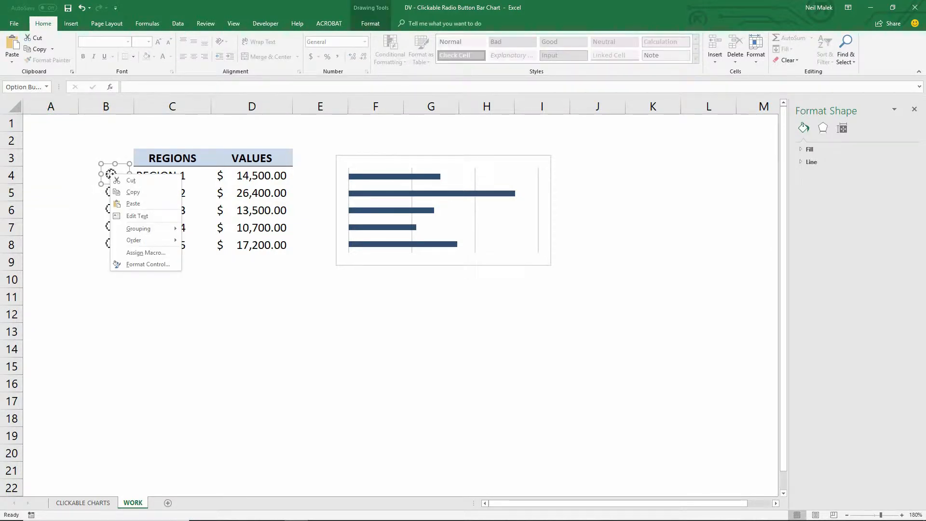
mouse_move(147, 264)
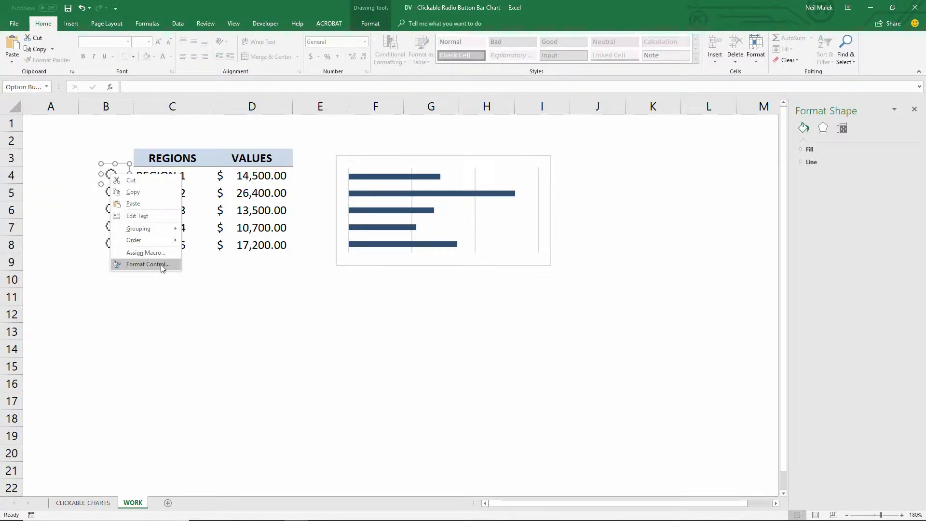
click(148, 263)
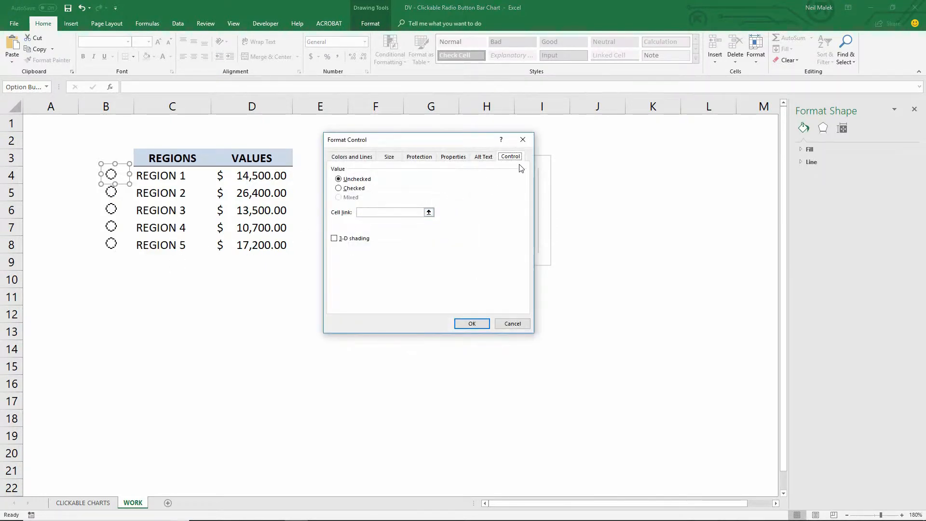
click(338, 179)
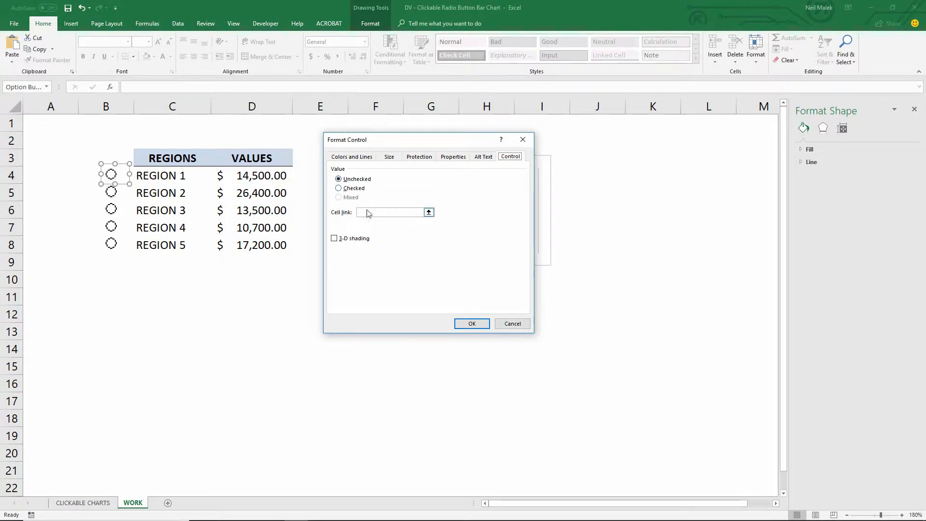
click(390, 212)
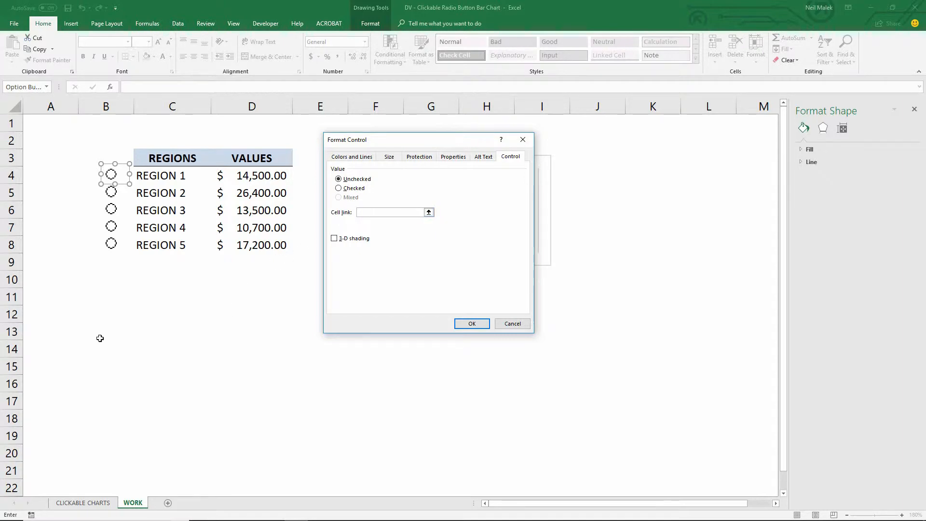
click(172, 331)
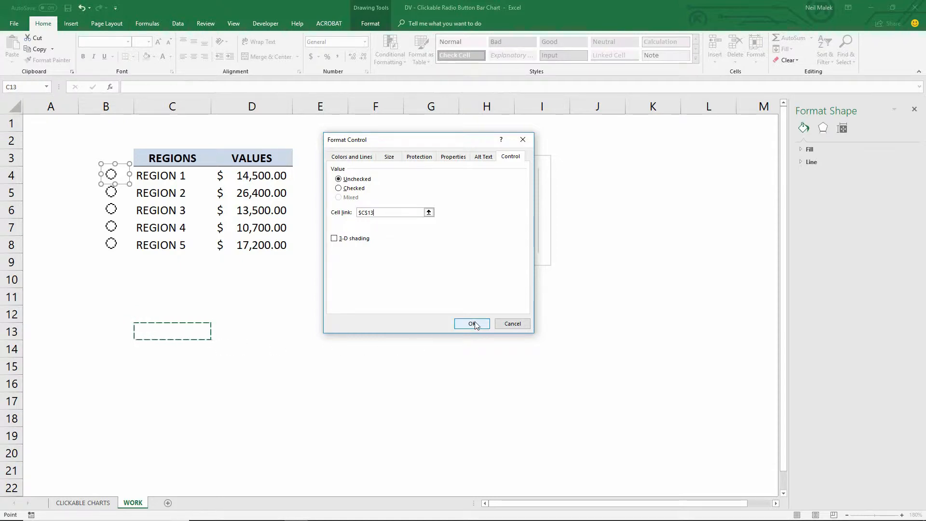
click(472, 324)
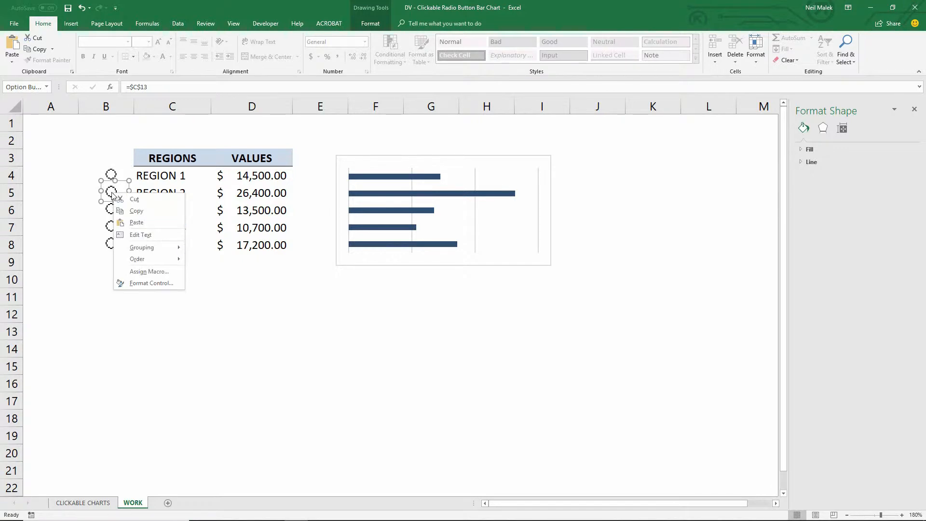
click(151, 283)
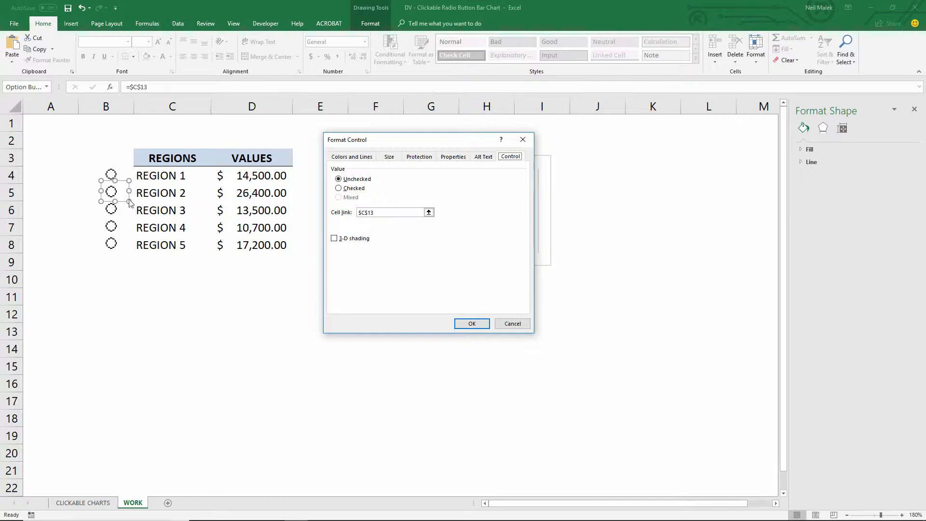
mouse_move(124, 180)
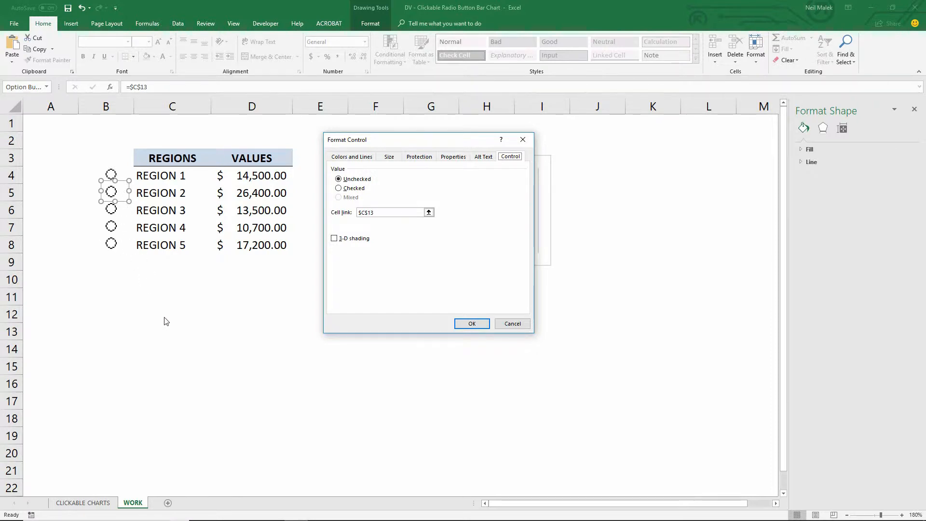
mouse_move(157, 336)
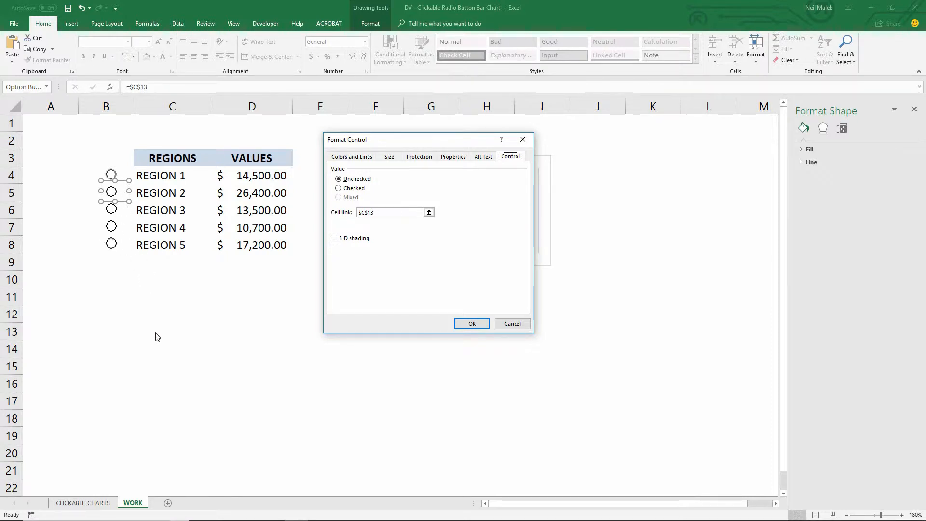
click(471, 324)
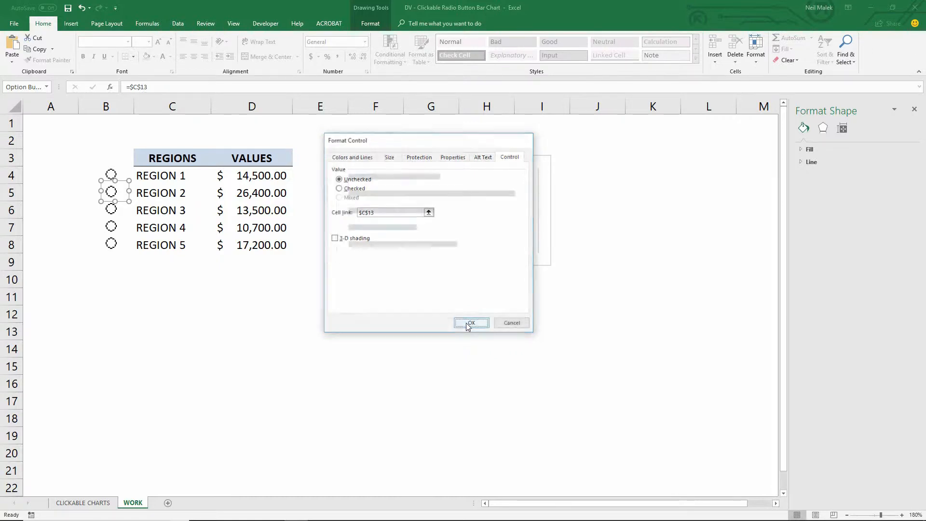
Test Regions 1, 4, 2 and 5 updating C13, ending with Region 1 selected
click(471, 323)
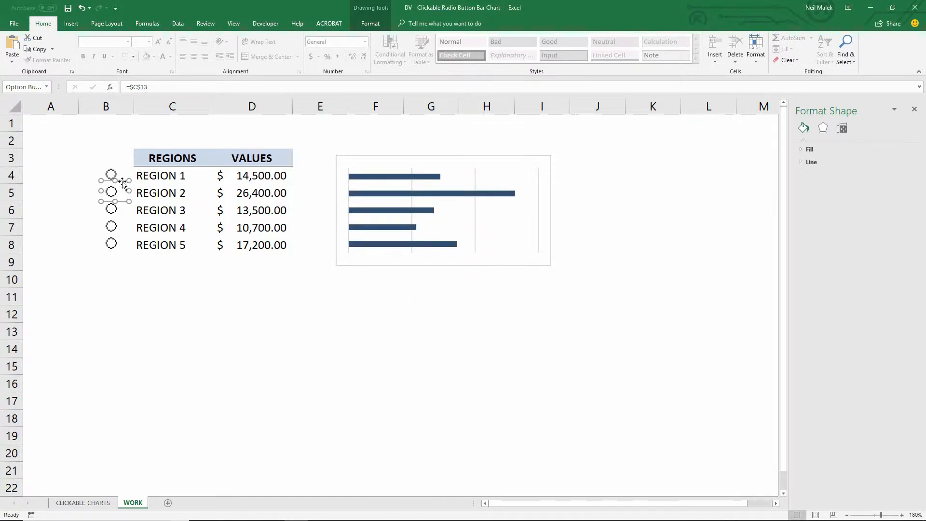
click(111, 175)
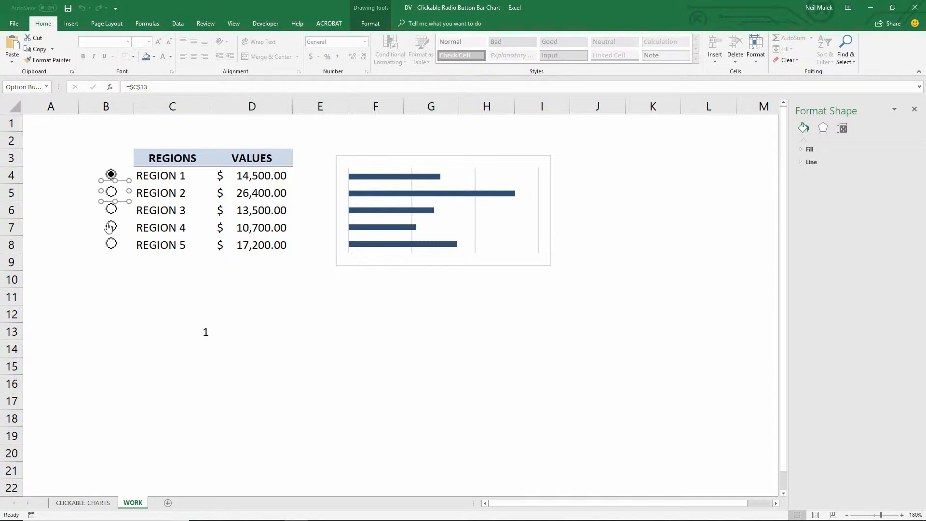
click(111, 226)
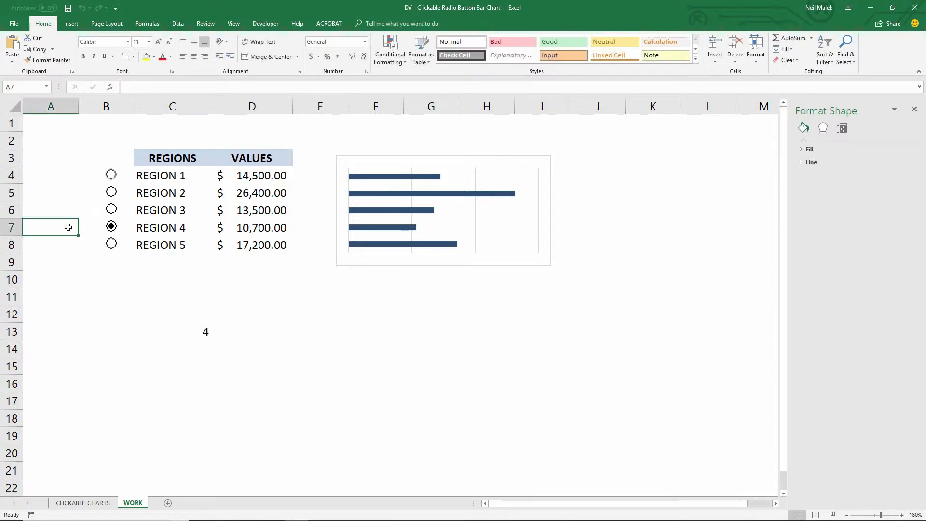
click(111, 192)
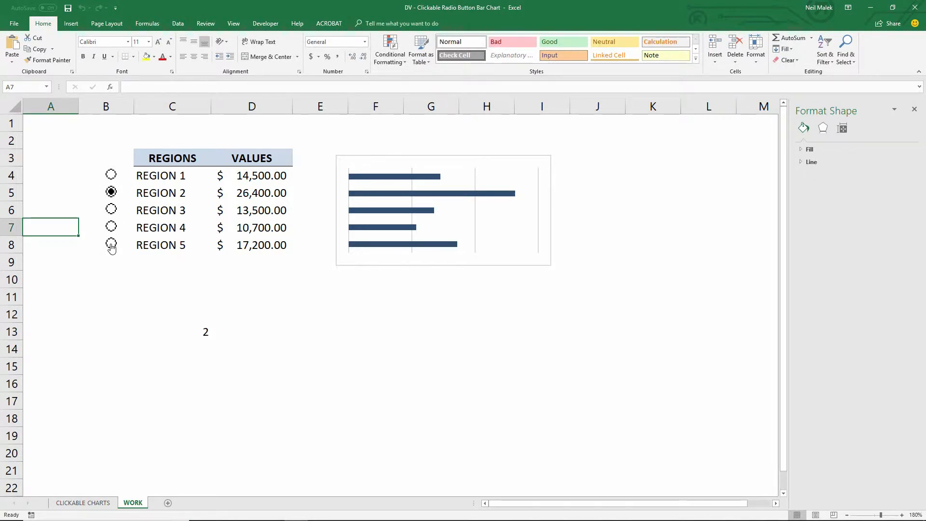
click(111, 245)
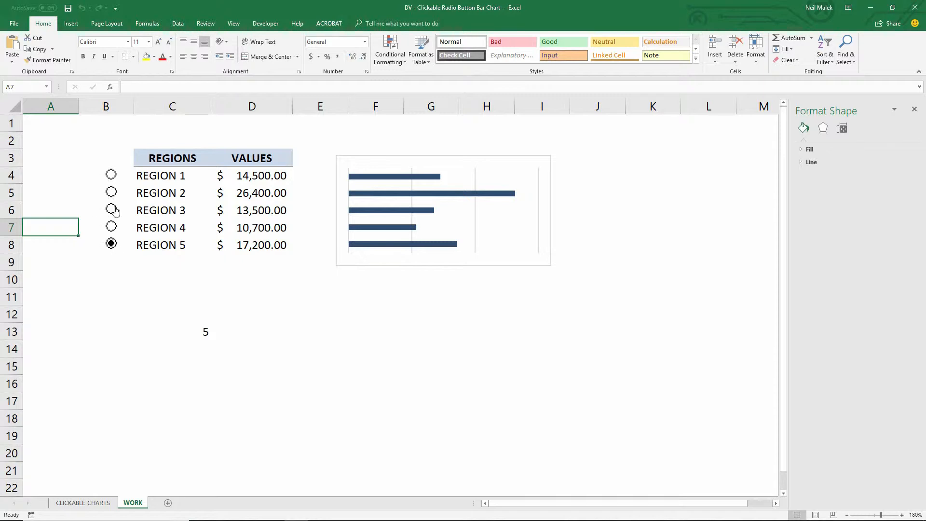
mouse_move(112, 190)
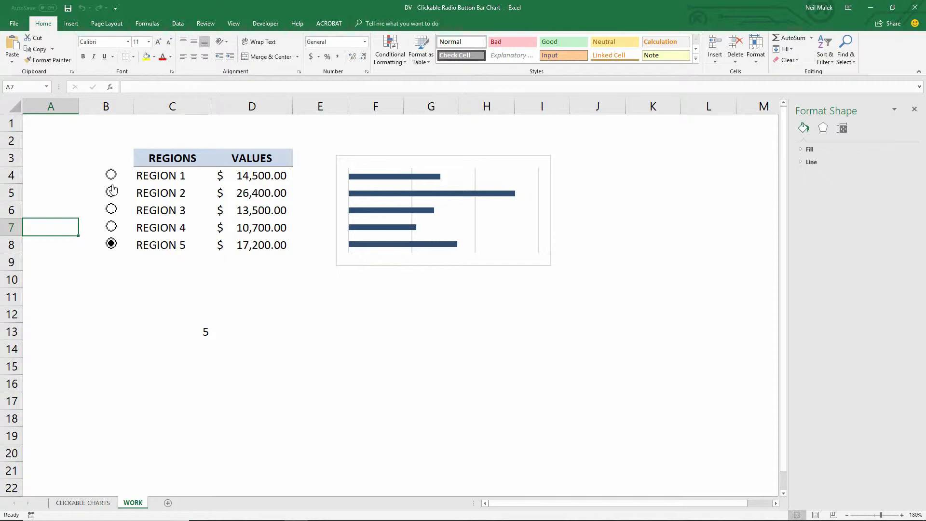
mouse_move(112, 193)
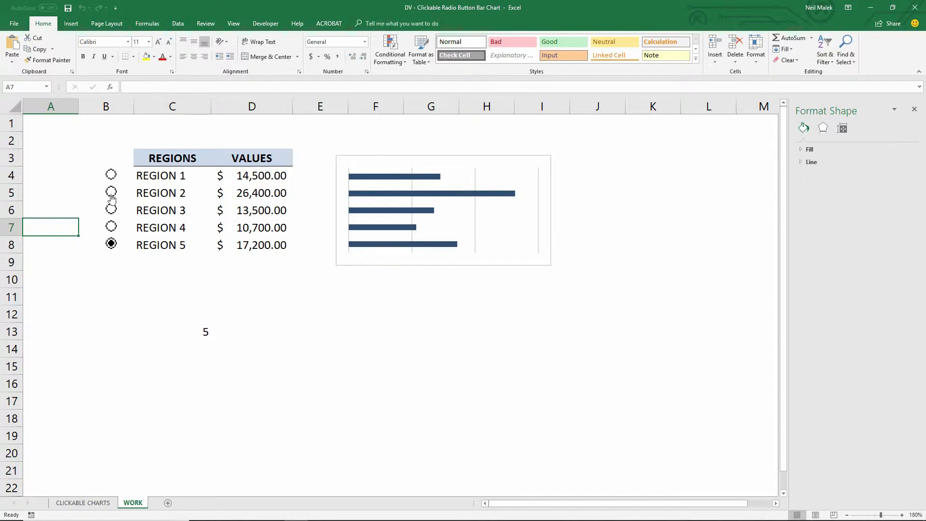
mouse_move(111, 176)
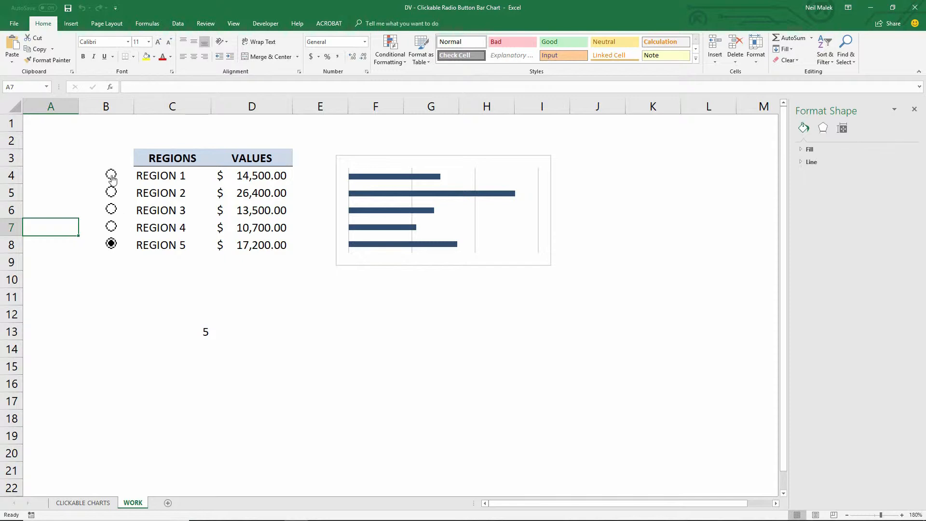
click(111, 175)
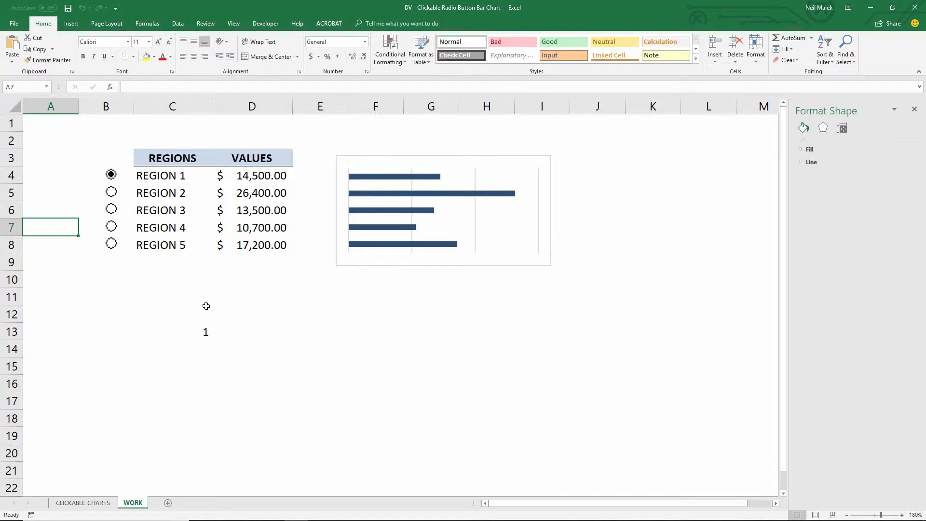
mouse_move(355, 155)
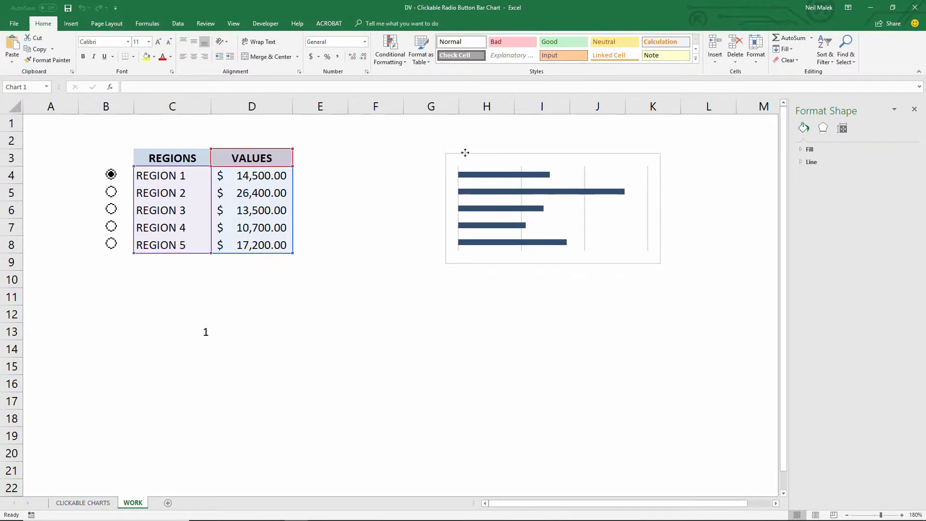
Type HIGHLIGHT in E3, copy the VALUES heading format onto it, and widen column E
click(320, 157)
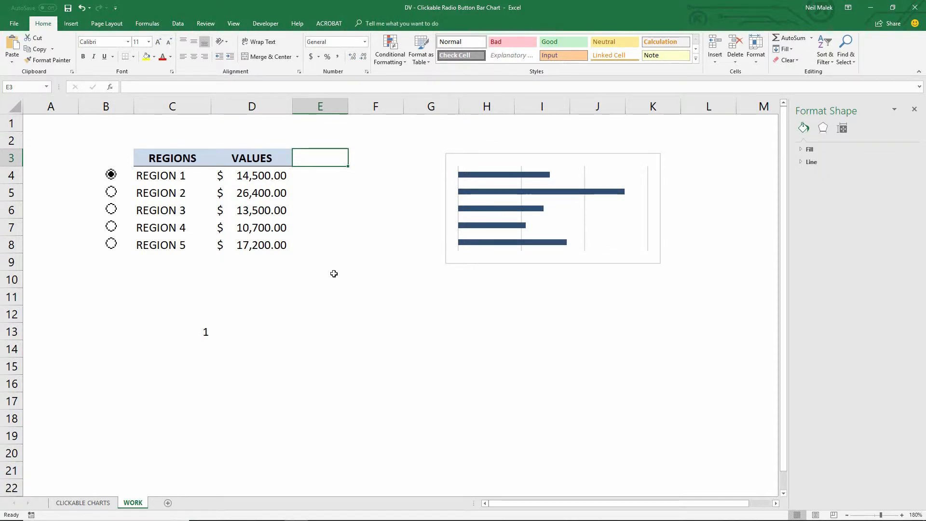
text(HIGHLI)
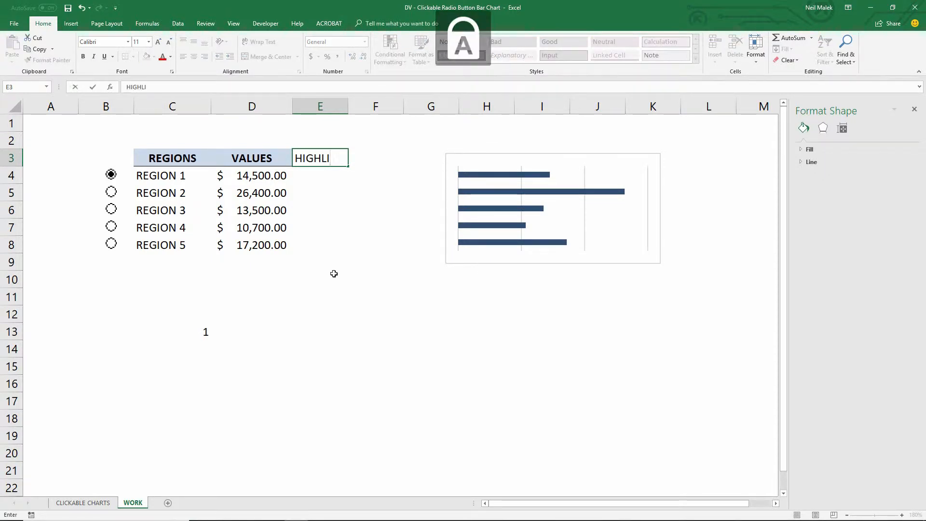
click(252, 158)
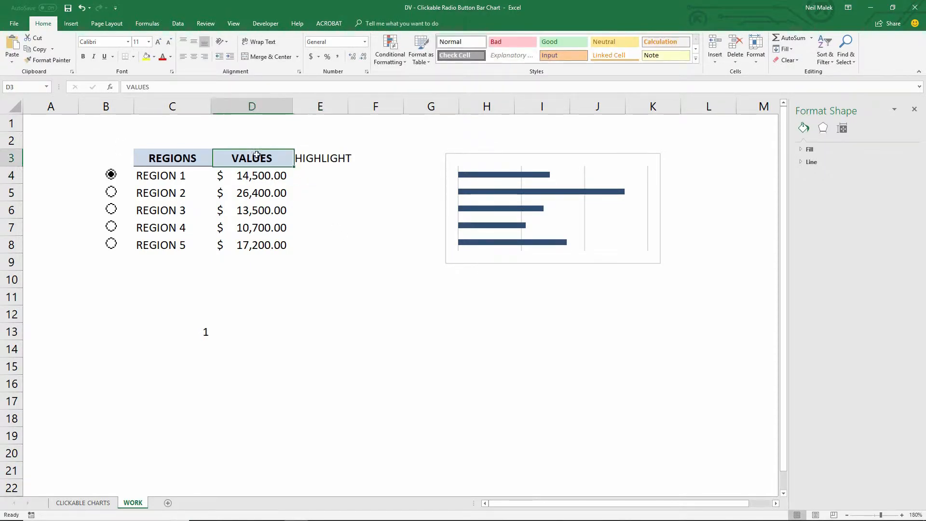
click(320, 158)
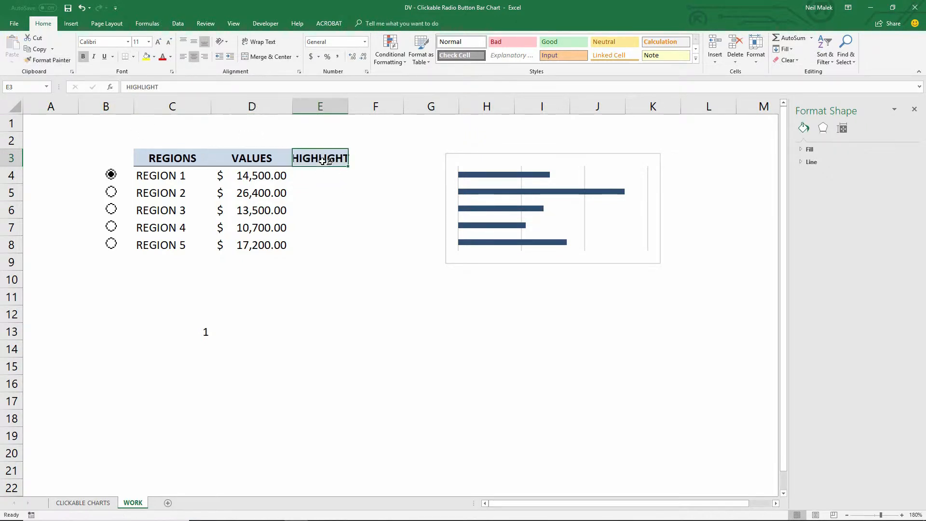
drag(349, 106, 377, 106)
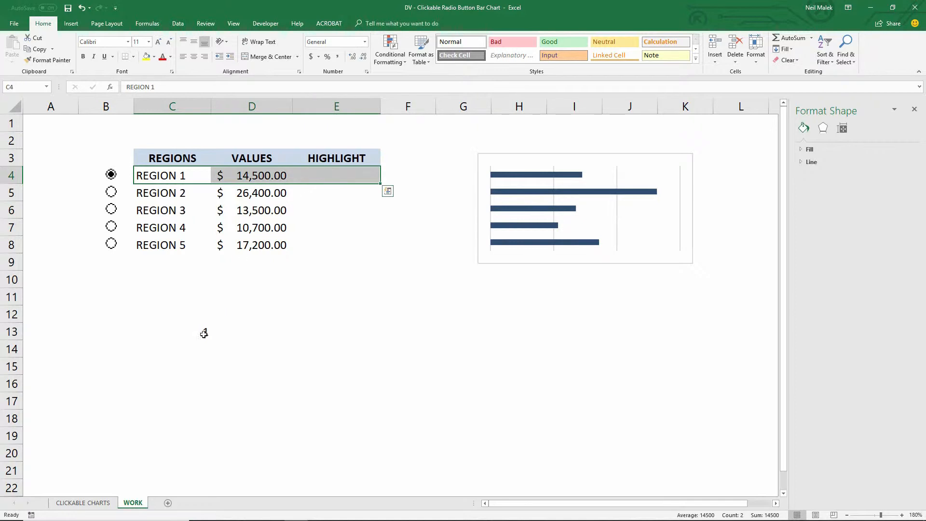
Enter =IF($C$13=ROWS($D$4:D4),D4,0) in E4, returning Region 1's 14500
click(111, 192)
text(=)
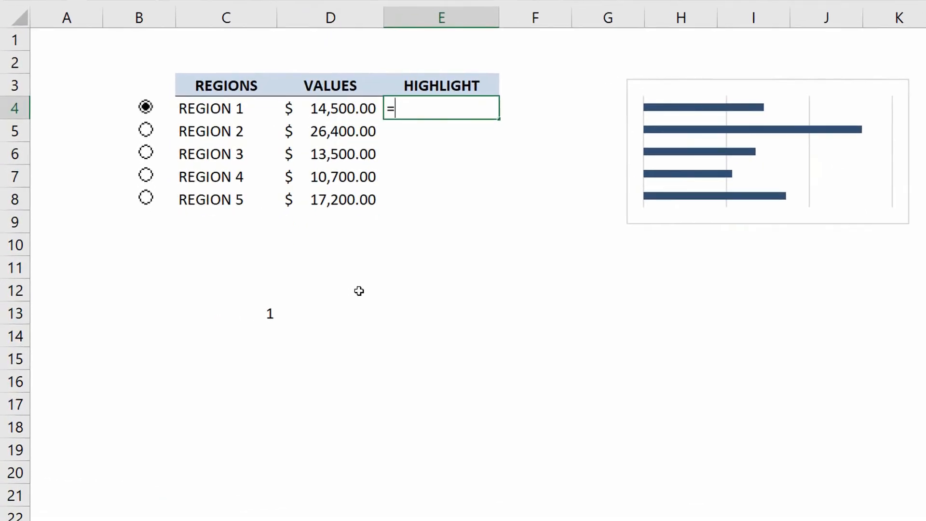
text(IF()
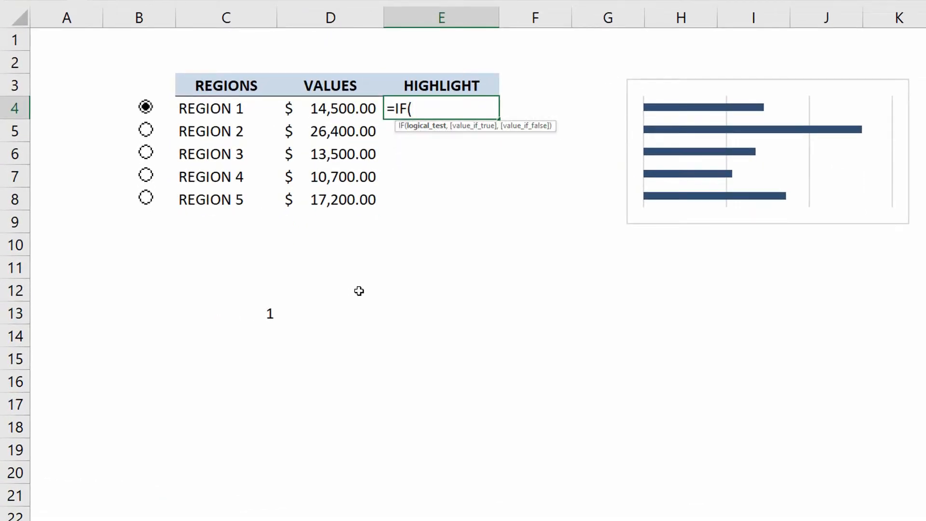
mouse_move(289, 290)
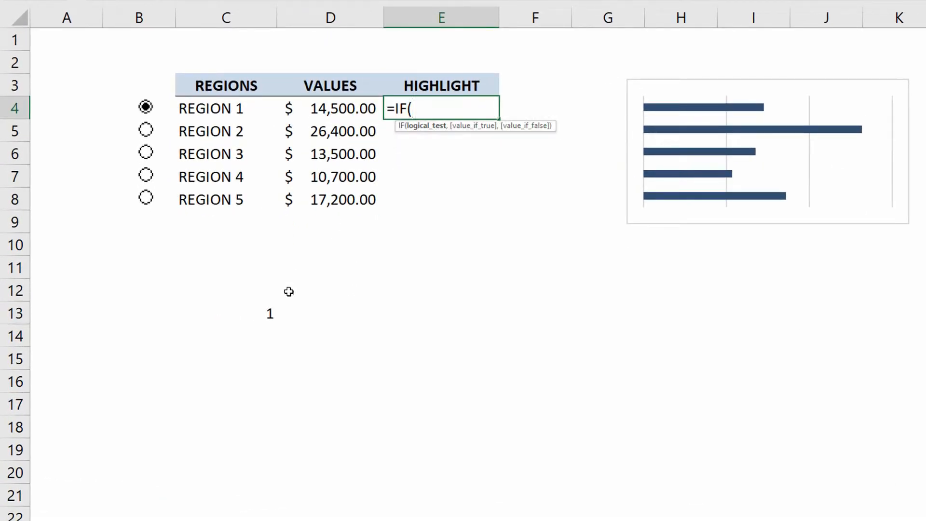
click(226, 313)
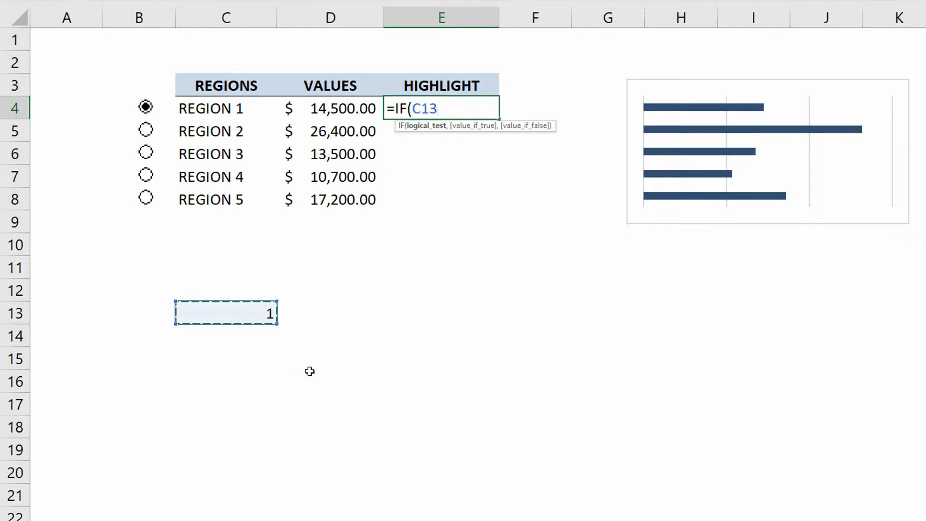
key(F4)
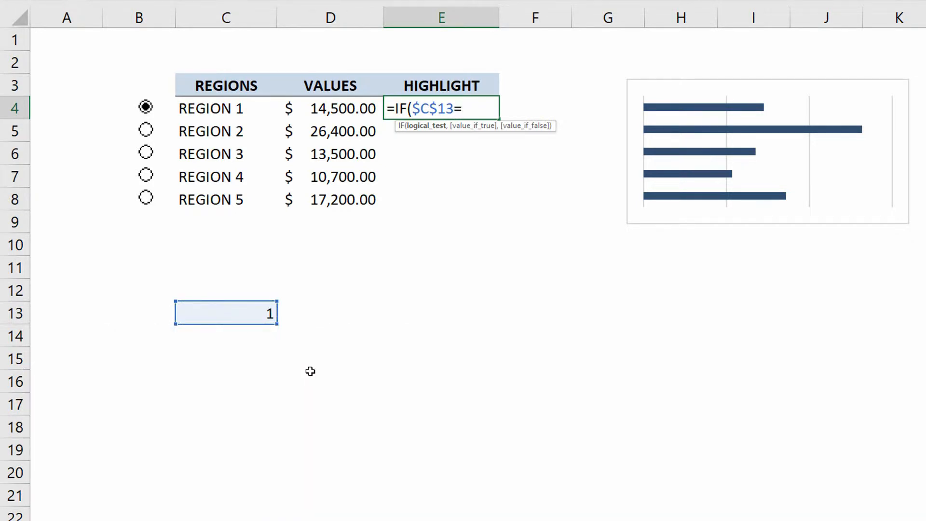
text(ROWS)
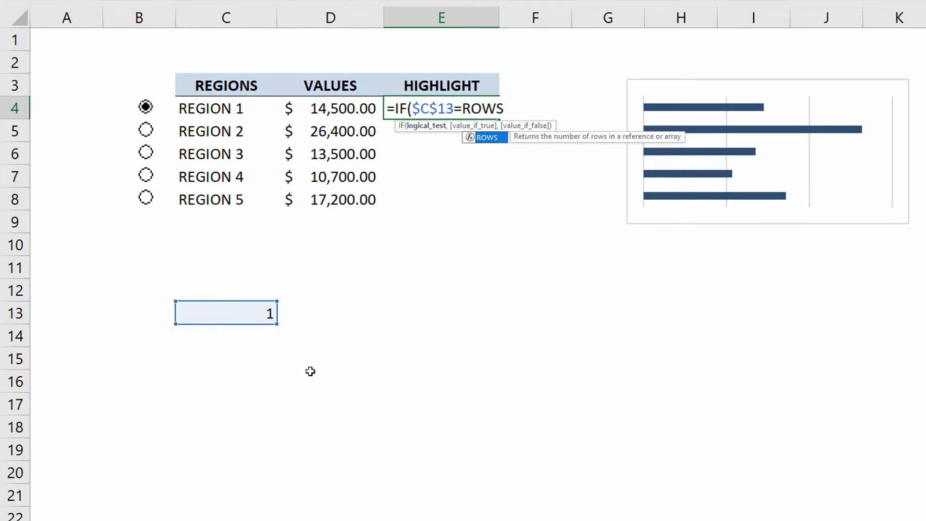
text(()
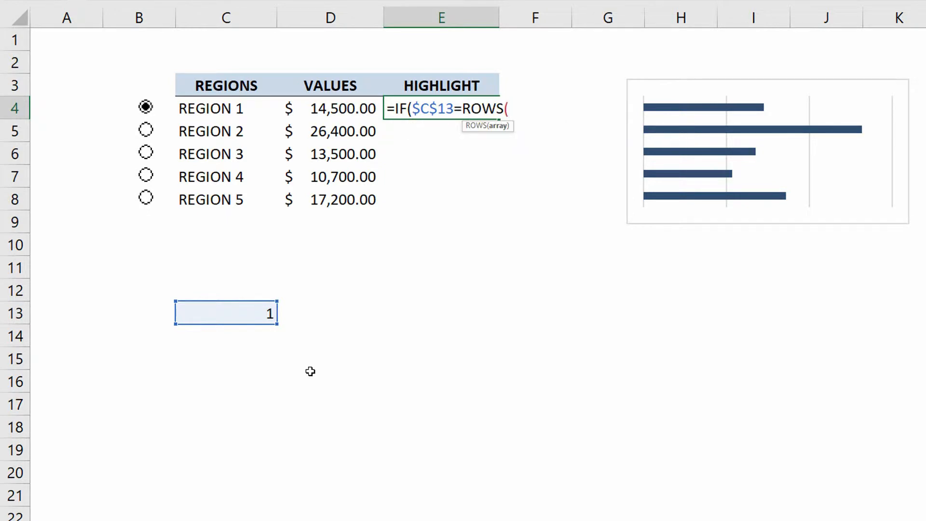
text($D$4)
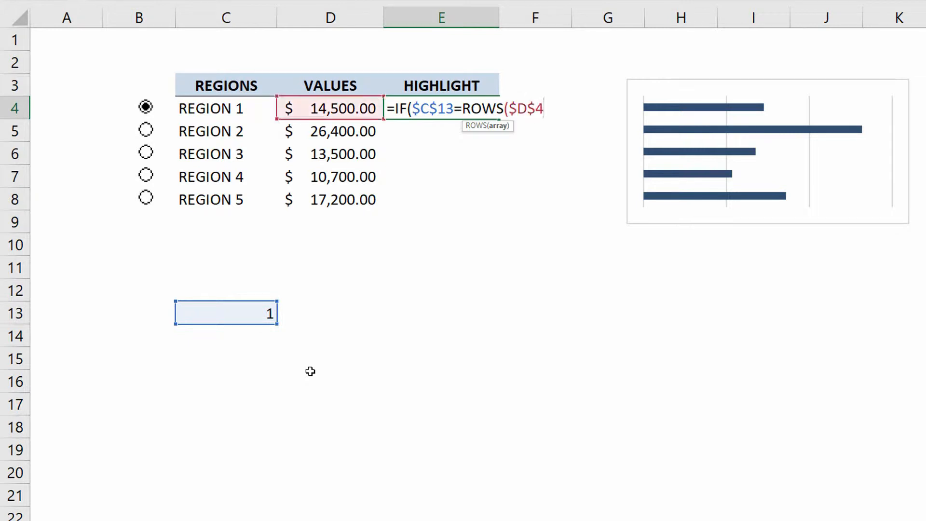
text(:)
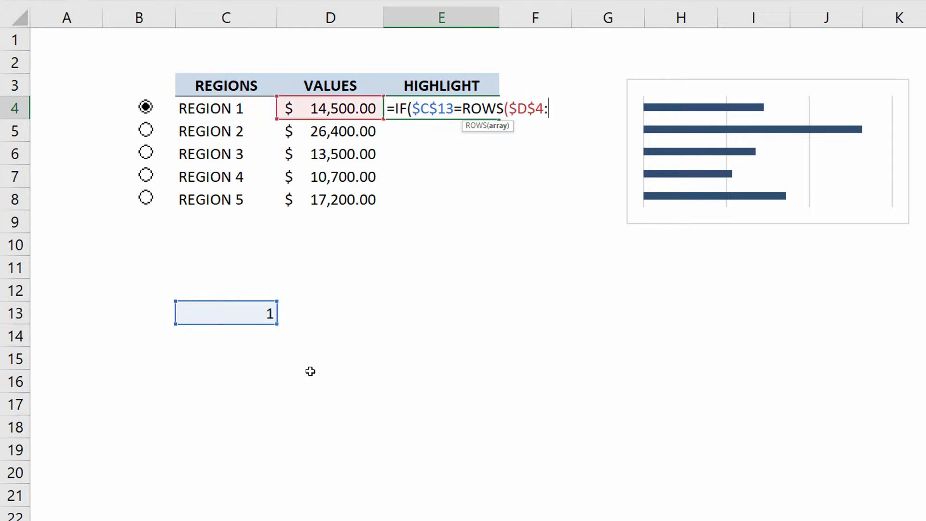
text(D4))
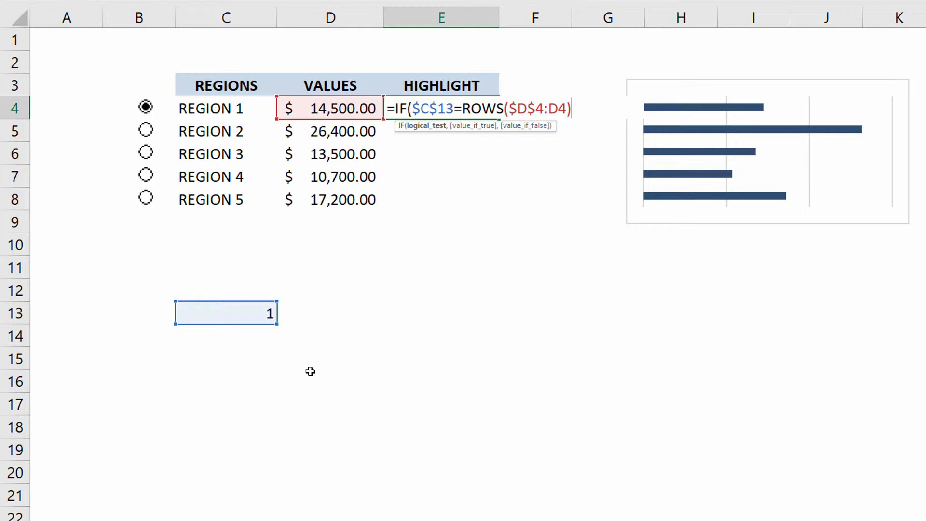
text(,)
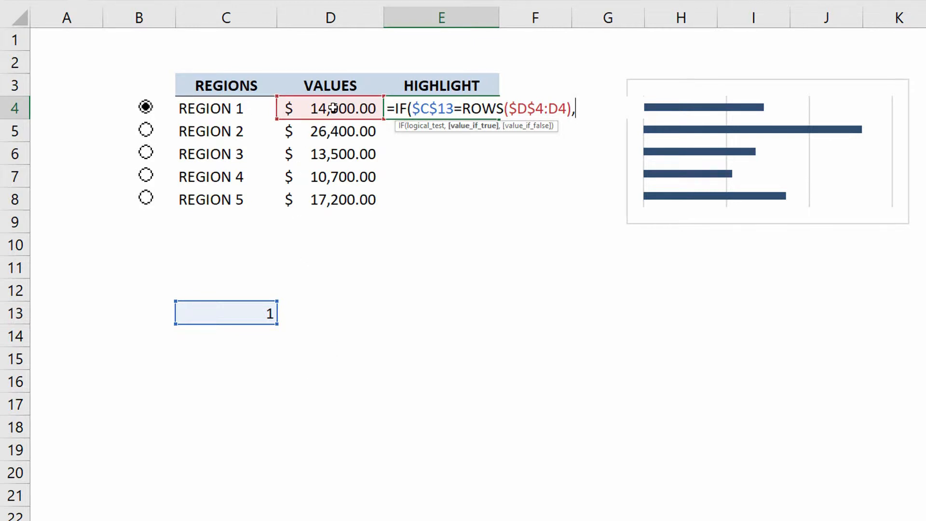
text(D4,)
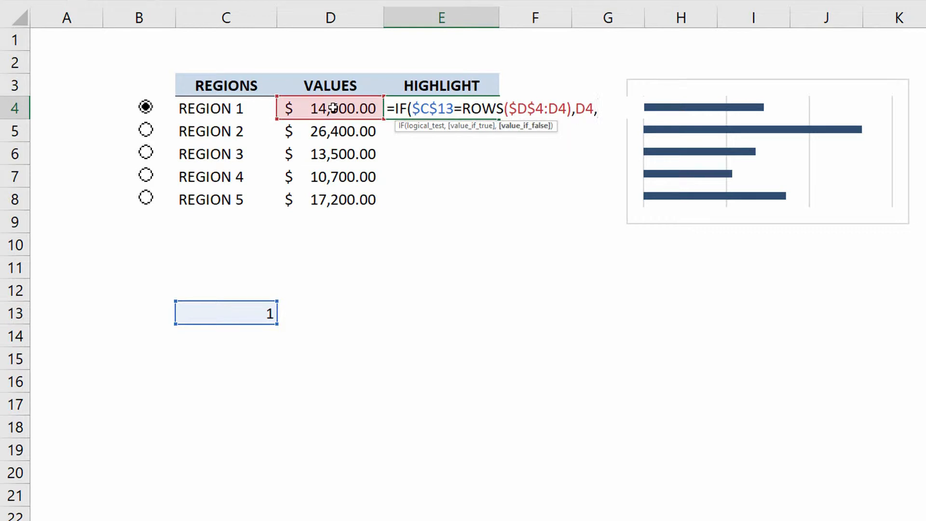
text(0))
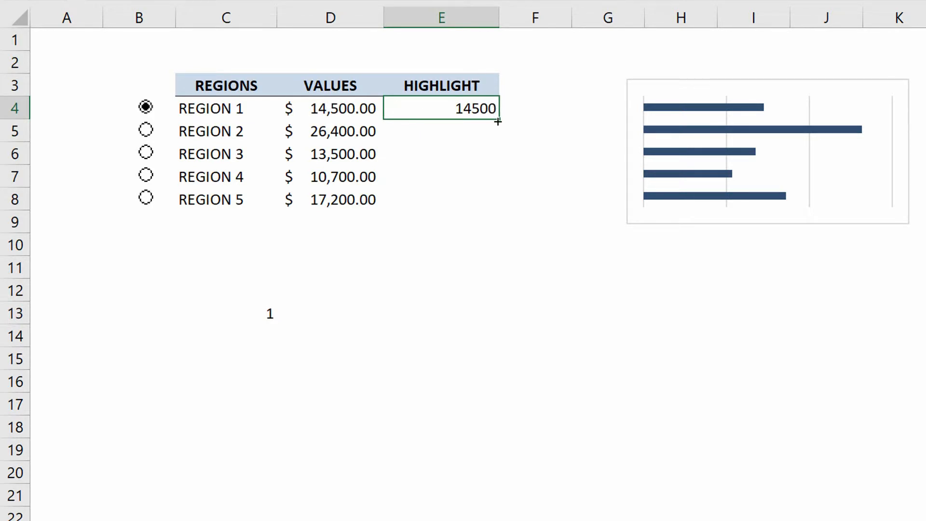
Fill the highlight formula down to E8 and dismiss the error warnings on E5 and E6
drag(498, 118, 498, 208)
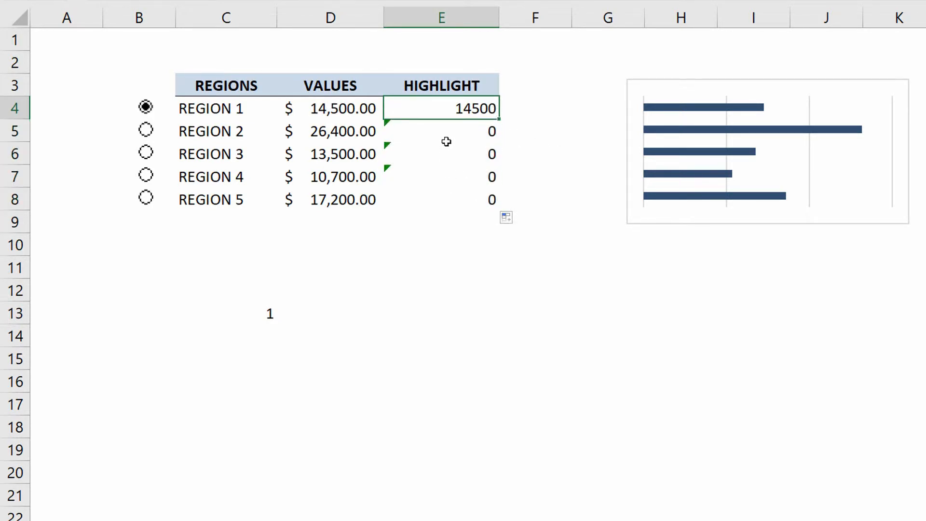
click(379, 127)
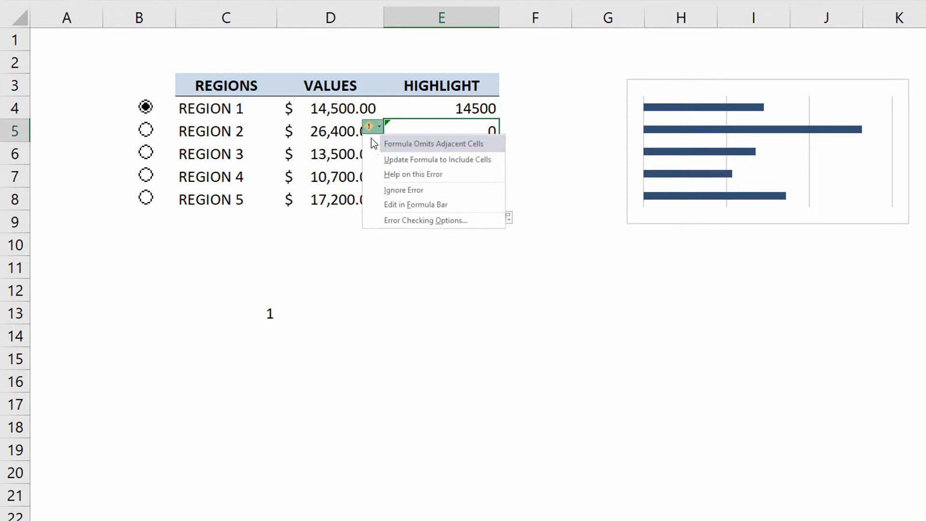
click(440, 153)
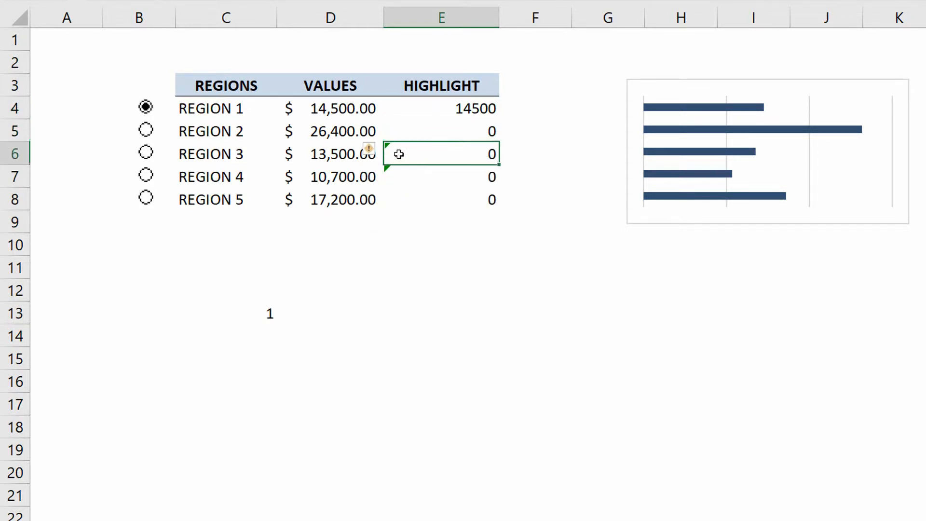
click(379, 148)
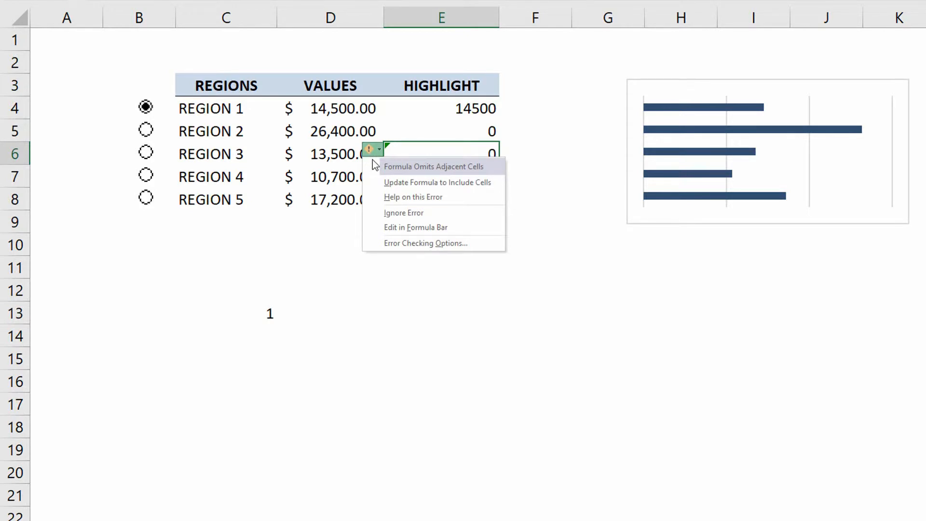
mouse_move(352, 115)
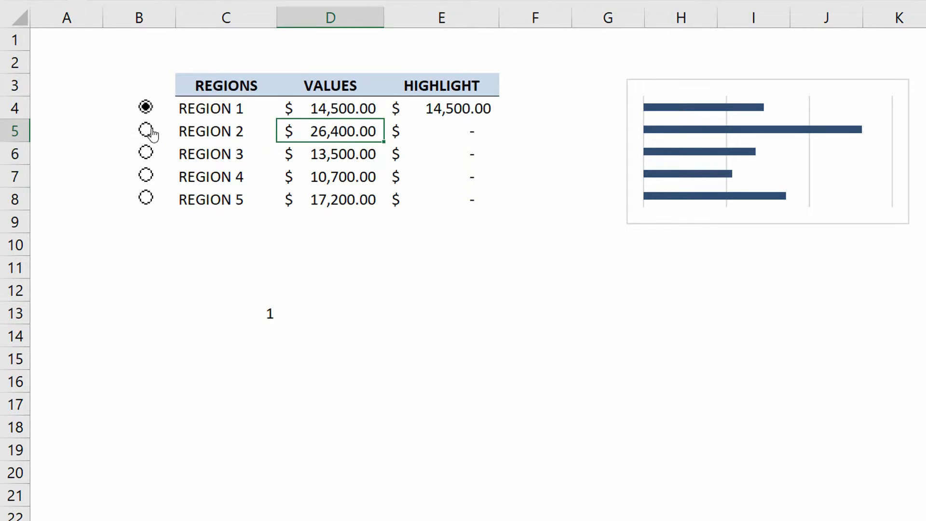
Test the highlight formula by choosing Regions 2, 3, 4 and 5
click(145, 131)
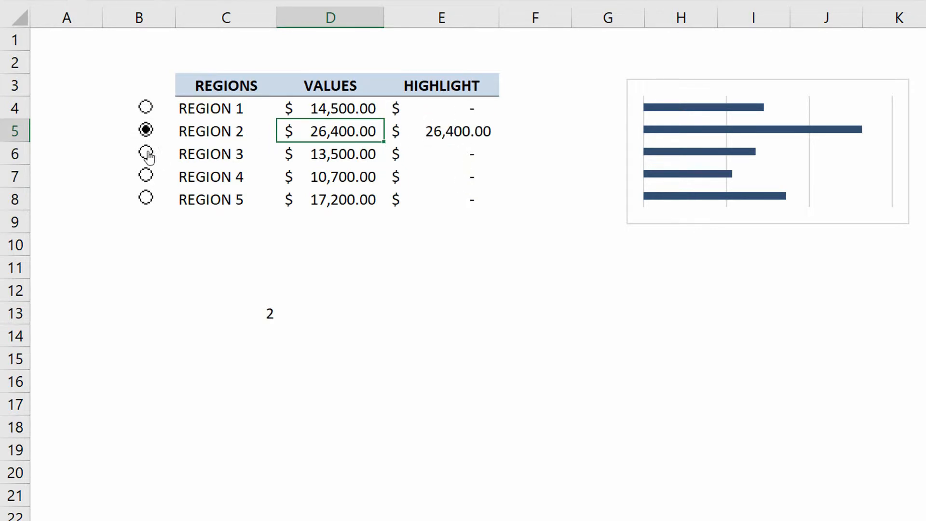
click(145, 153)
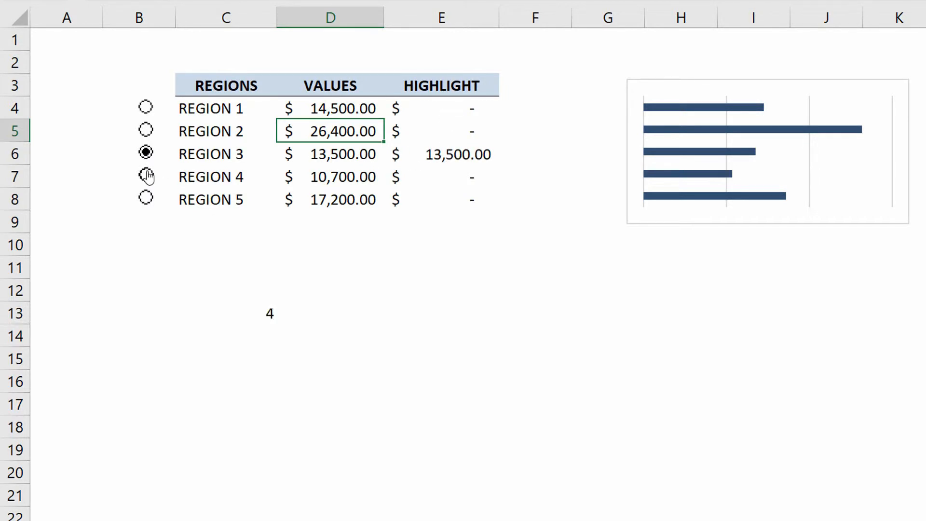
click(145, 200)
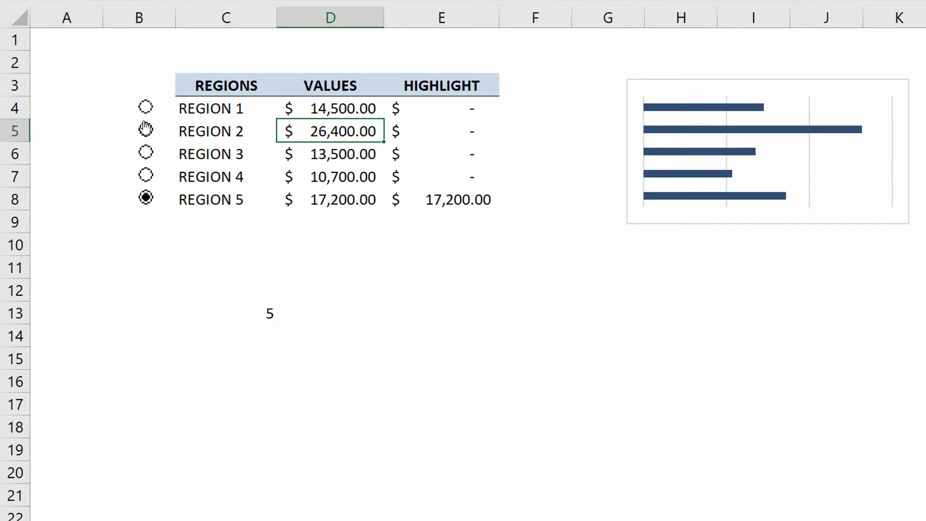
click(145, 107)
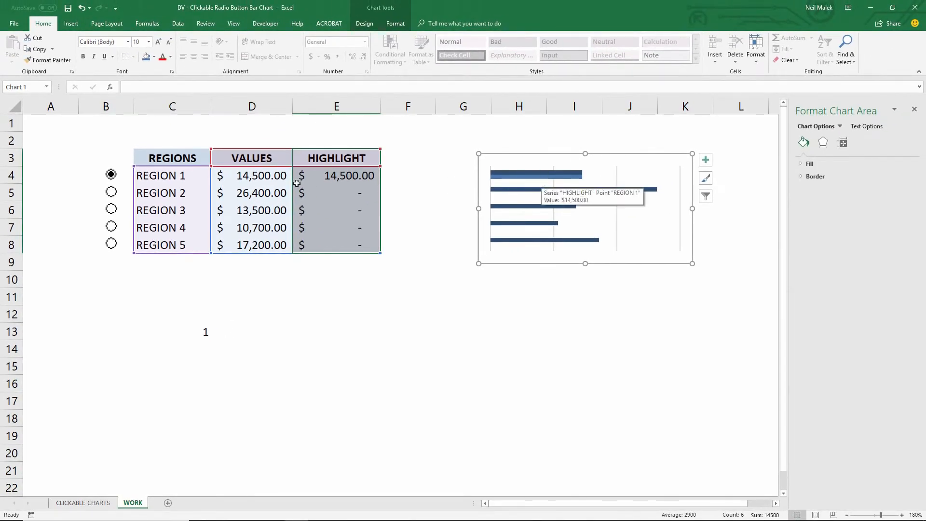
mouse_move(531, 267)
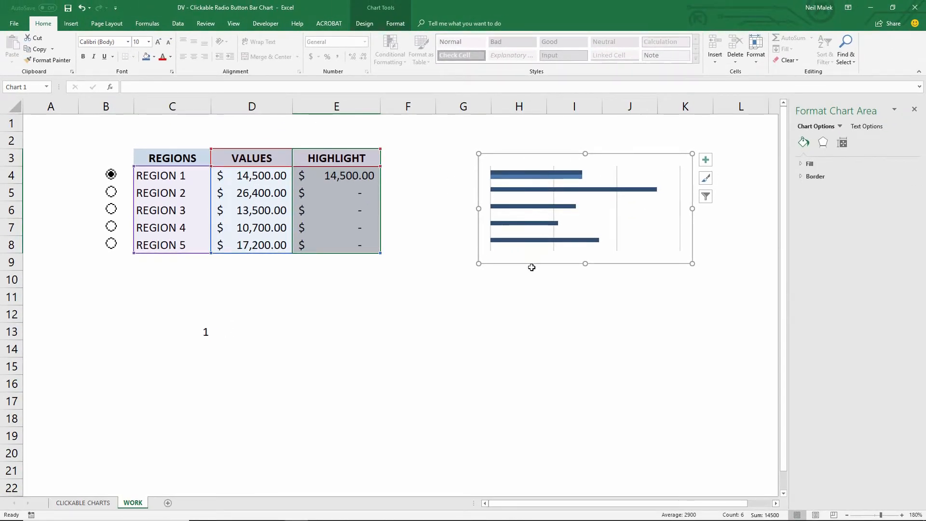
mouse_move(528, 198)
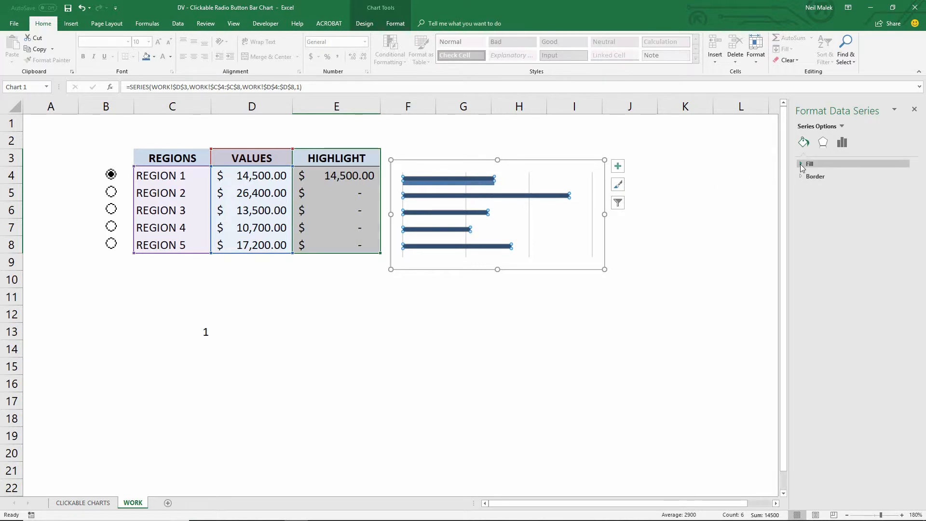
Fill the VALUES bars solid light gray and the HIGHLIGHT bars black
click(804, 163)
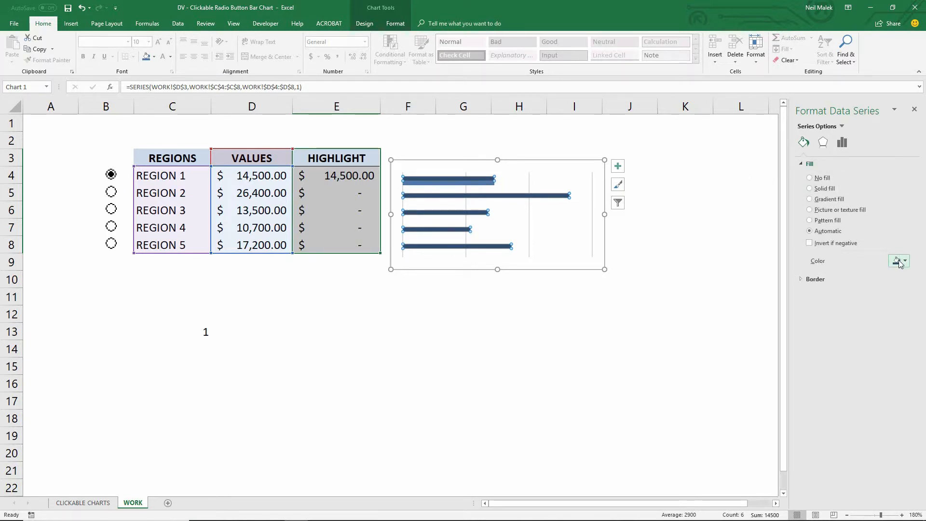
click(898, 261)
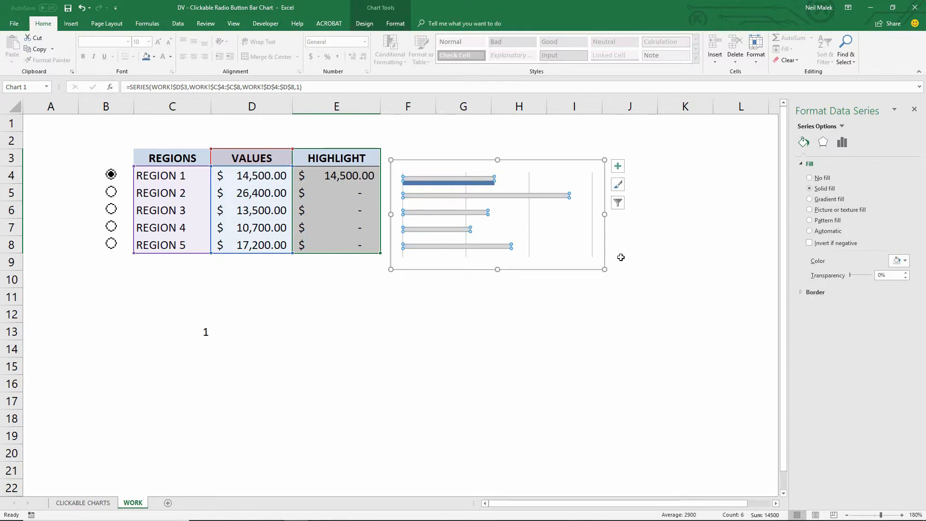
mouse_move(467, 189)
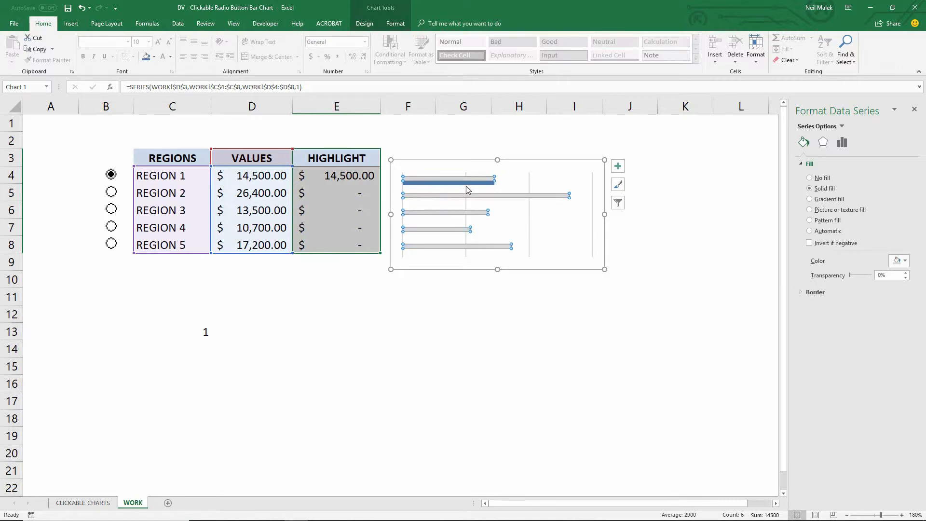
click(810, 230)
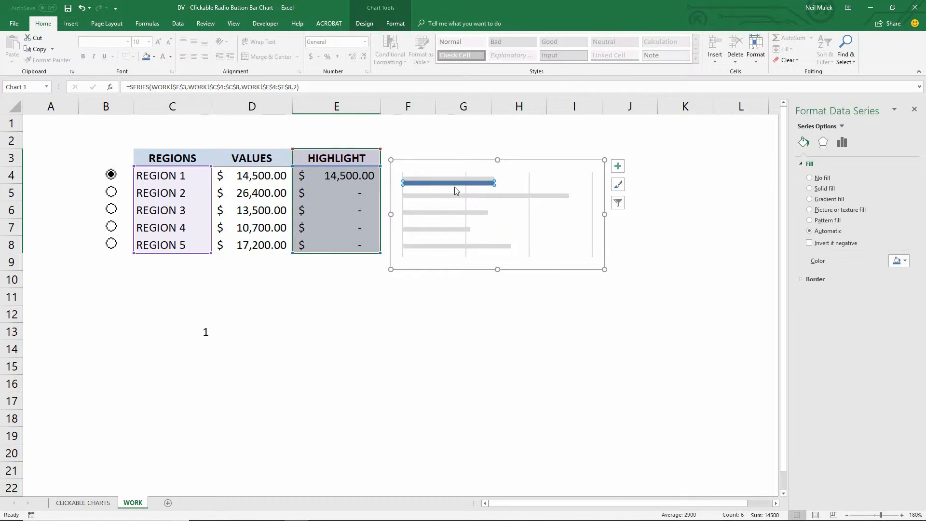
click(906, 261)
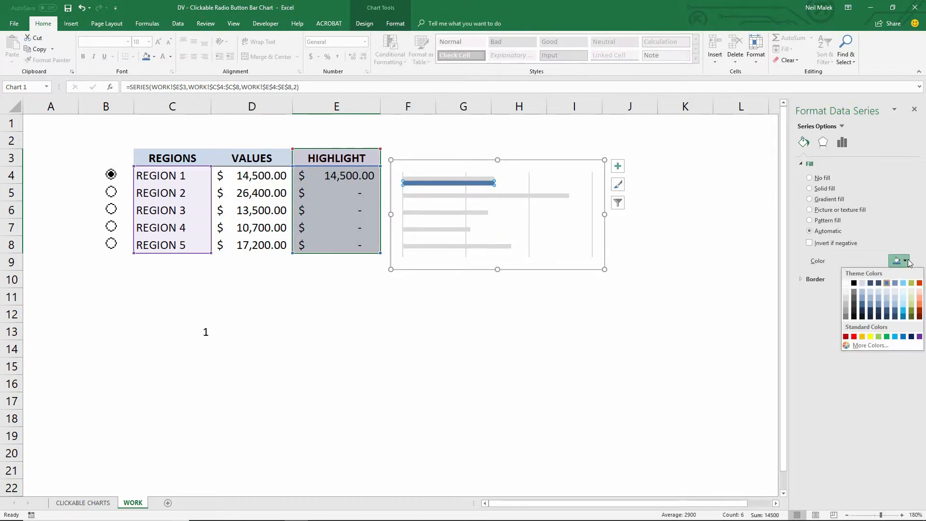
click(853, 282)
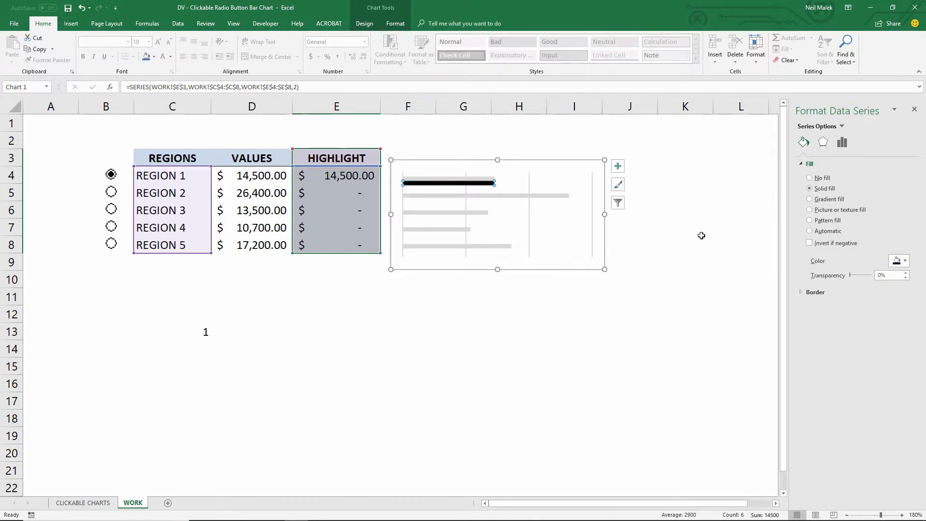
mouse_move(523, 185)
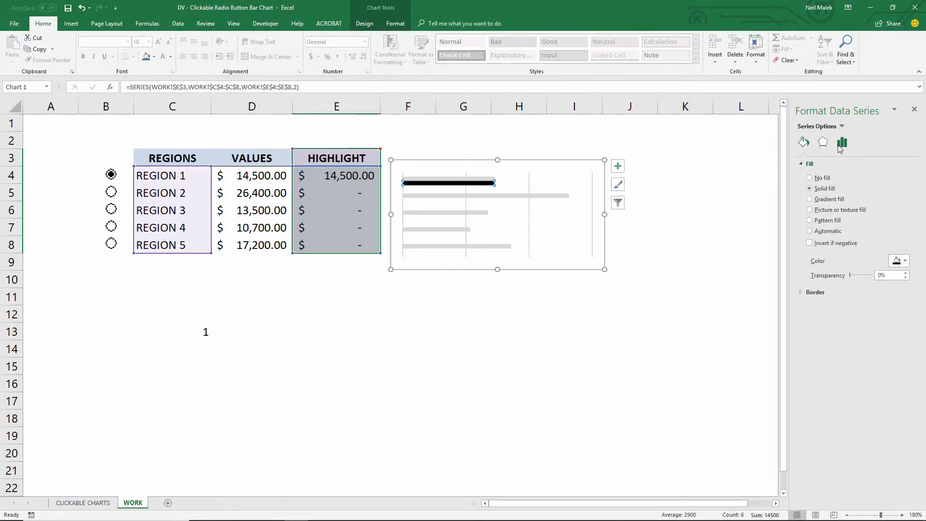
mouse_move(842, 141)
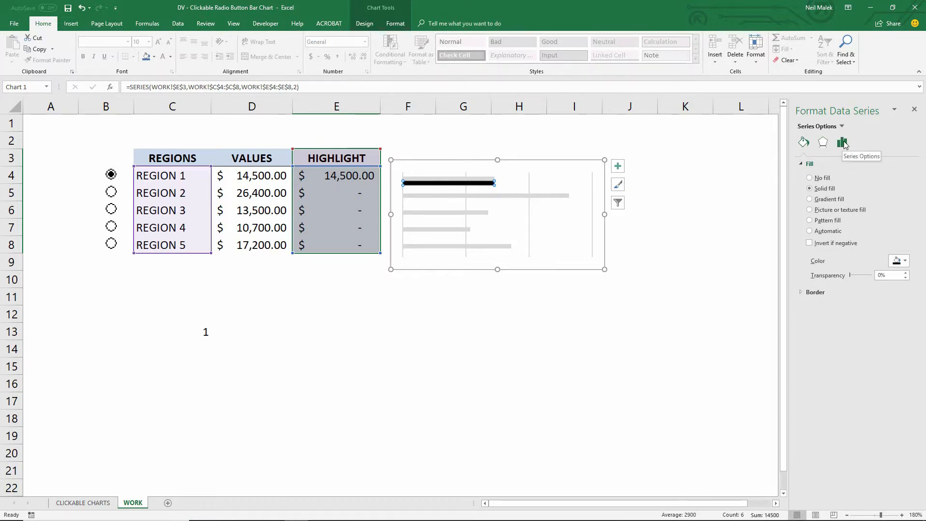
Set the series overlap to 100% and deselect the chart
click(843, 142)
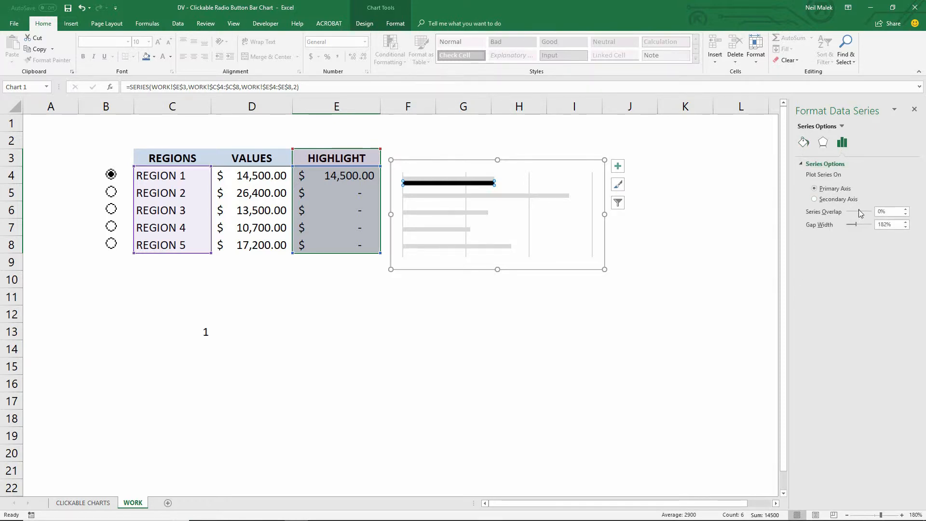
drag(853, 212, 868, 211)
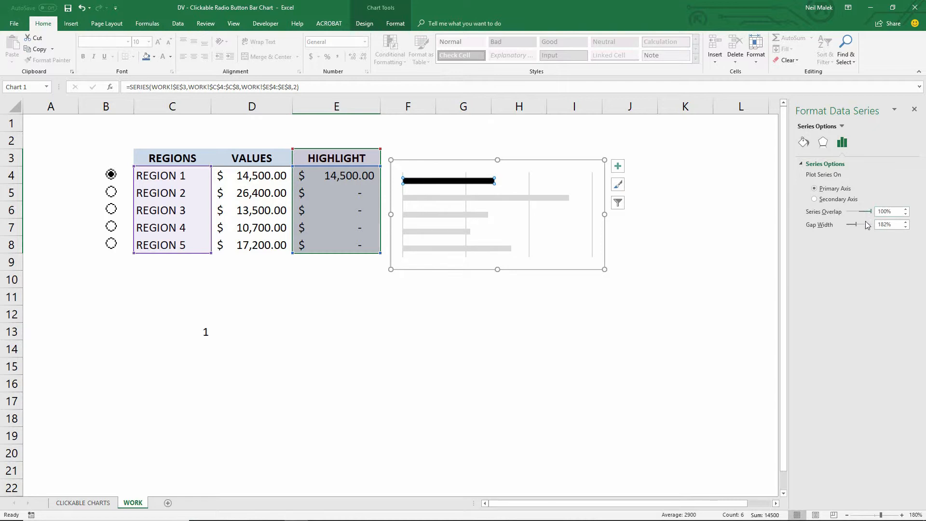
click(886, 224)
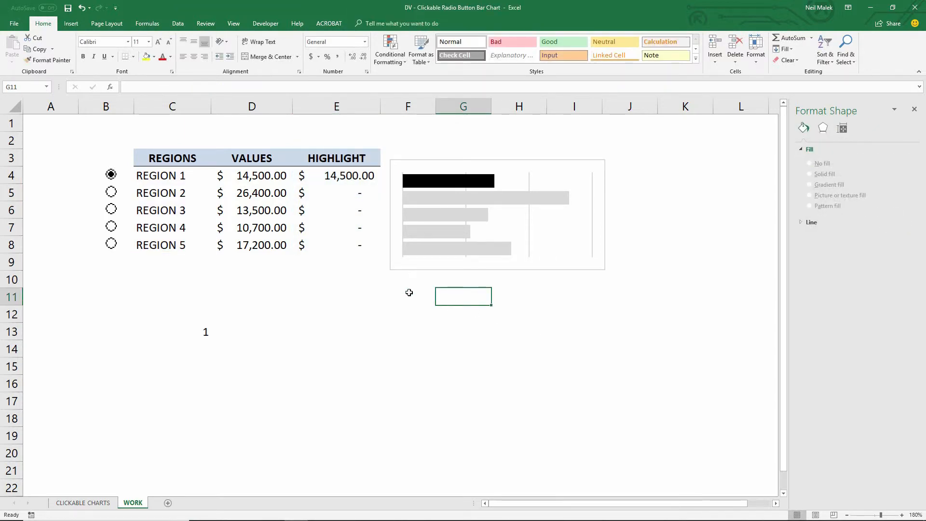
Try Regions 2, 3, 5 and 1, ending with Region 3 chosen
click(111, 192)
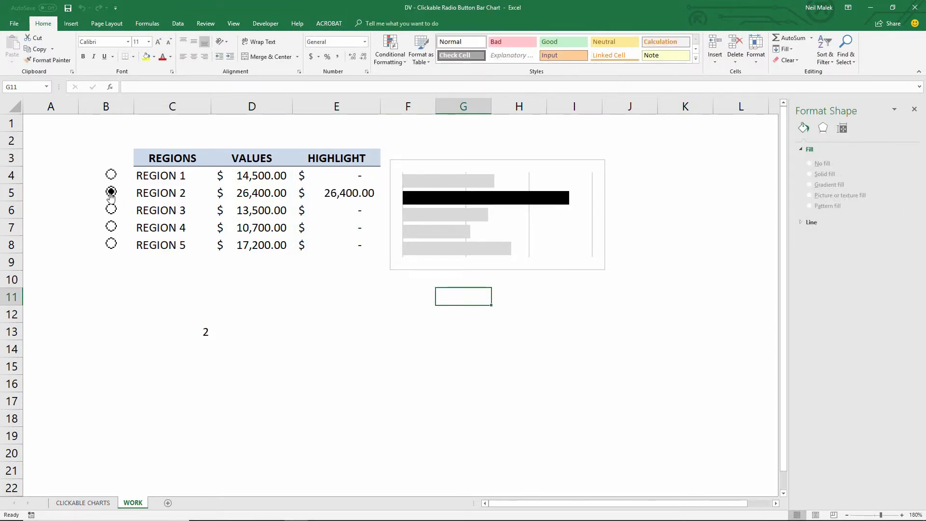
click(111, 210)
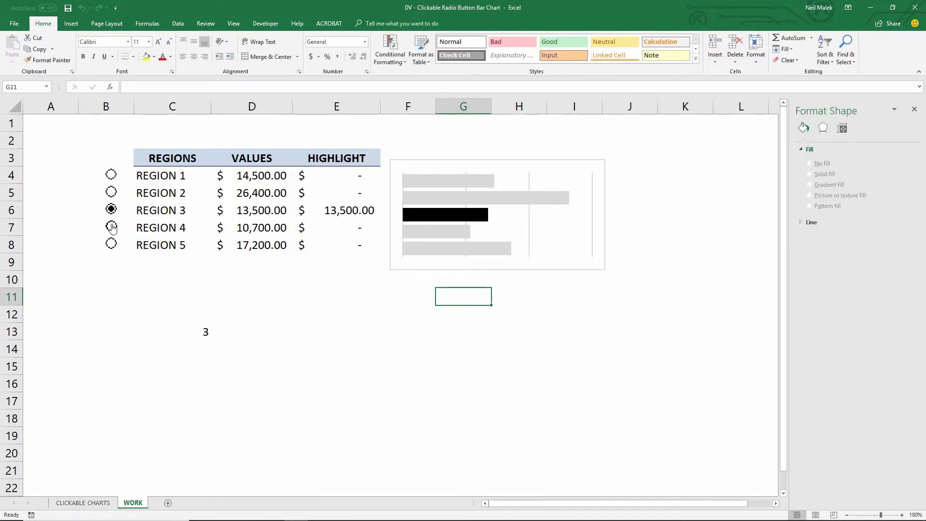
click(111, 244)
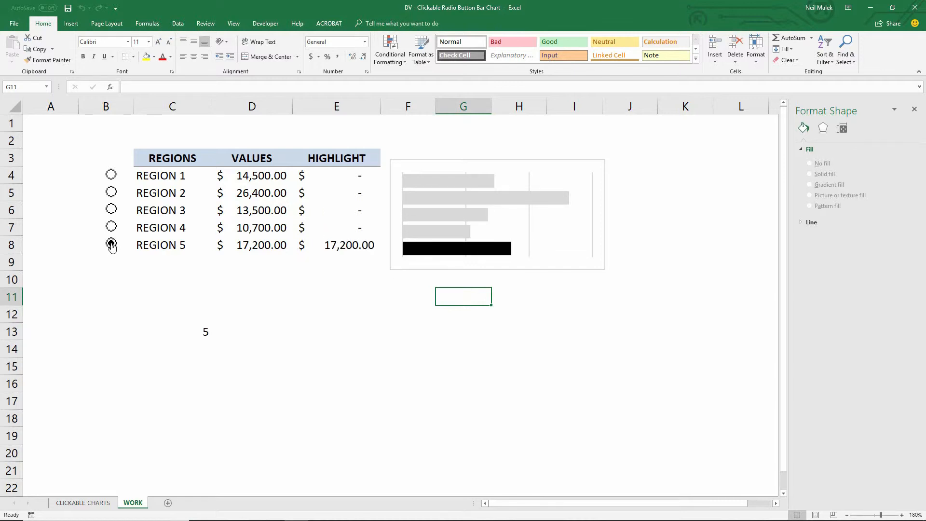
click(111, 175)
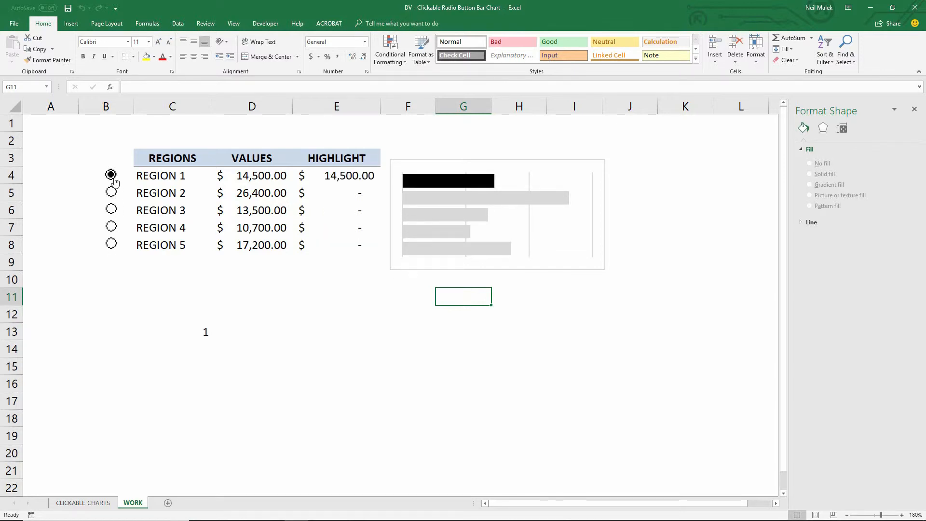
click(111, 210)
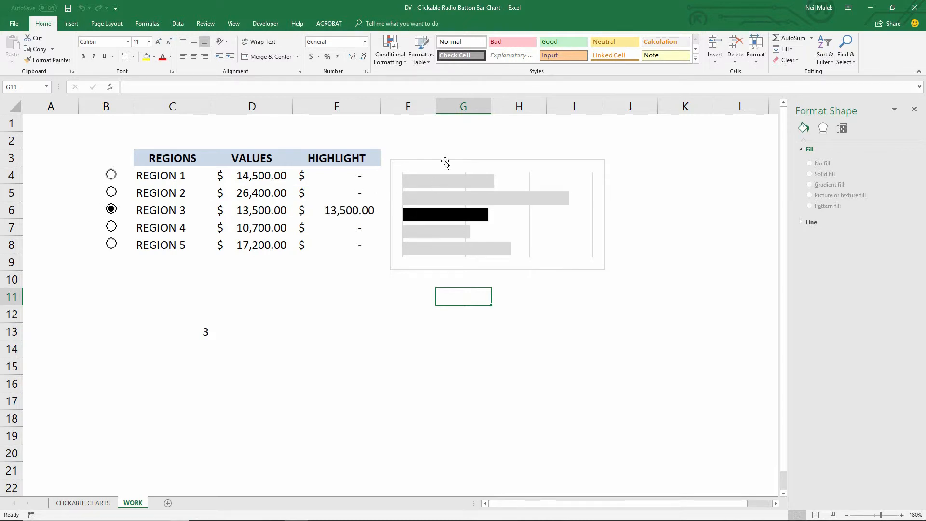
Give the chart area no fill and no border, and narrow it over columns H–K
click(496, 213)
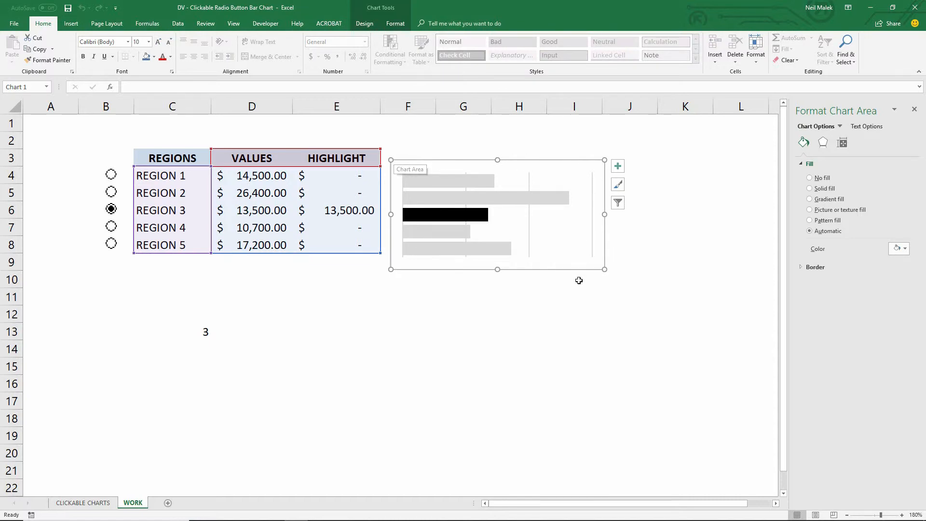
click(810, 178)
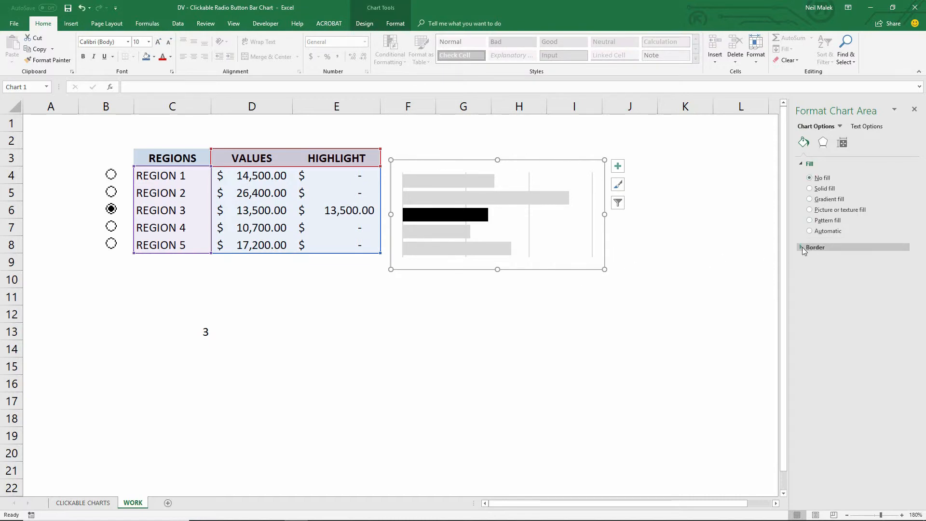
click(815, 247)
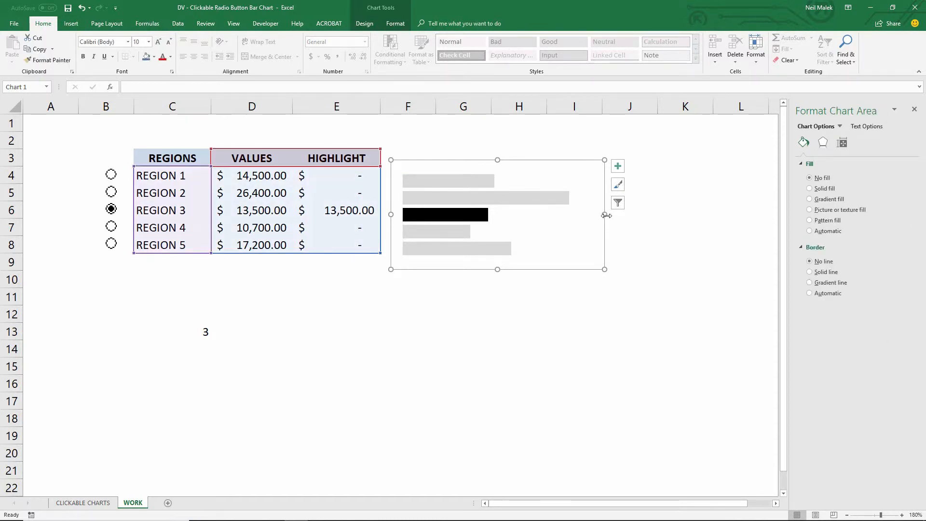
drag(498, 214, 464, 214)
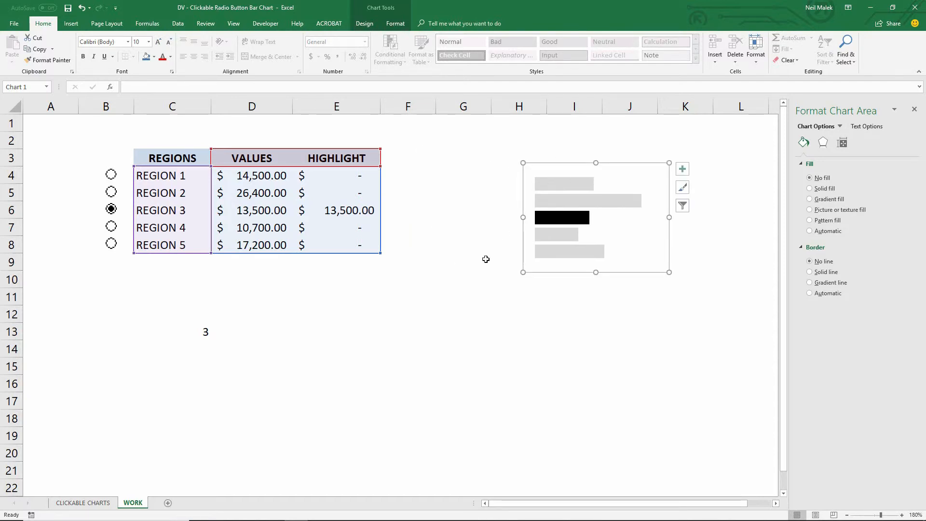
mouse_move(571, 220)
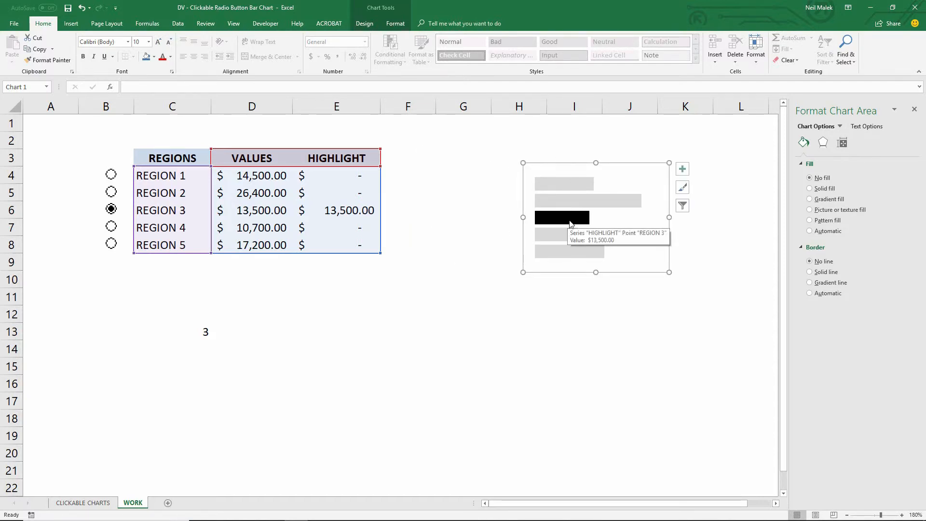
mouse_move(545, 213)
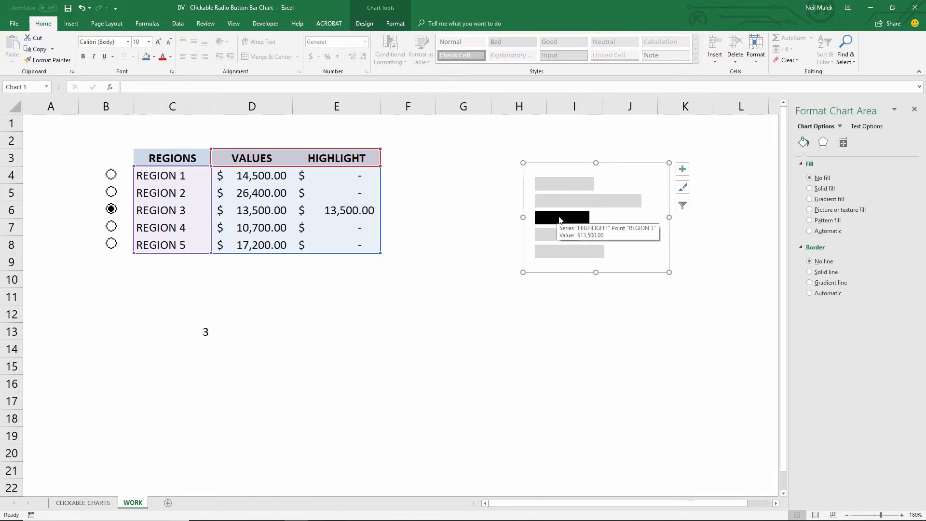
mouse_move(390, 195)
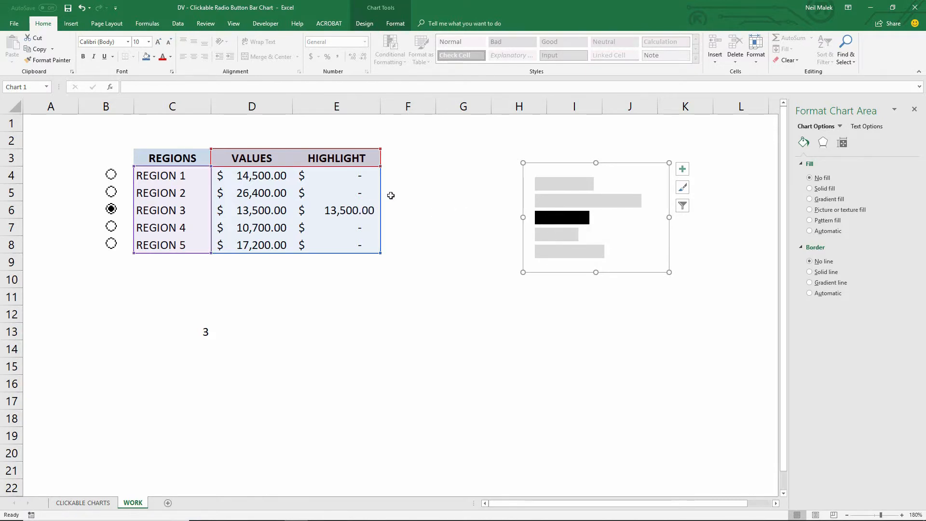
Add a LABEL heading in F3 with the same header styling
click(407, 158)
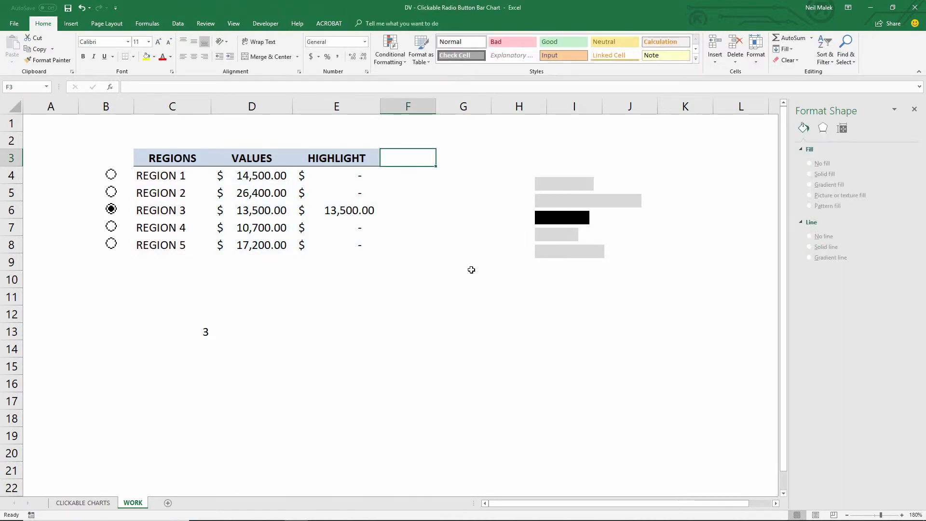
text(LABEL)
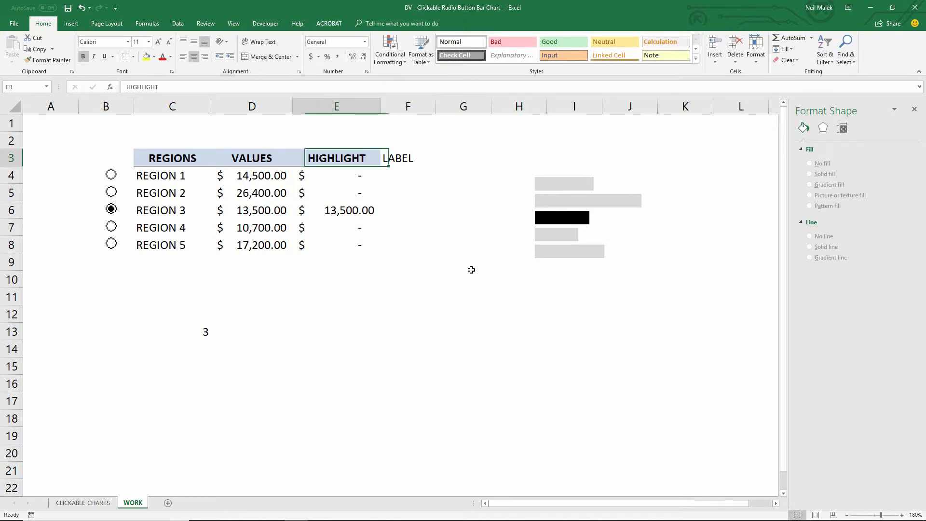
click(48, 59)
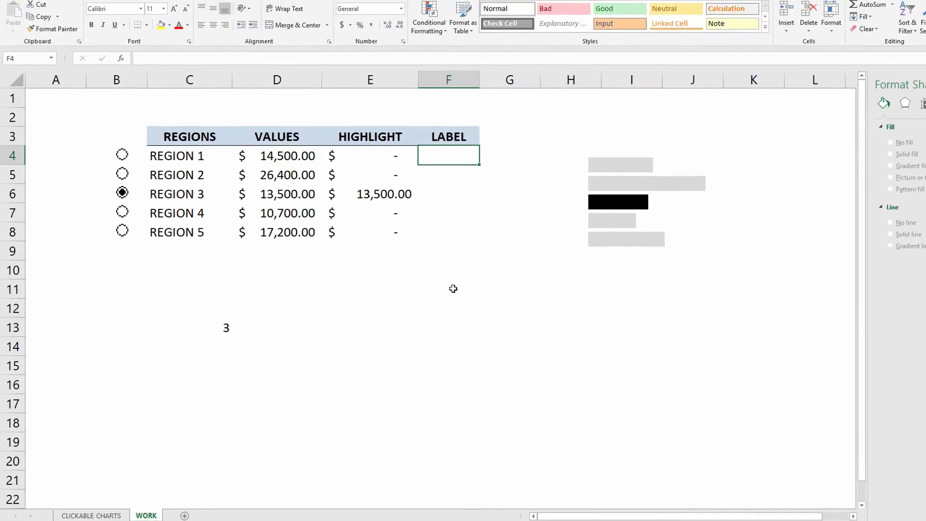
Start F4's formula with =IF(E4>0,TEXT(
text(=IF)
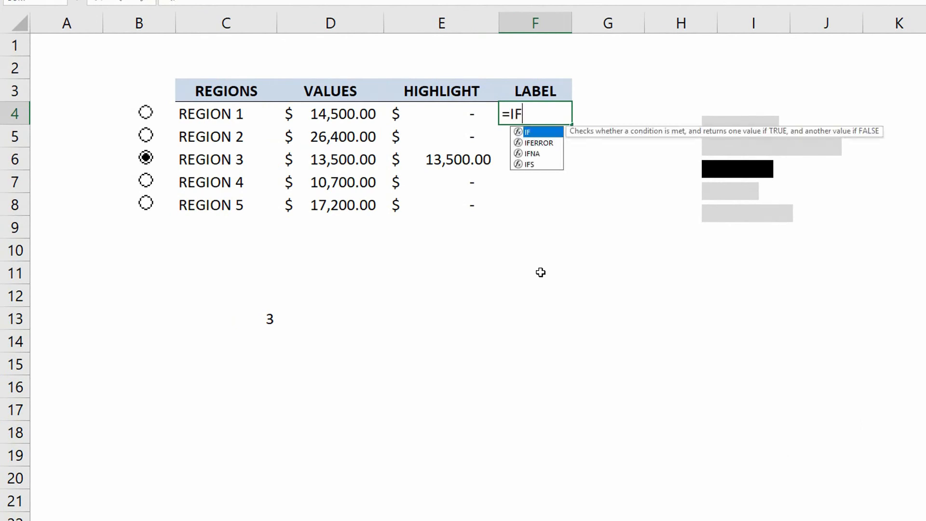
text(()
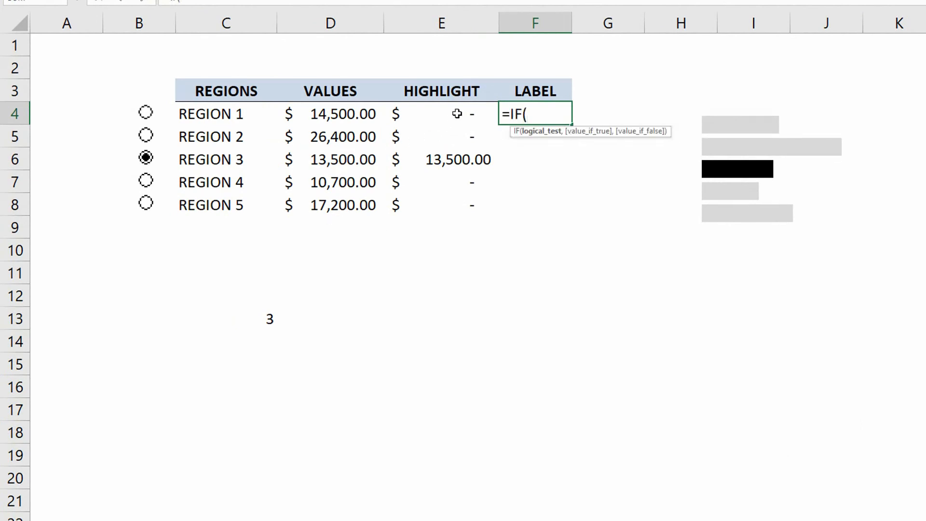
click(441, 113)
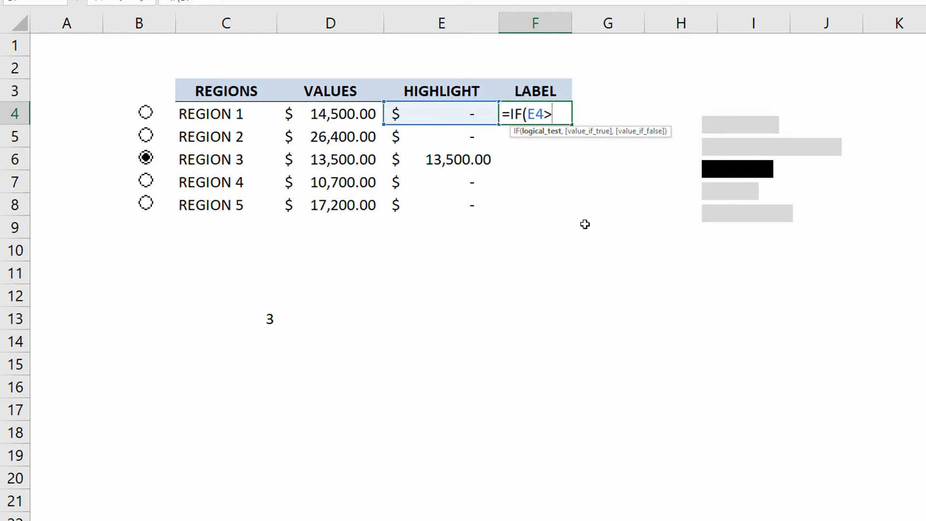
text(0,)
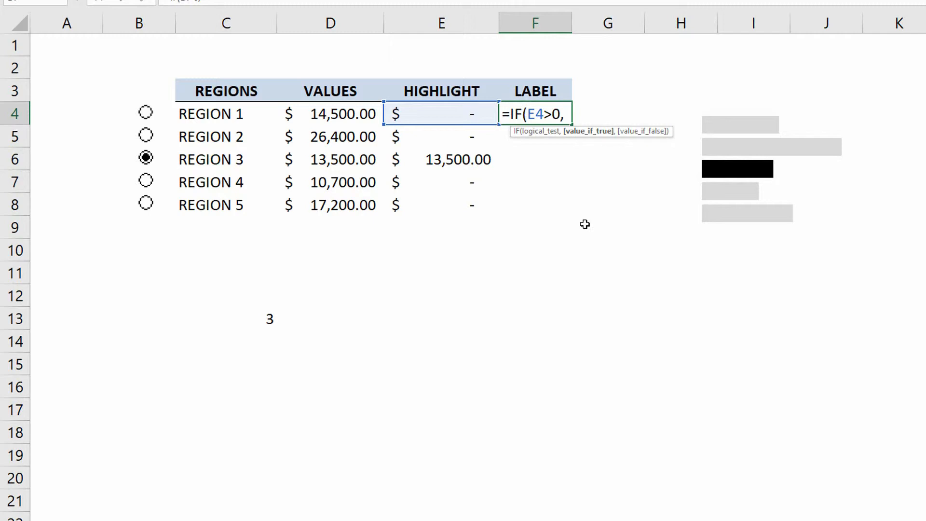
text(TEXT()
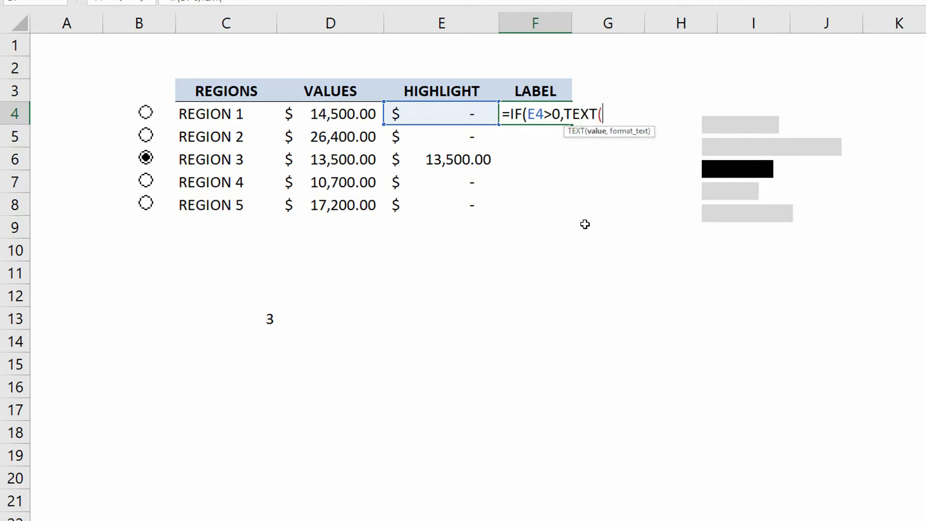
Complete =IF(E4>0,TEXT(E4,"$0.0,")&"K","") in F4 and fill it down to F8
click(441, 114)
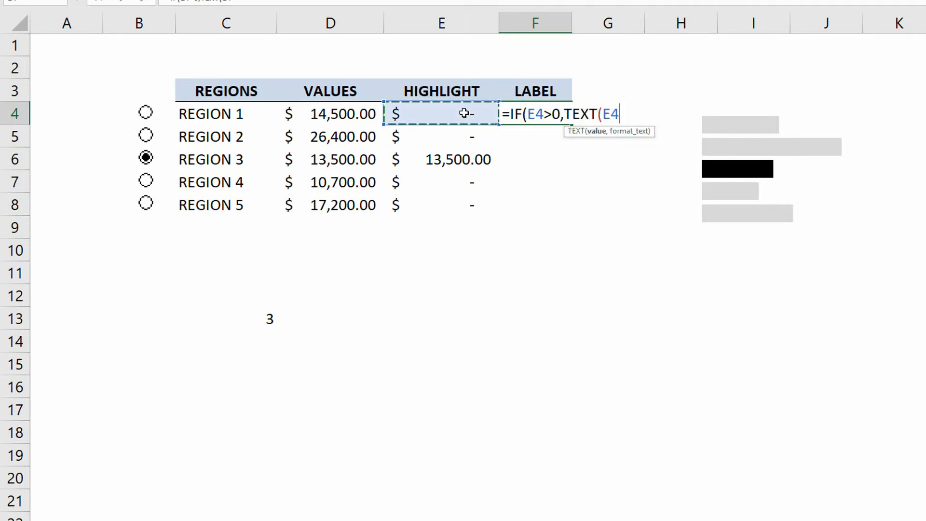
text(,)
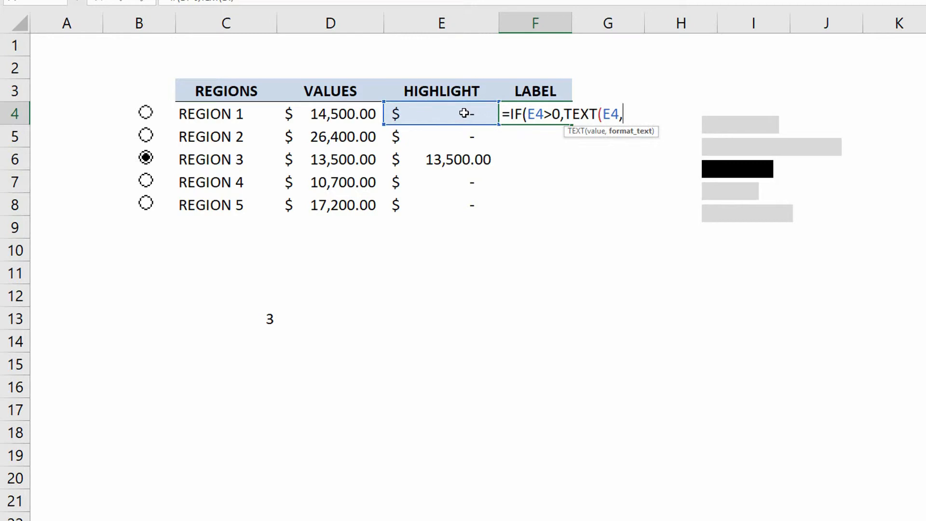
text(")
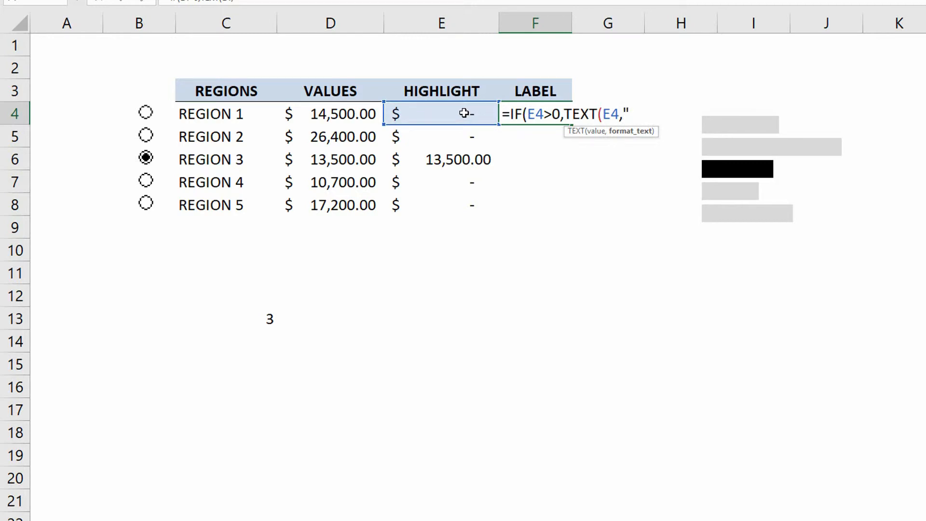
text($)
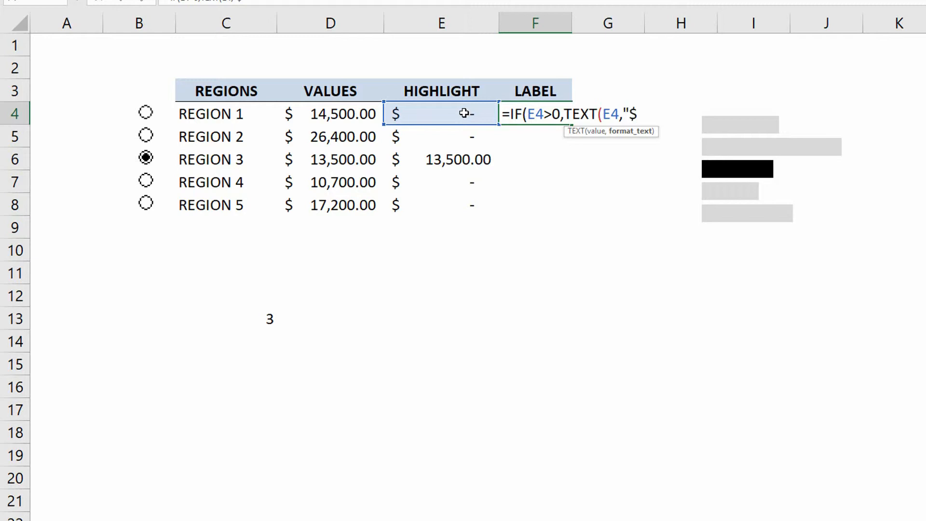
text(0)
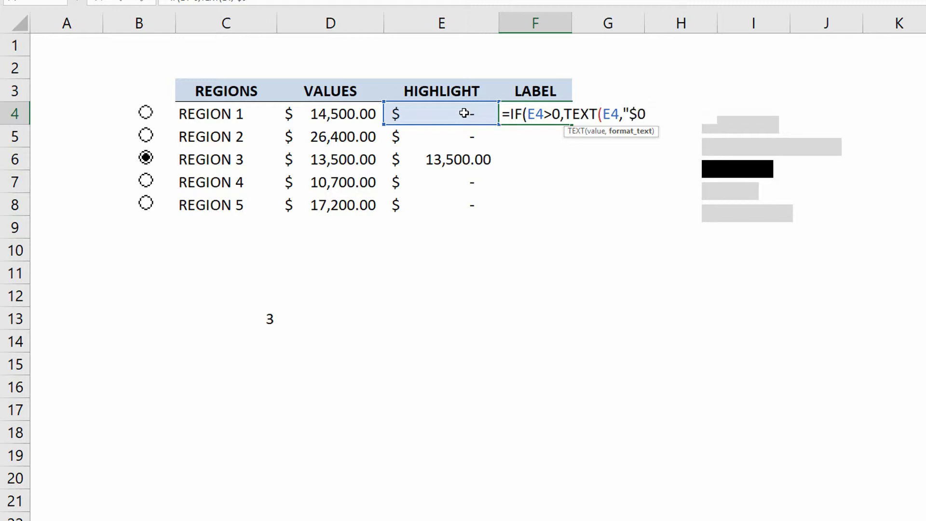
text(.0)
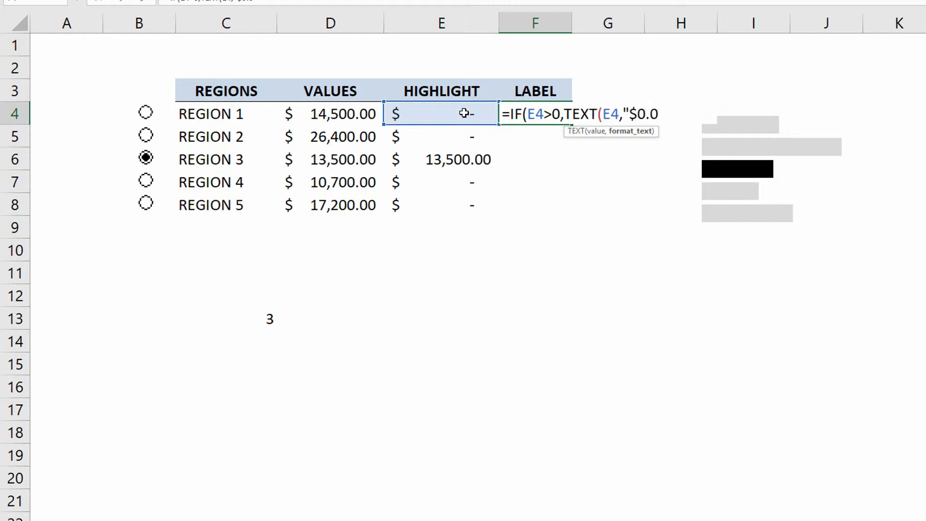
text(")
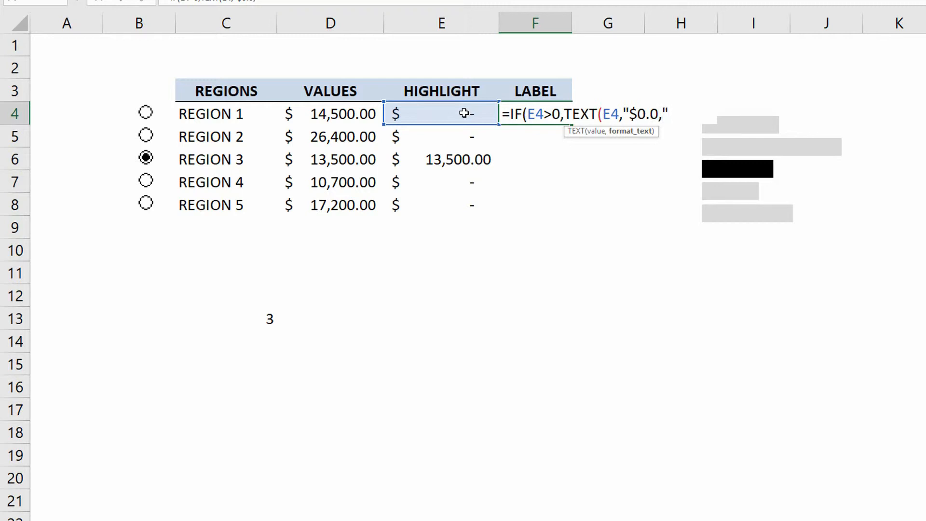
text())
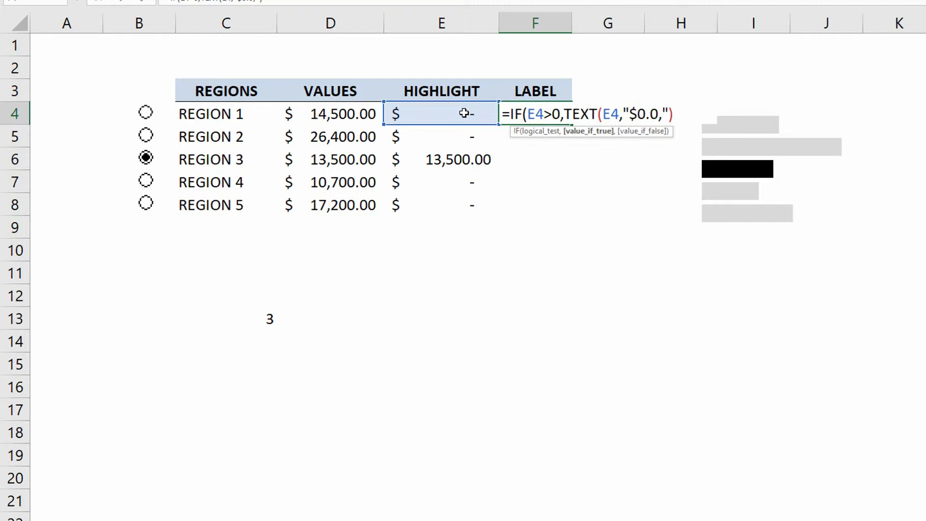
text(&"K)
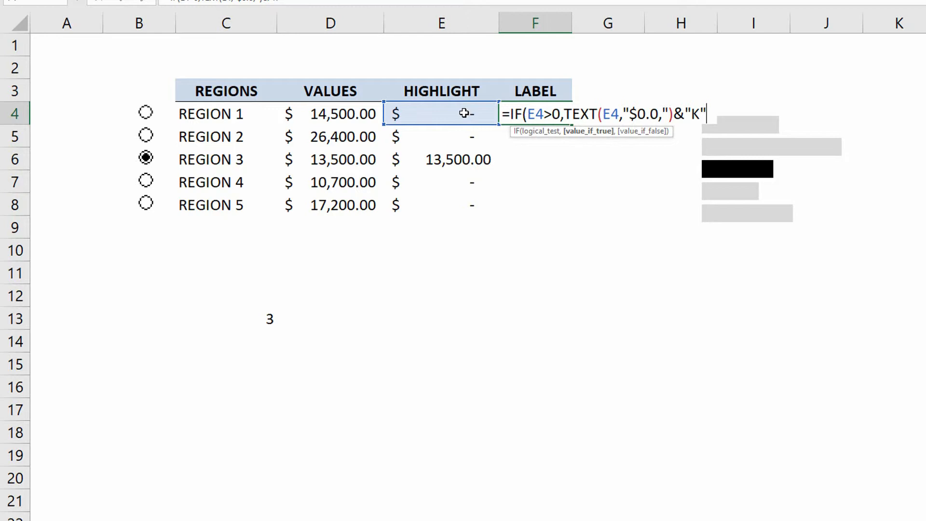
text(,)
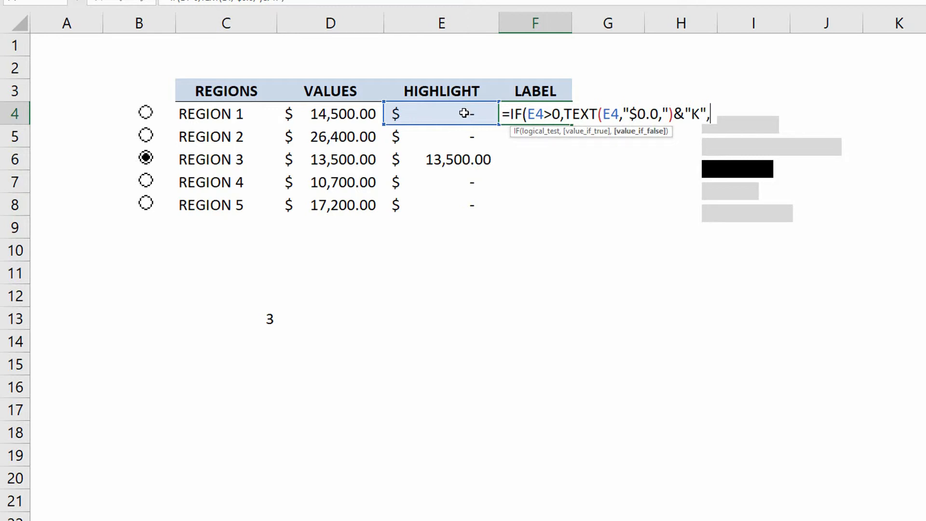
text("")
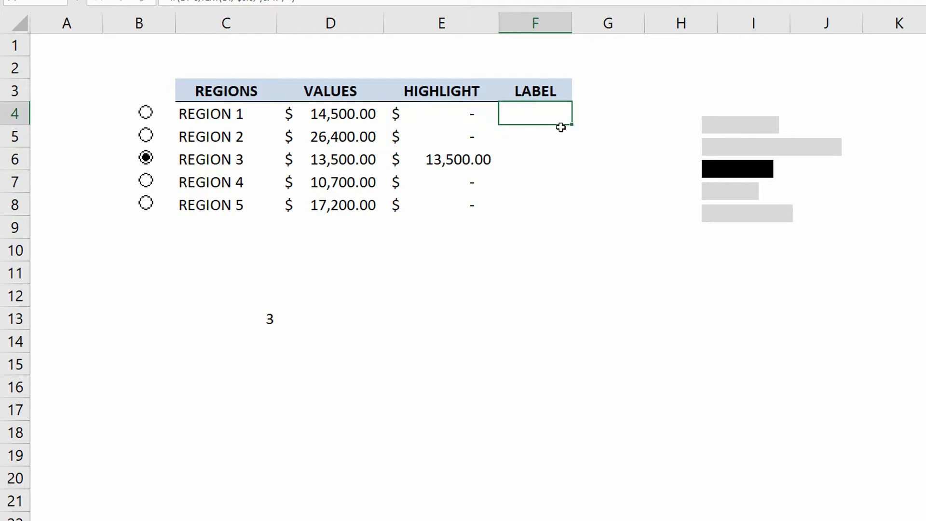
drag(570, 127, 571, 216)
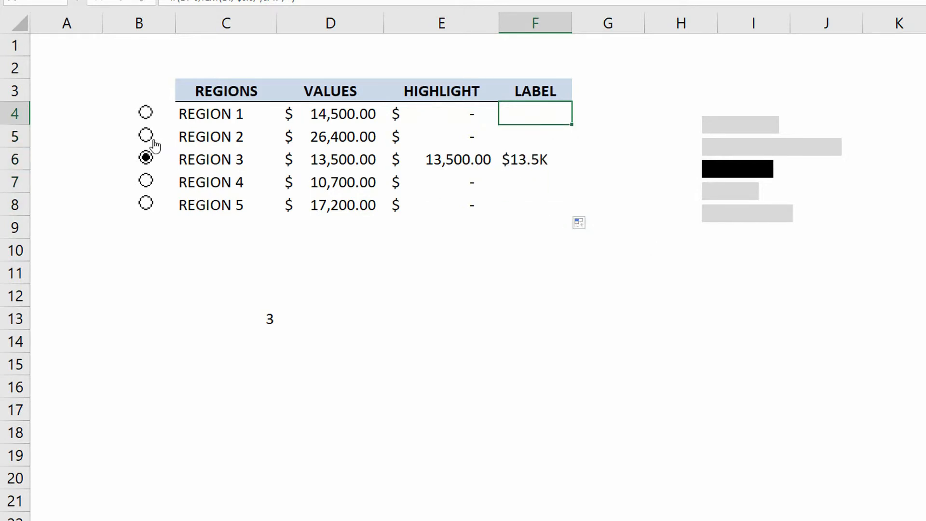
Switch to Region 2, then Region 5, then back to Region 2
click(146, 137)
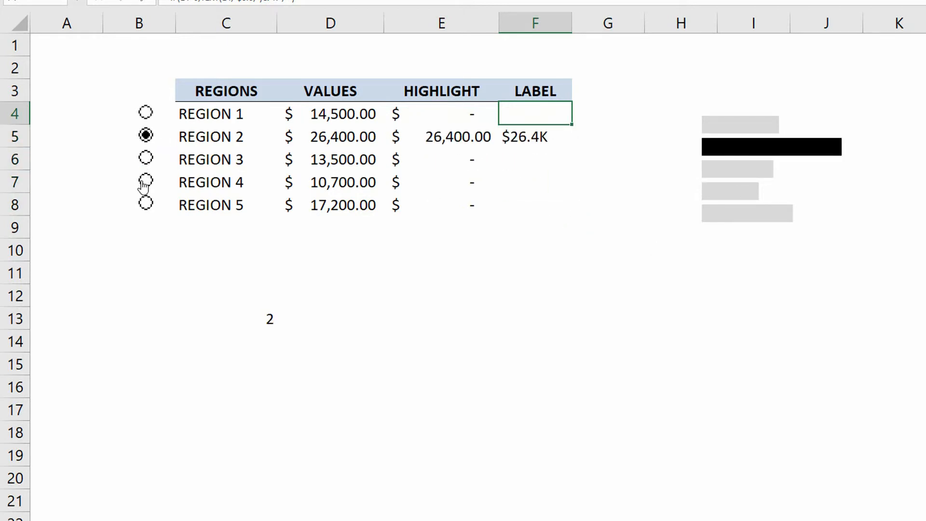
click(146, 205)
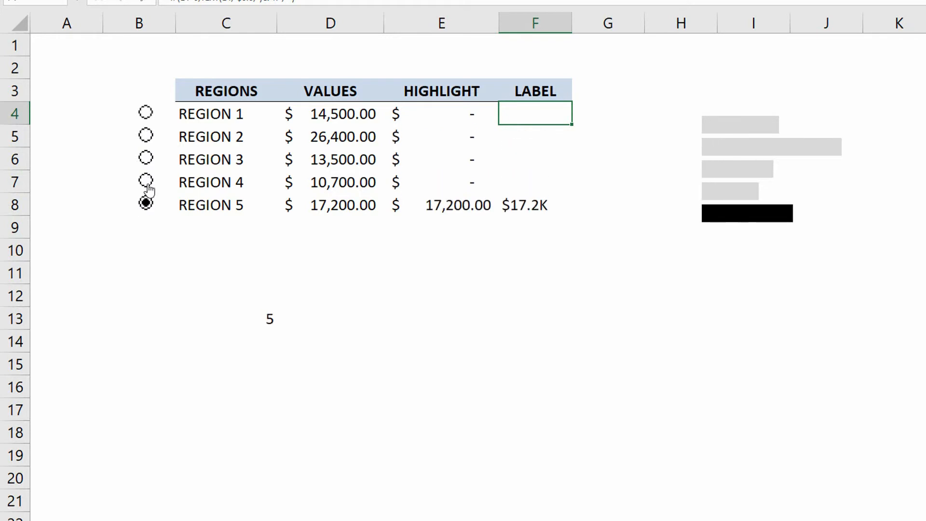
click(146, 137)
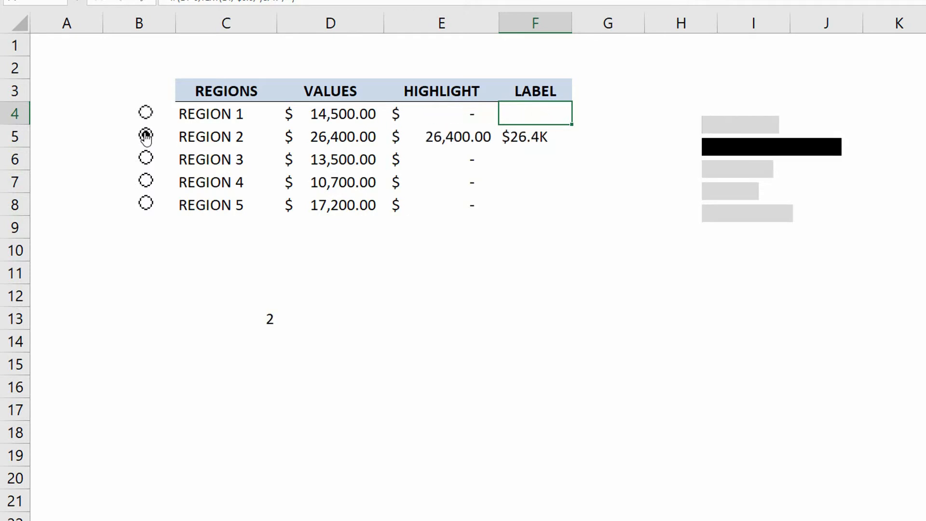
click(145, 136)
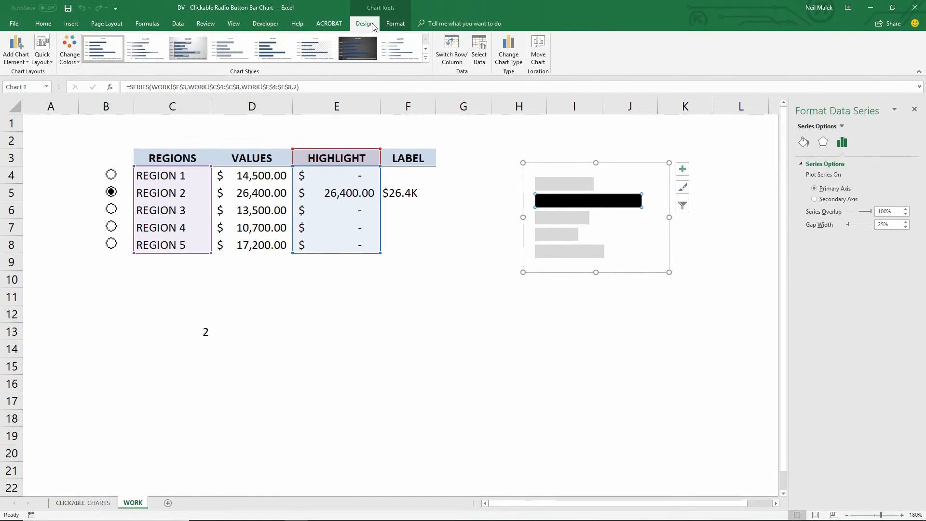
Add data labels to the chart bars from Add Chart Element
click(15, 50)
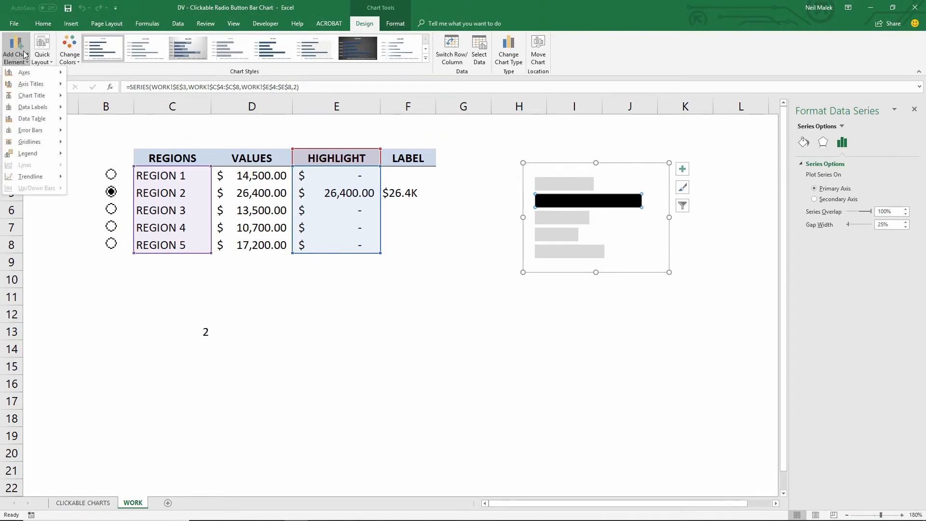
click(31, 107)
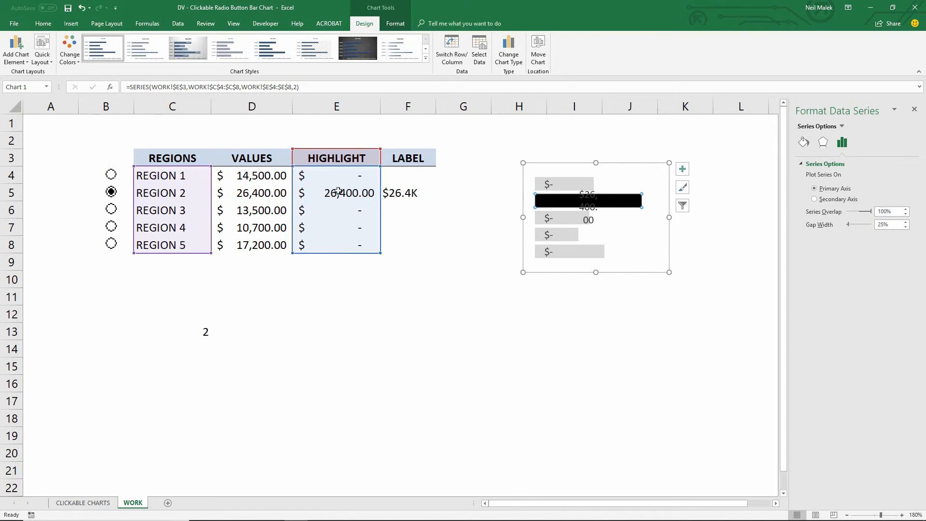
mouse_move(413, 250)
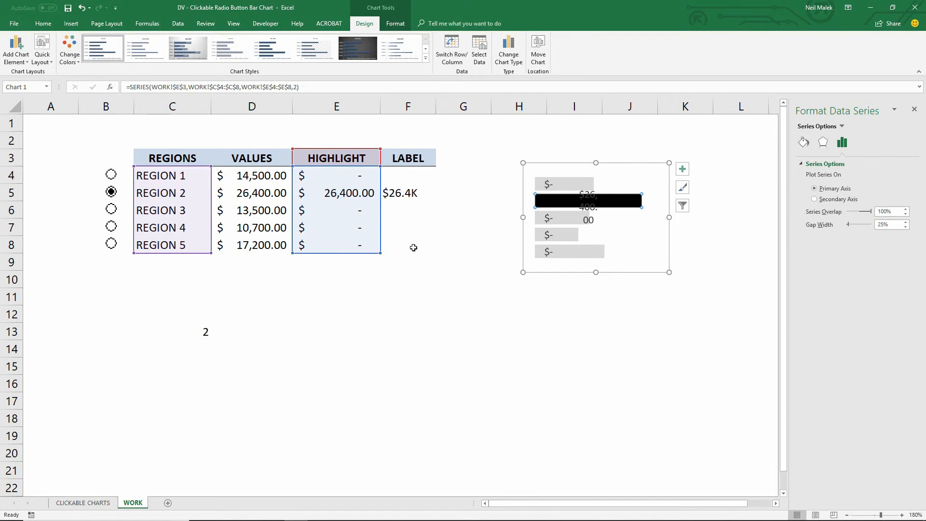
mouse_move(589, 229)
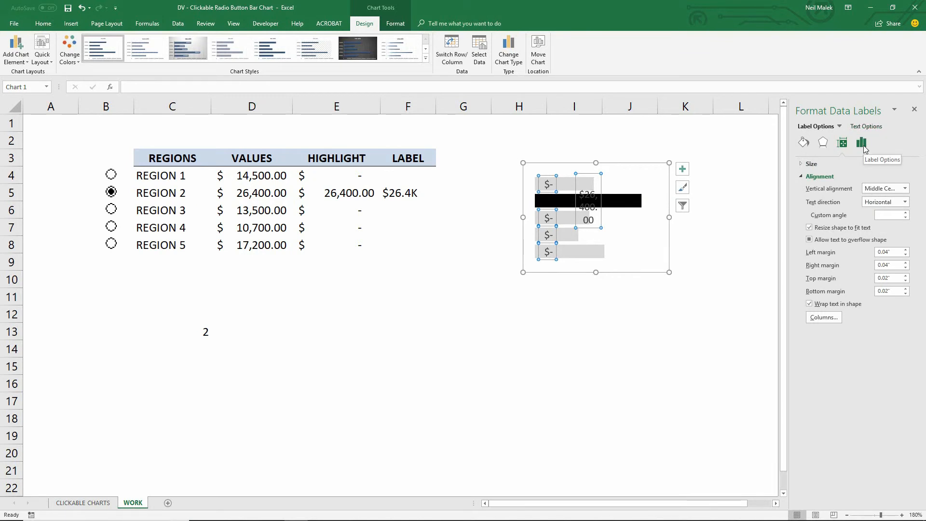
Set the data labels to use Value From Cells (F4:F8) and turn off Value
click(863, 143)
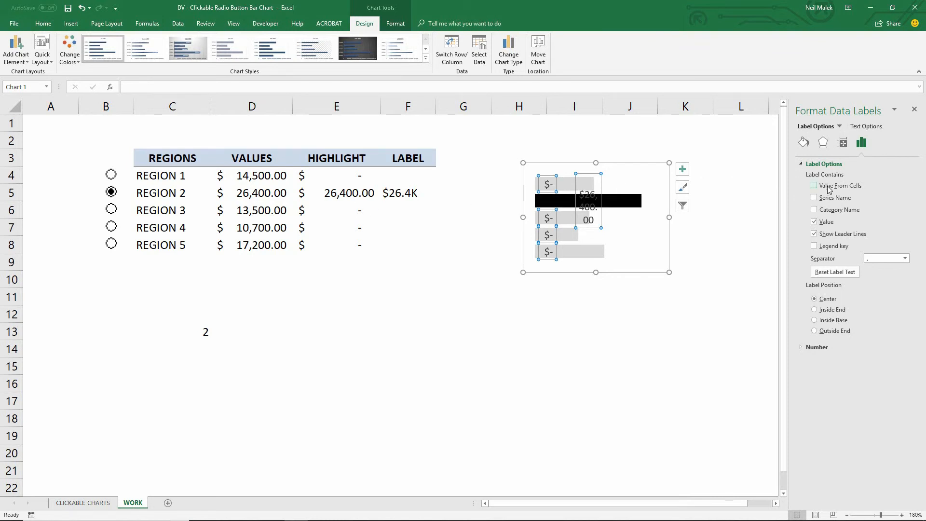
click(816, 185)
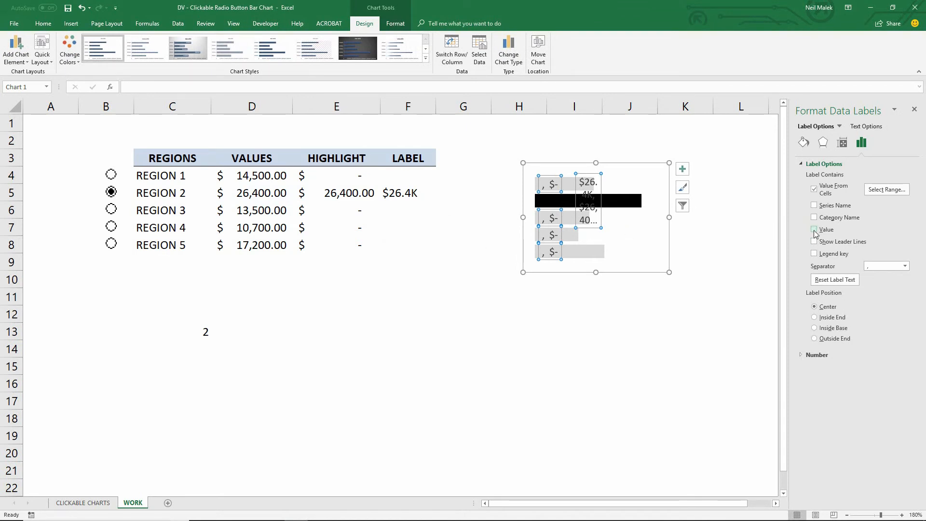
click(815, 230)
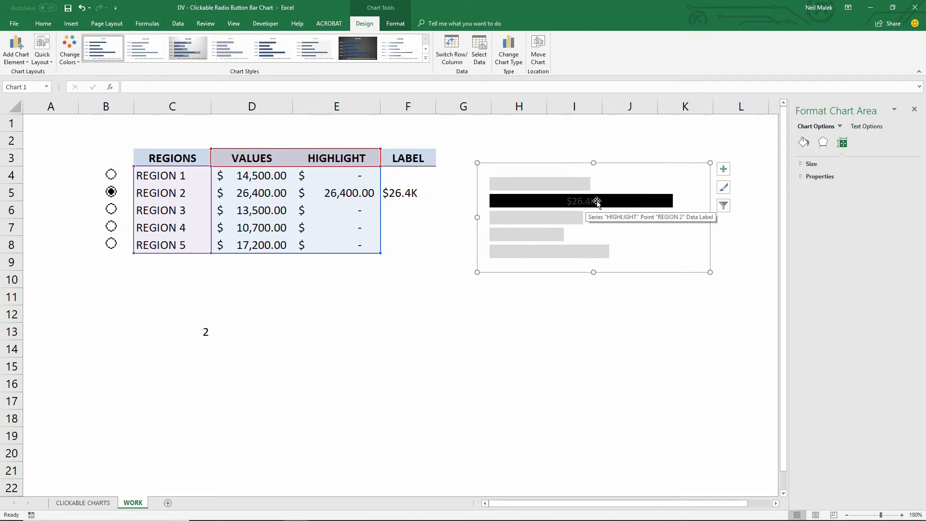
mouse_move(577, 214)
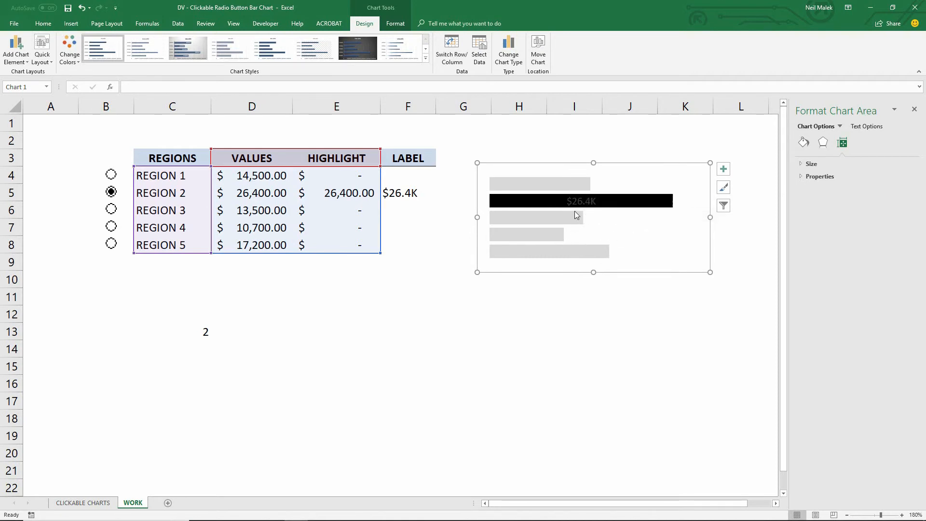
Make the $26.4K label on the black bar white, then pick Region 3 to test
click(581, 201)
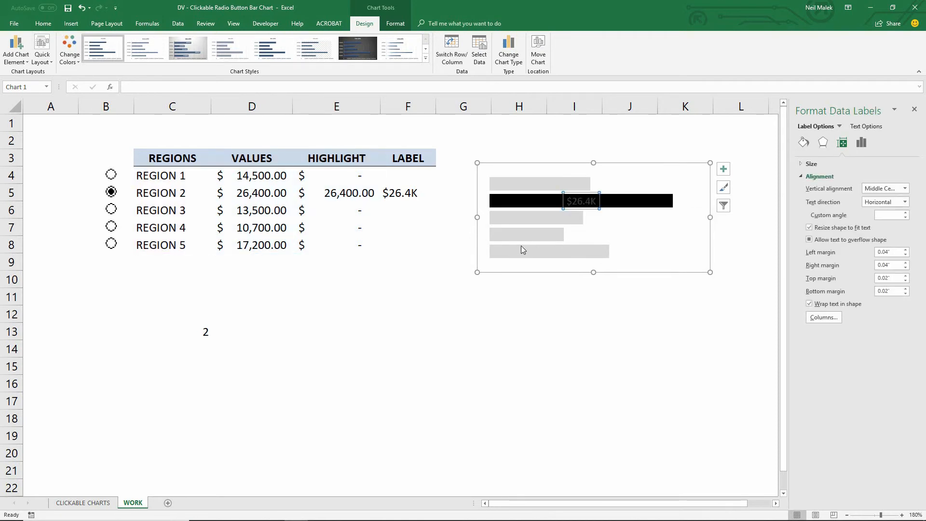
click(43, 23)
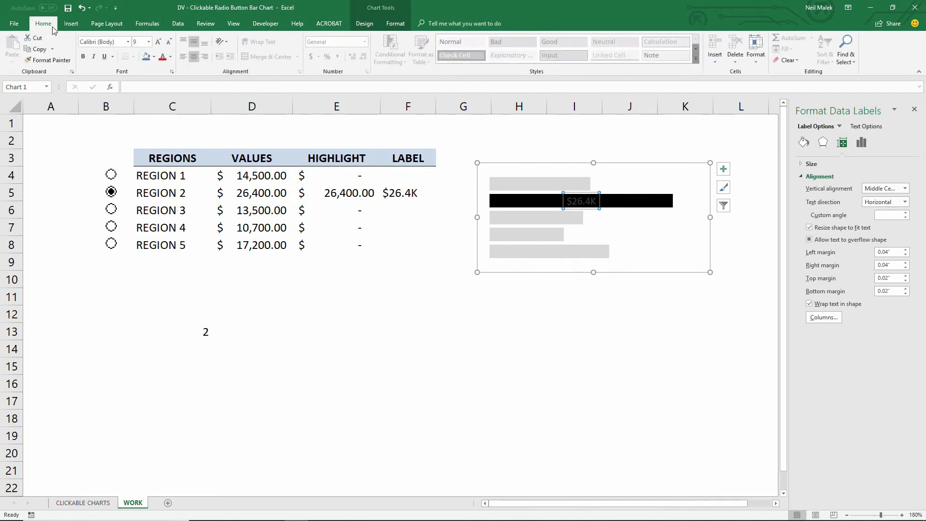
click(171, 57)
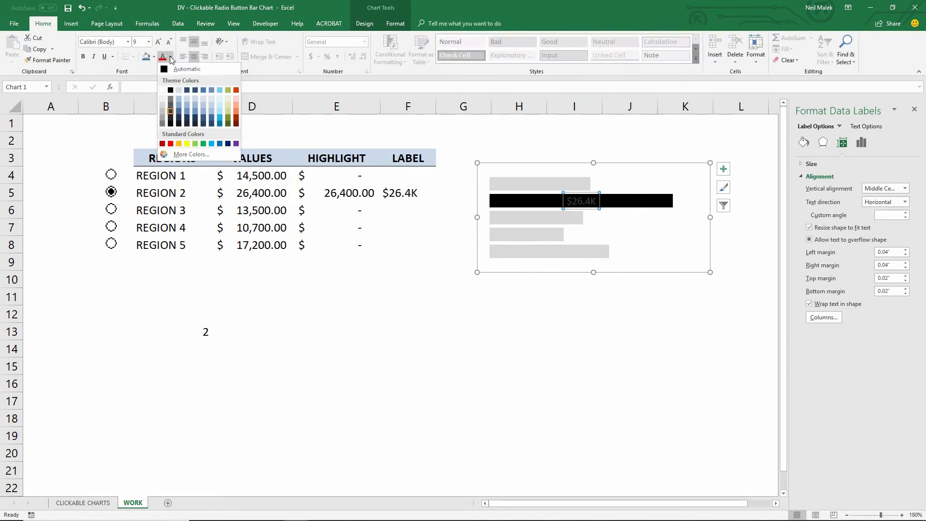
click(152, 89)
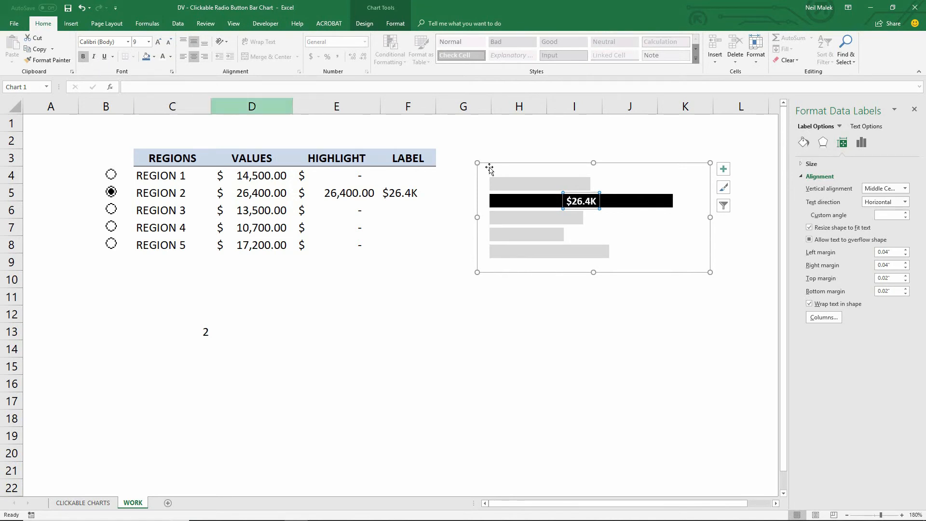
click(111, 209)
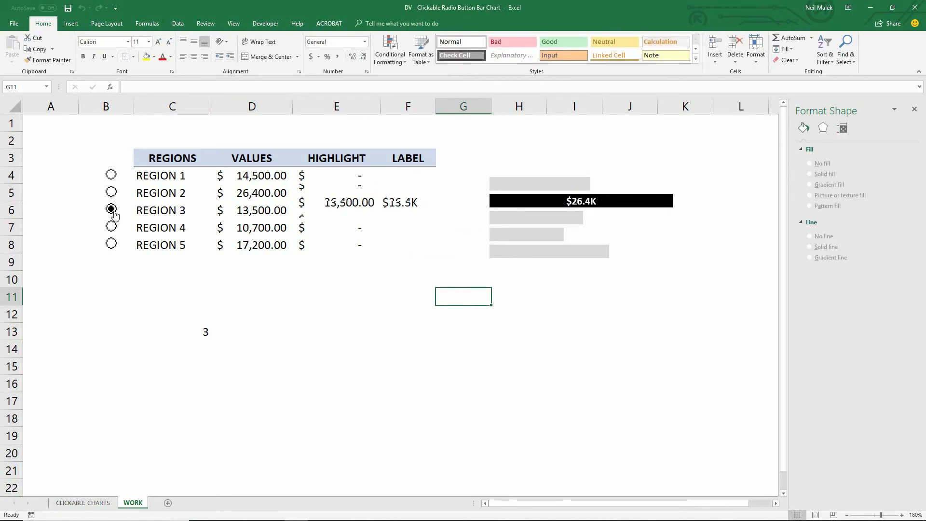
Cycle through Regions 4, 1 and 2 to check the highlight, ending on Region 2 with the chart selected
click(111, 227)
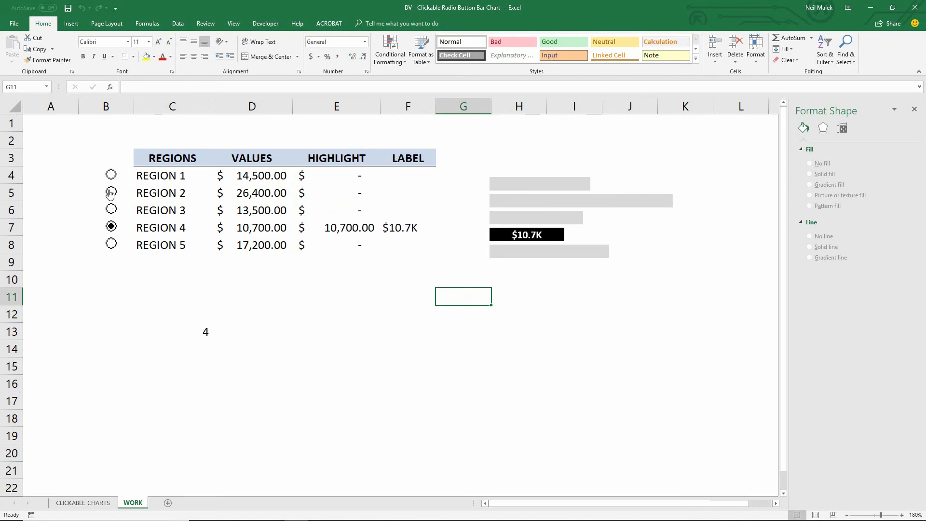
click(111, 175)
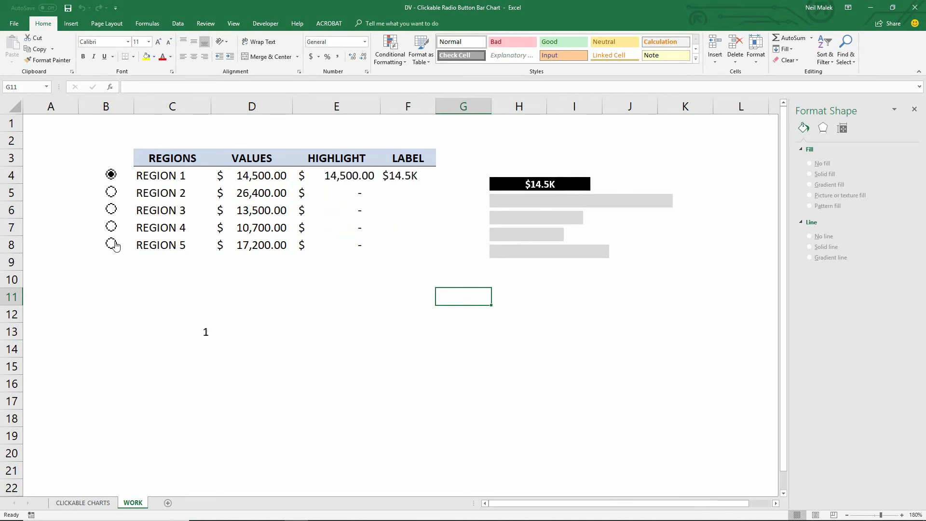
click(111, 192)
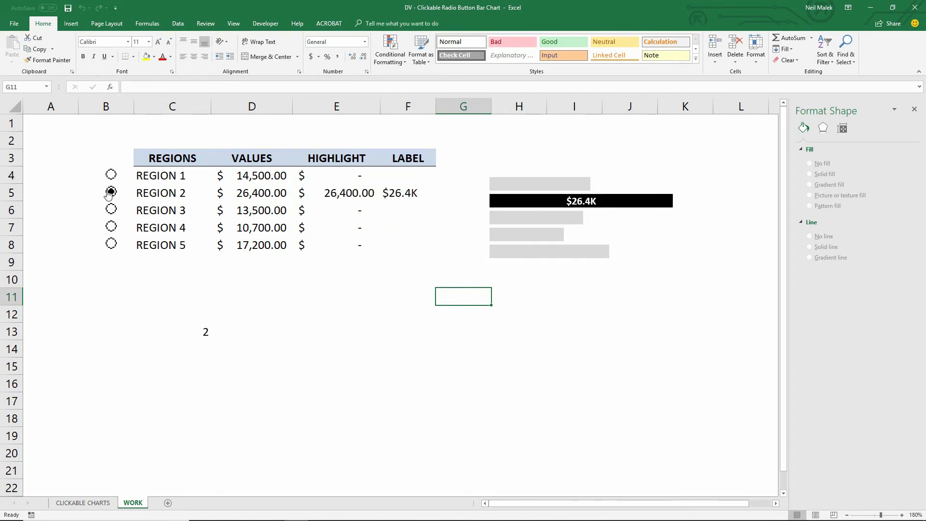
click(111, 192)
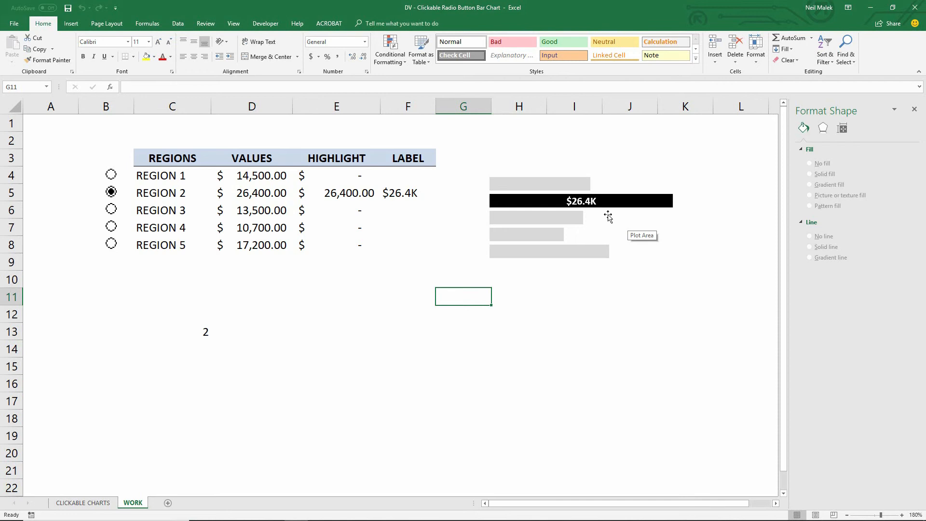
click(590, 217)
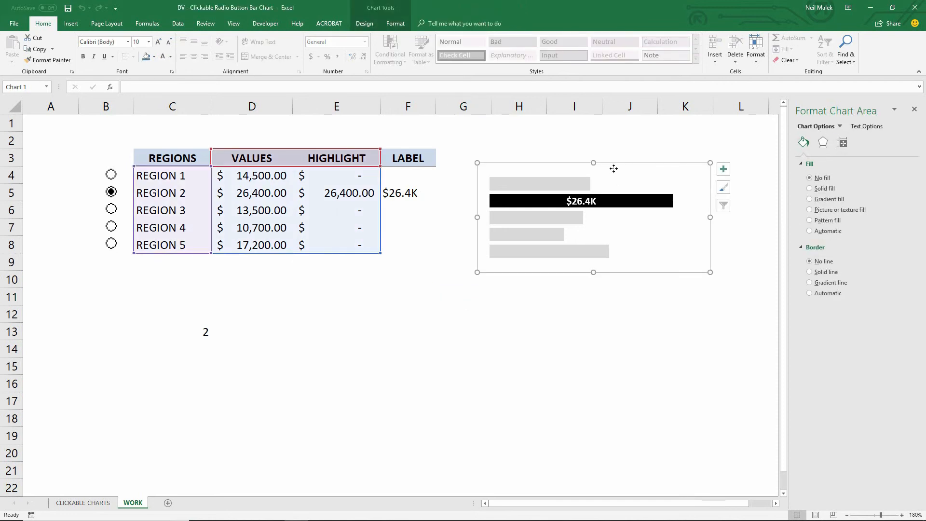
click(252, 106)
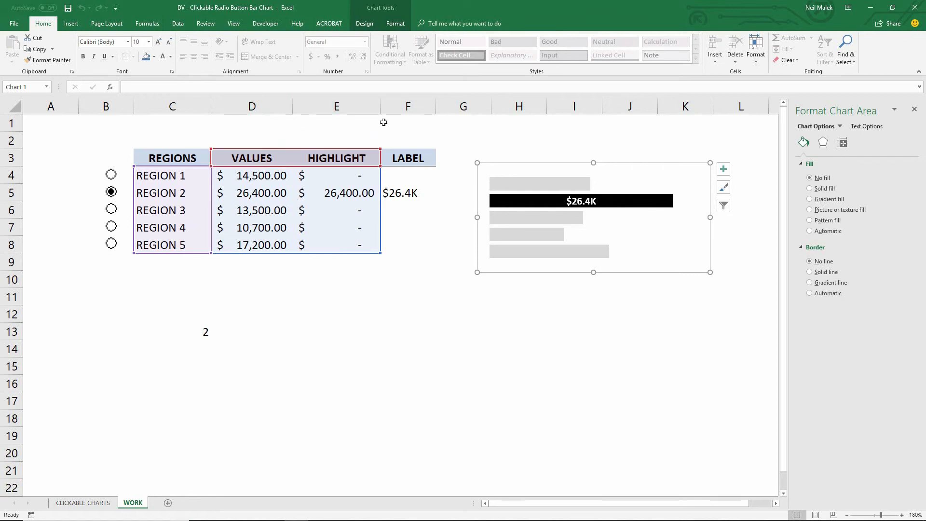
mouse_move(201, 331)
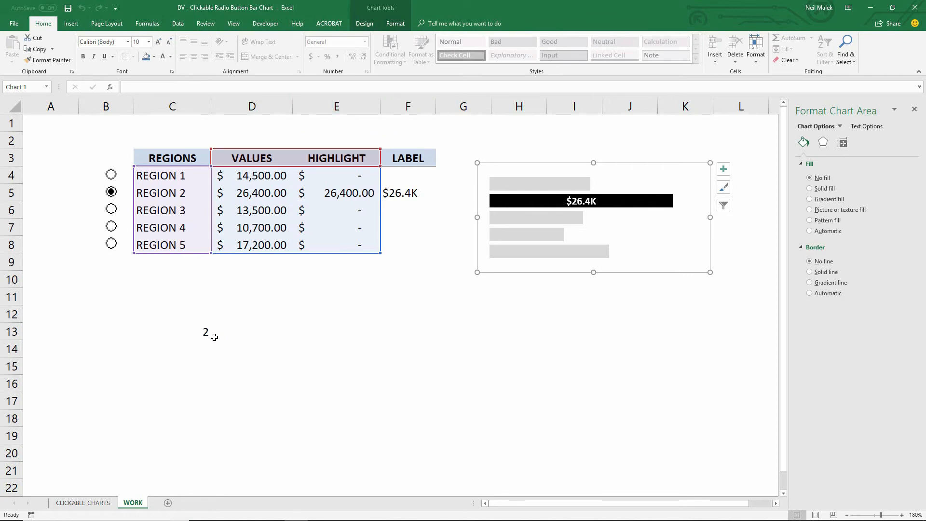
mouse_move(257, 328)
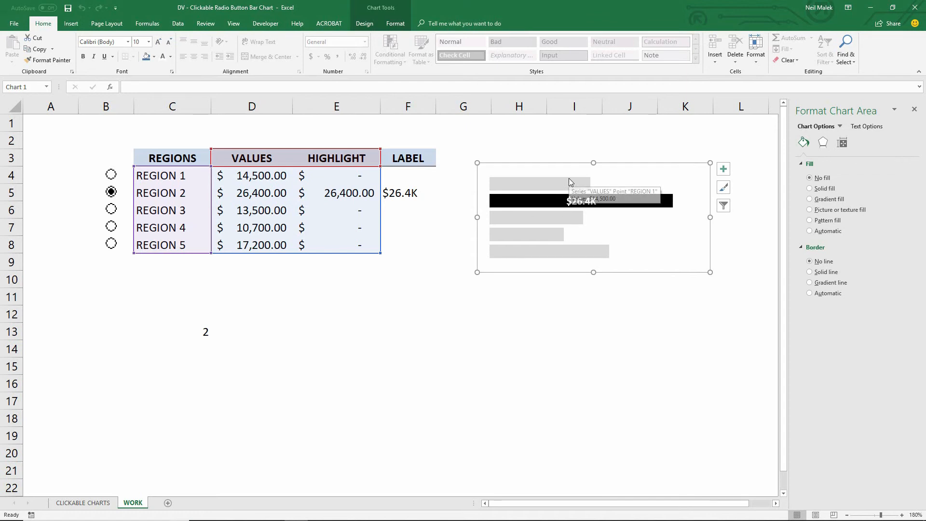
mouse_move(365, 45)
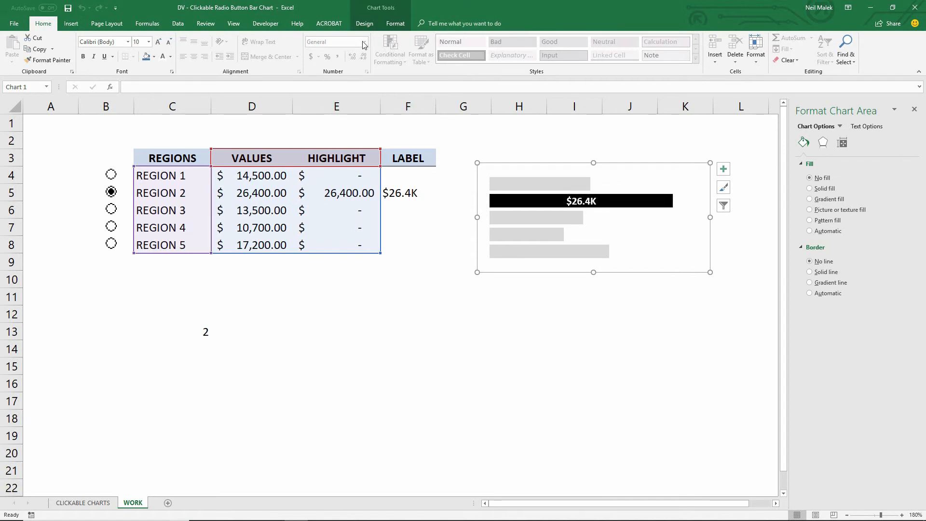
Turn on 'Show data in hidden rows and columns' in the chart's Select Data settings
click(365, 24)
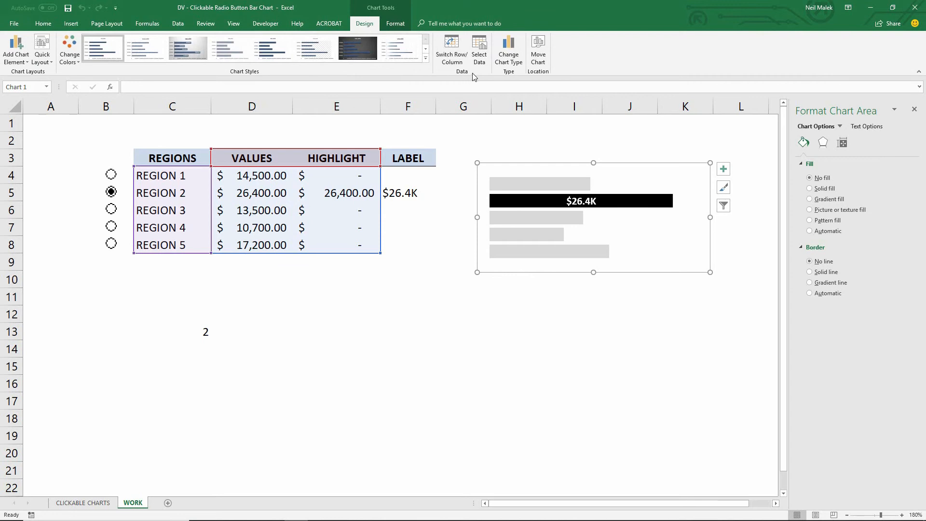
mouse_move(479, 48)
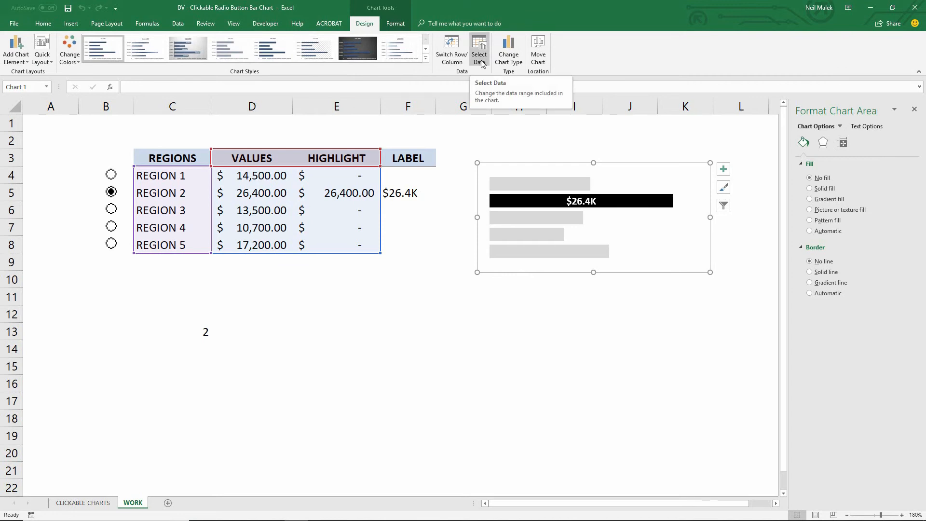
click(479, 50)
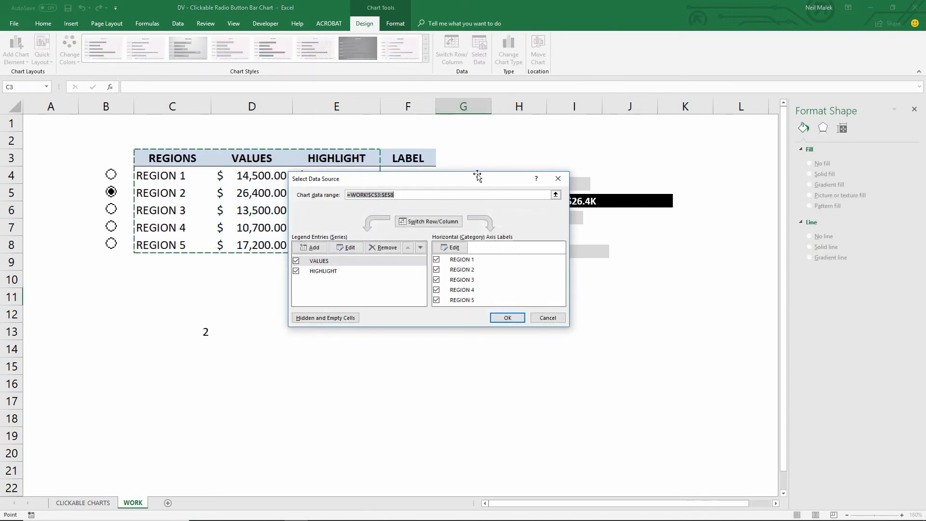
mouse_move(325, 317)
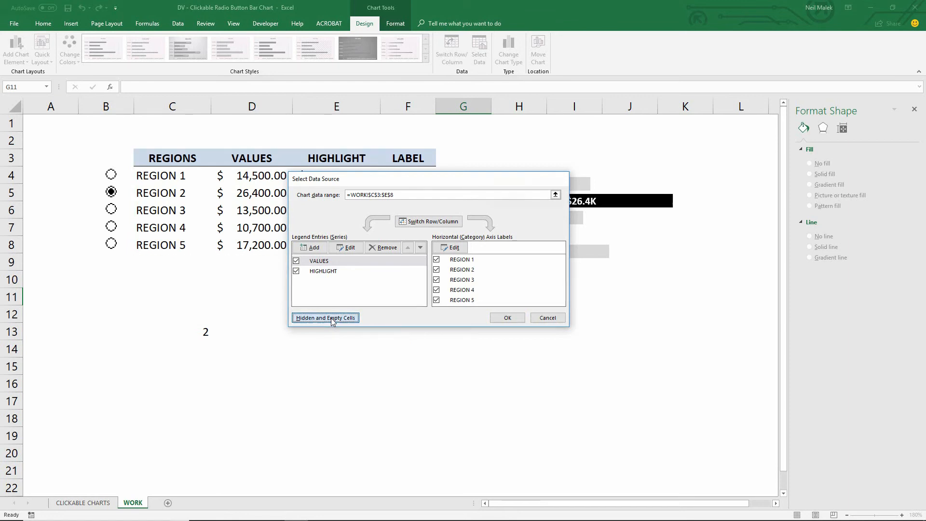
click(325, 318)
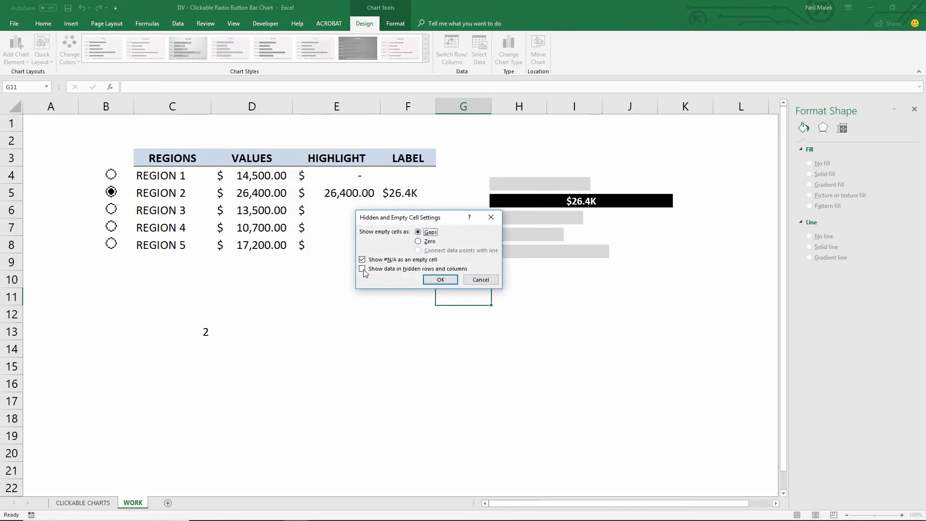
click(362, 269)
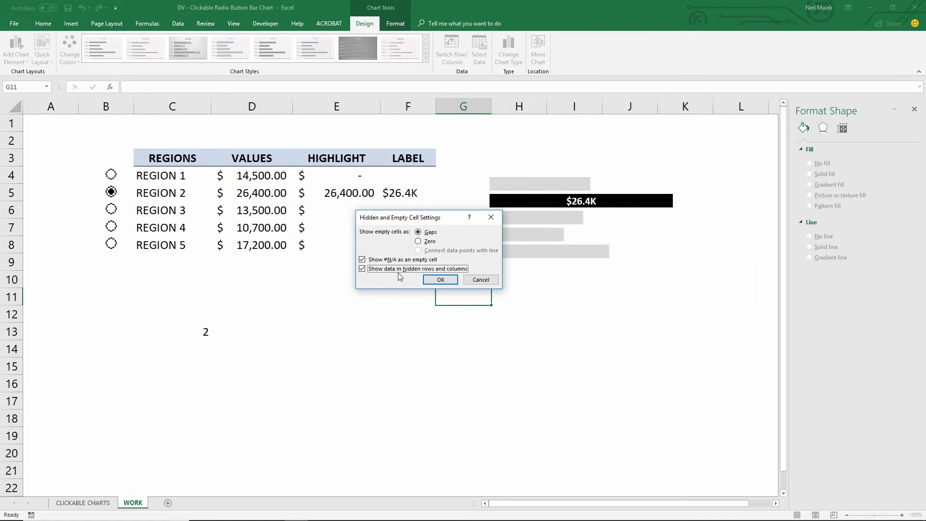
mouse_move(432, 273)
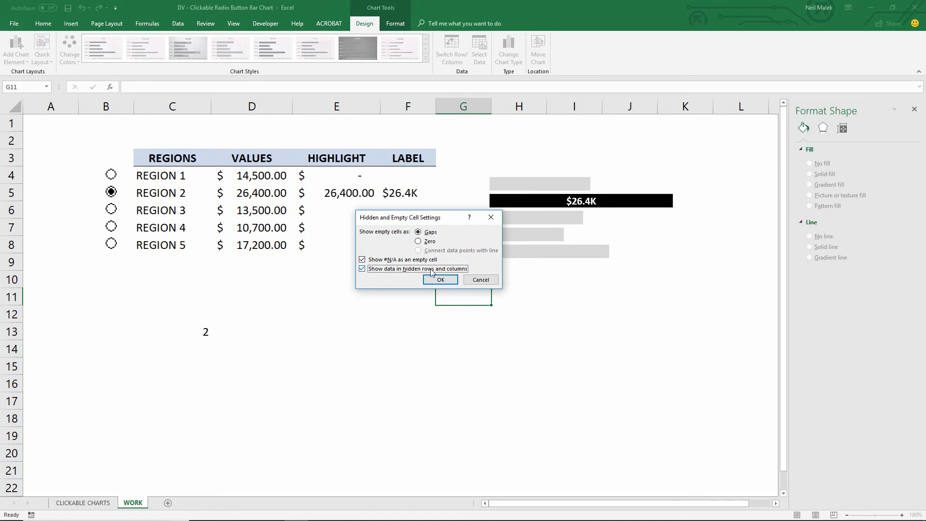
click(441, 279)
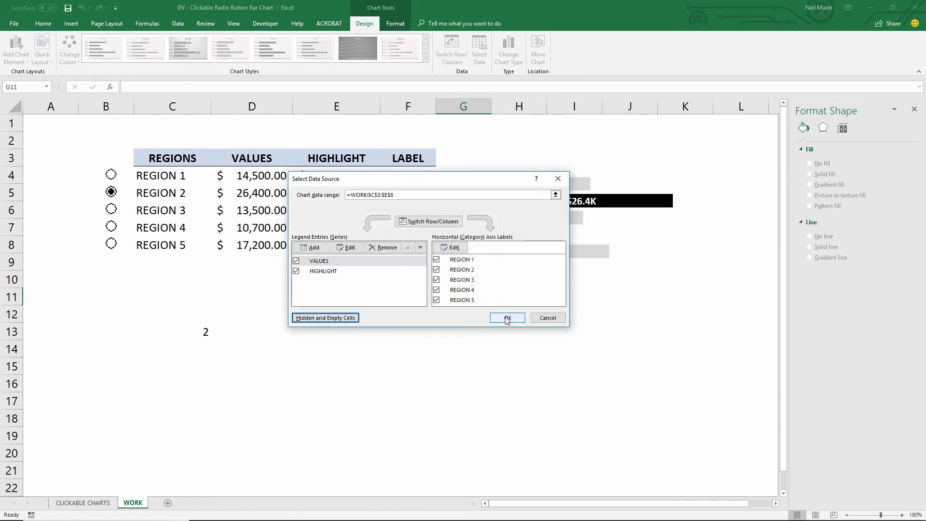
click(507, 318)
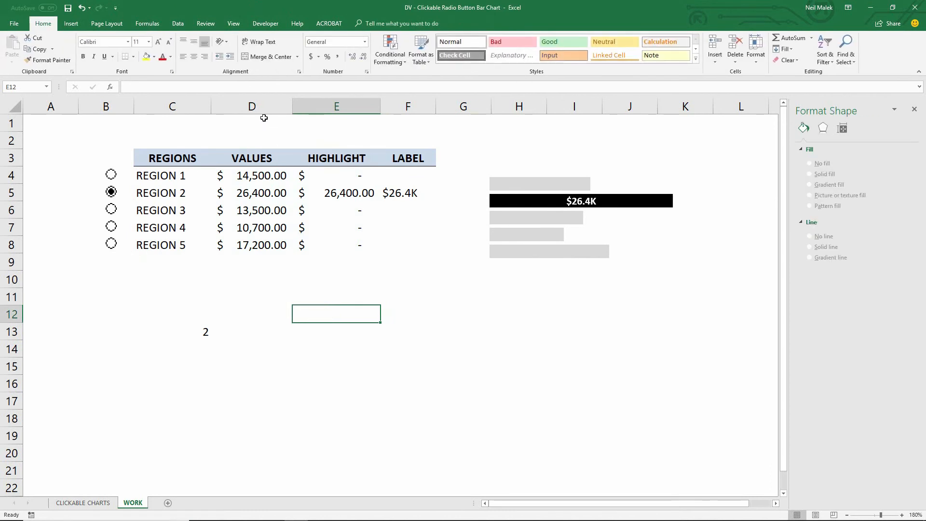
Hide helper columns D to F and bring up the hide menu for row 13
drag(252, 105, 408, 106)
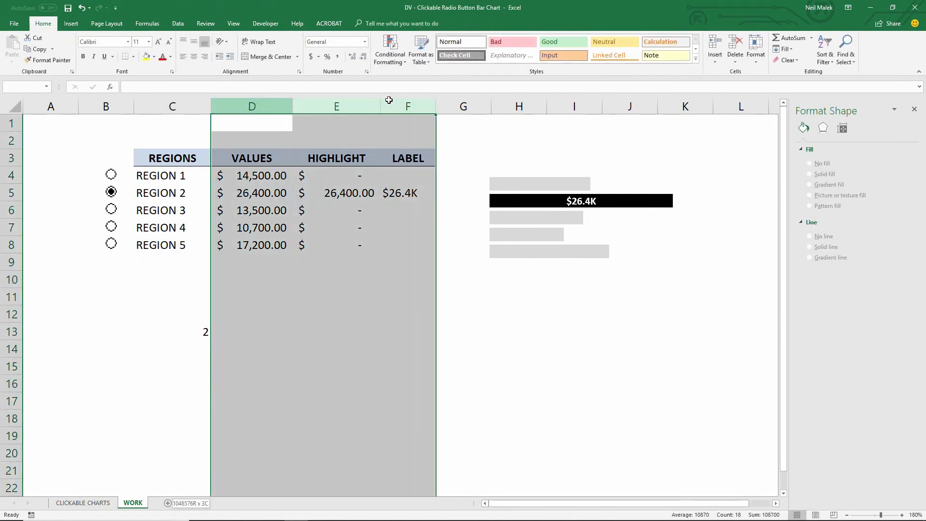
right_click(252, 106)
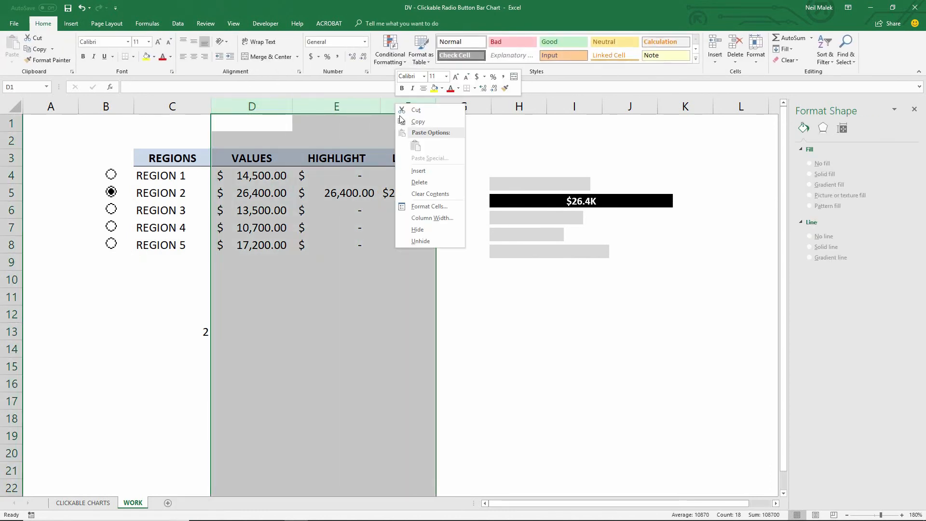
click(417, 229)
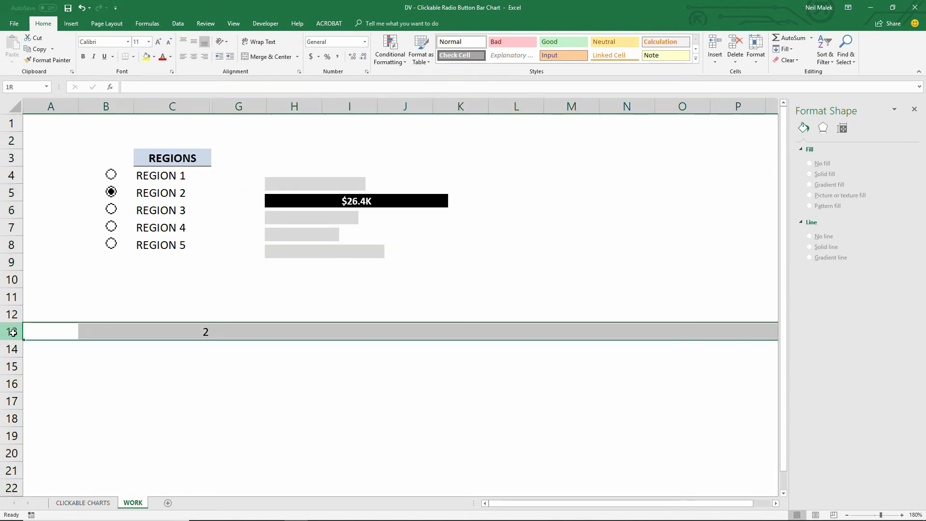
right_click(12, 332)
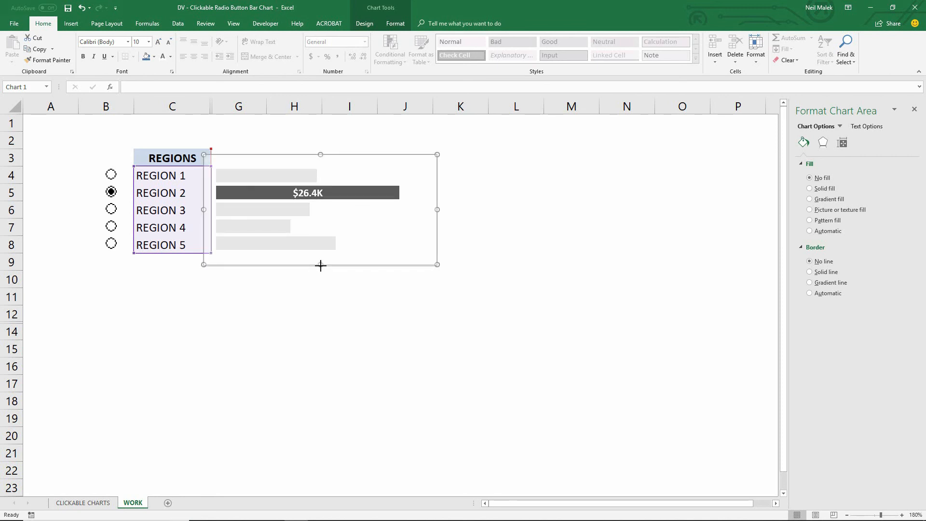
Type VALUES into the empty header cell beside REGIONS
click(171, 158)
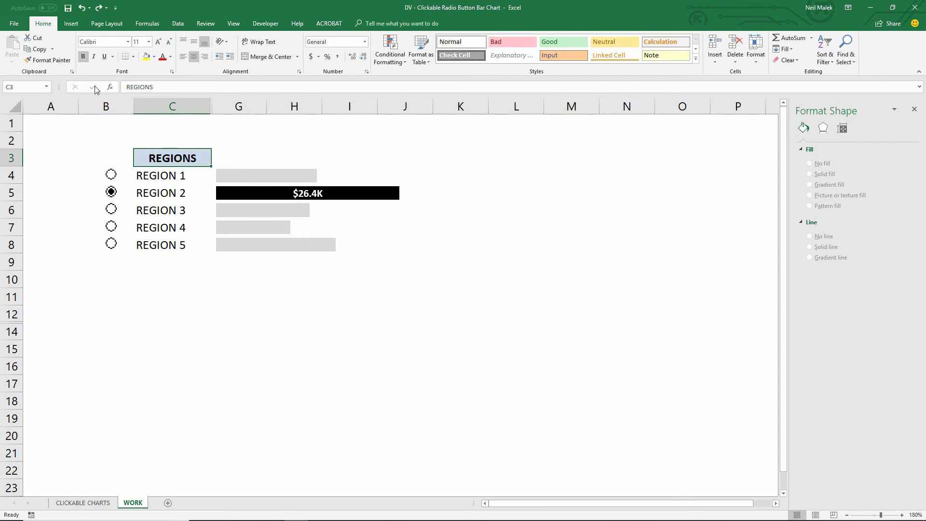
click(47, 60)
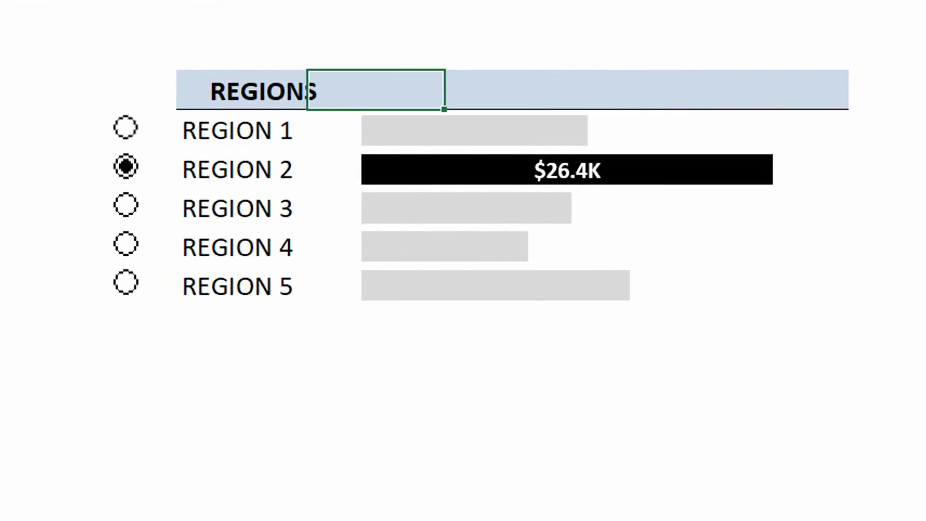
text(VALU)
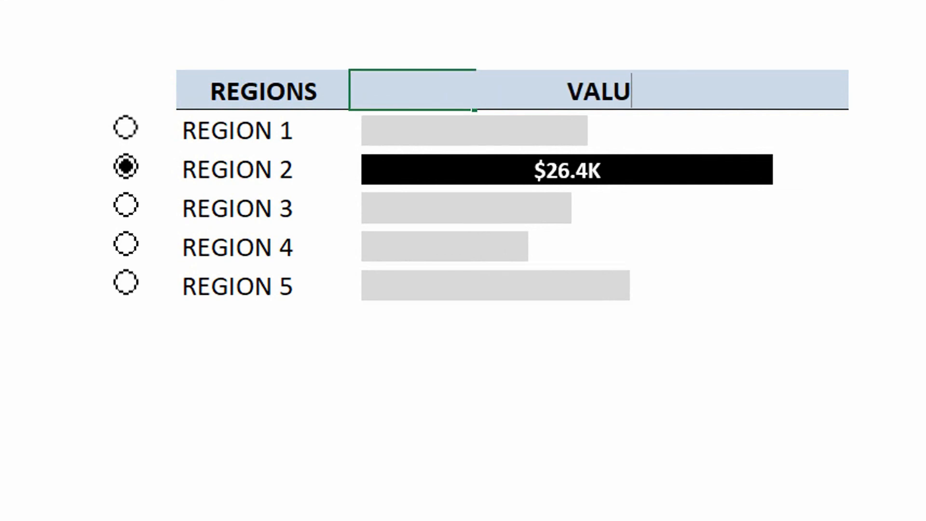